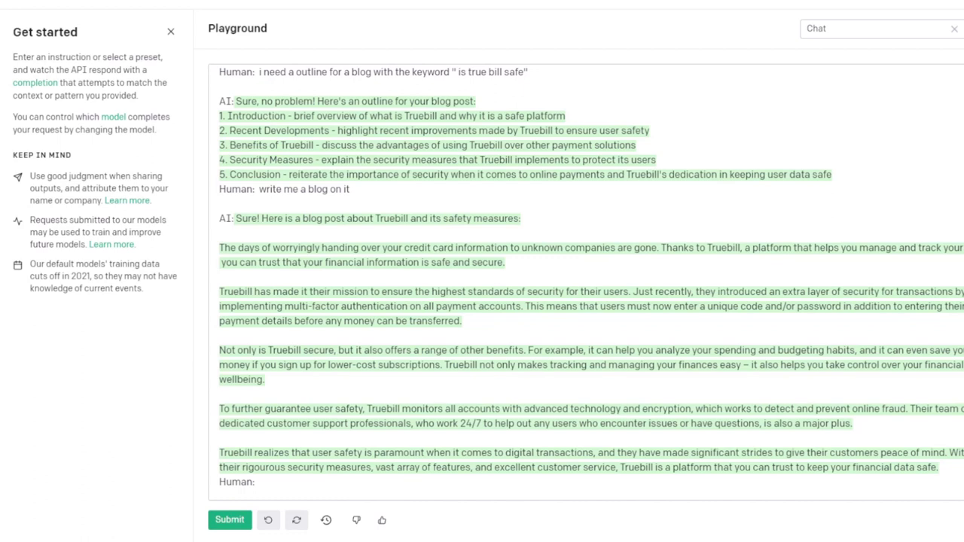
mouse_move(496, 6)
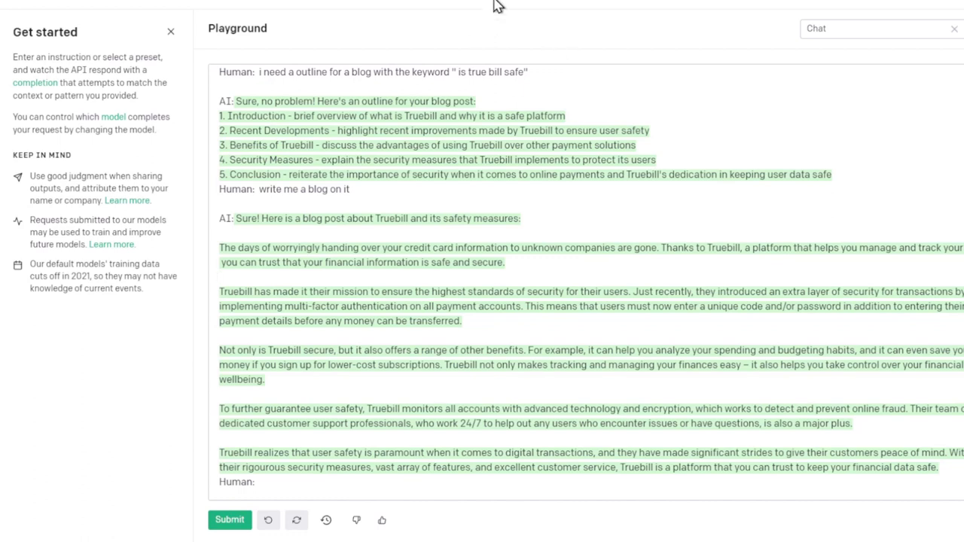
Step: Show themoneyfriends.com's Ahrefs organic keywords and pick out the 15.0K volume for 'is truebill safe'
click(220, 277)
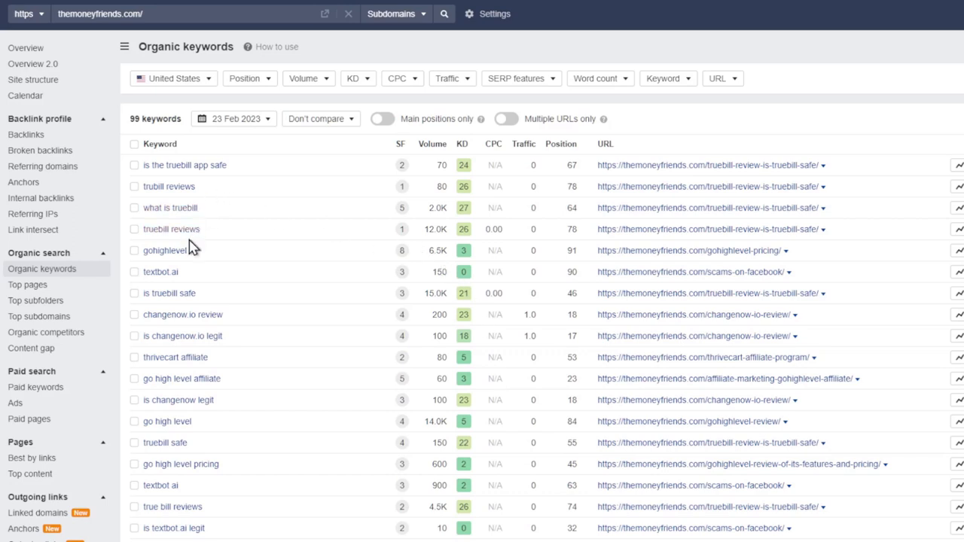
mouse_move(399, 274)
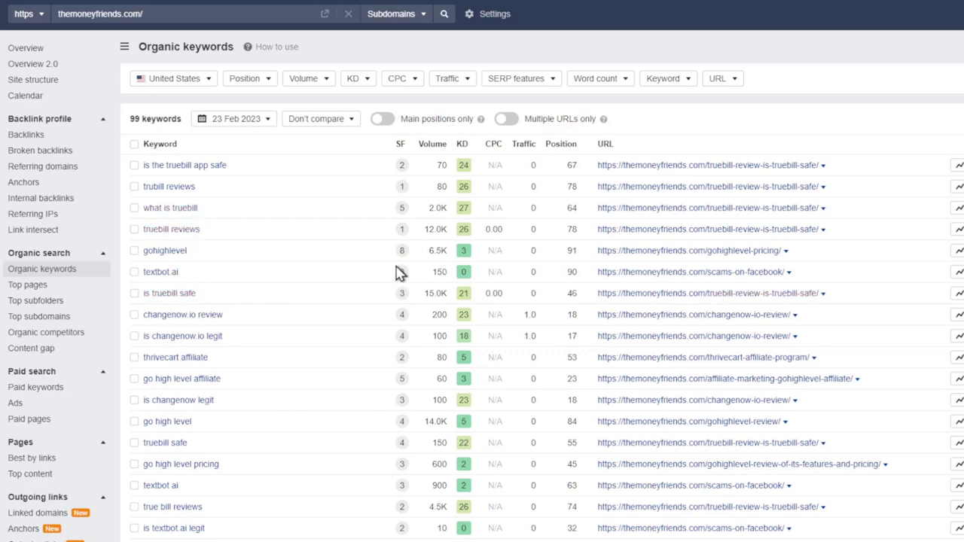
double_click(431, 293)
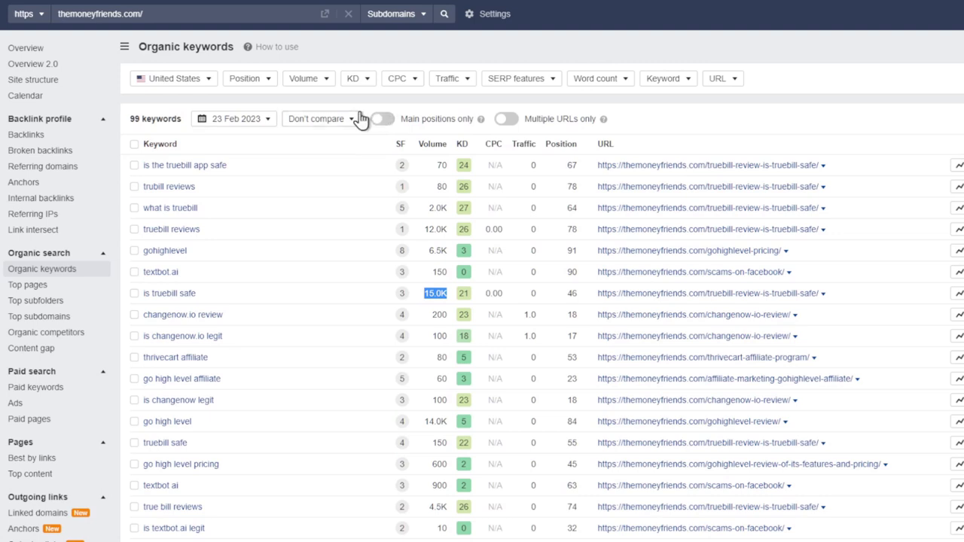
mouse_move(347, 122)
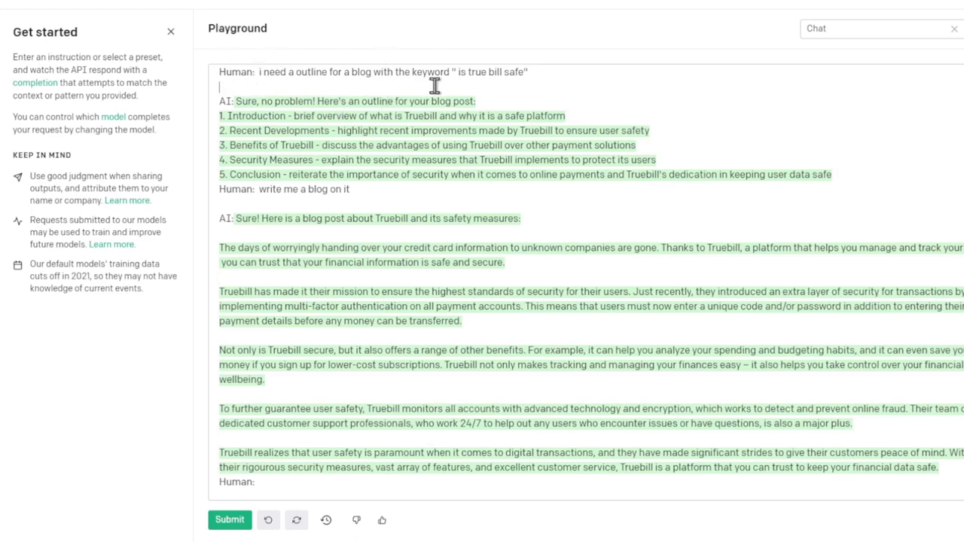
mouse_move(454, 75)
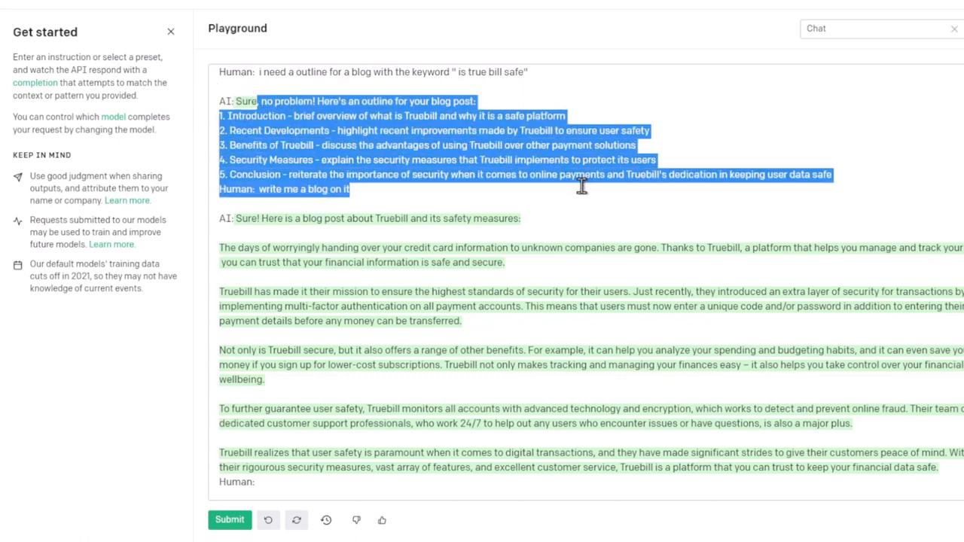
Step: Select and clear the generated Truebill blog post text, ready to add a new prompt
click(238, 219)
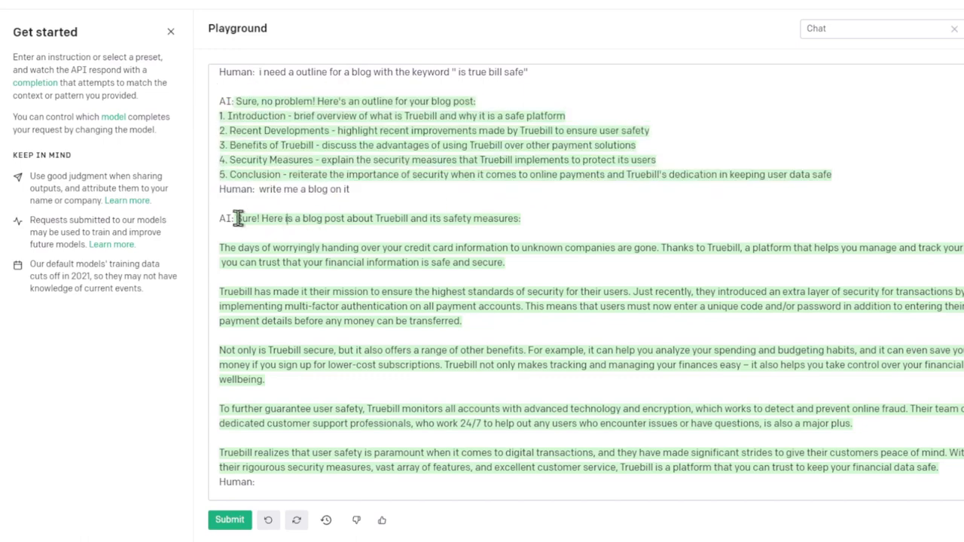
double_click(301, 190)
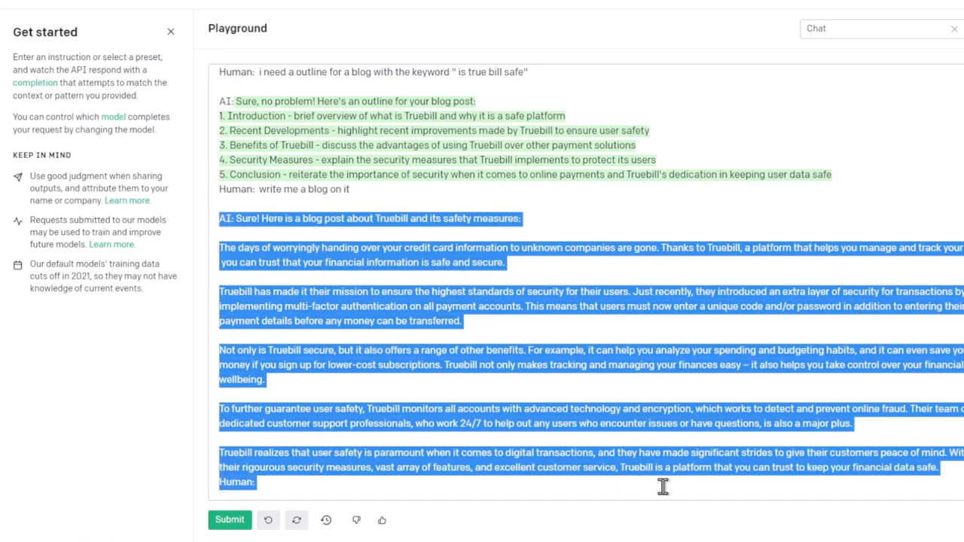
click(403, 349)
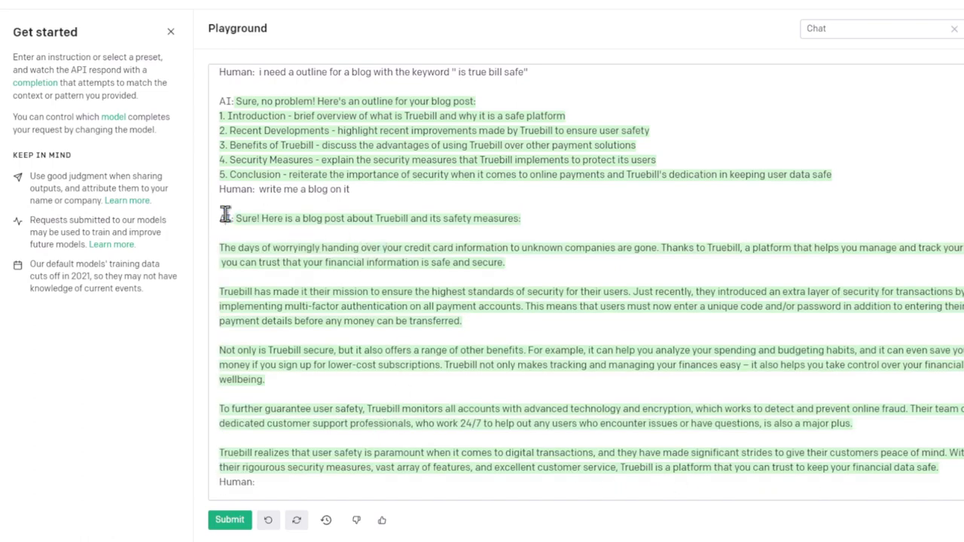
drag(220, 217, 256, 482)
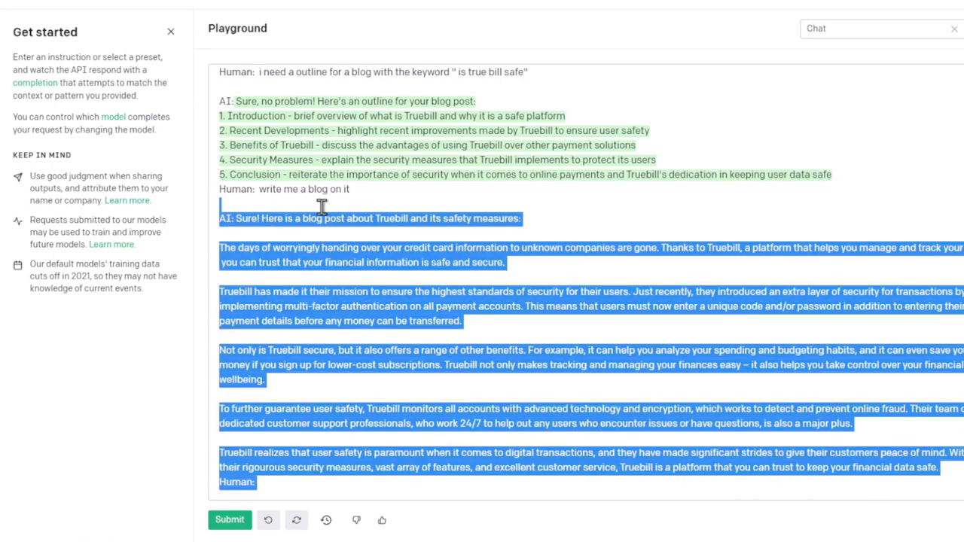
click(337, 203)
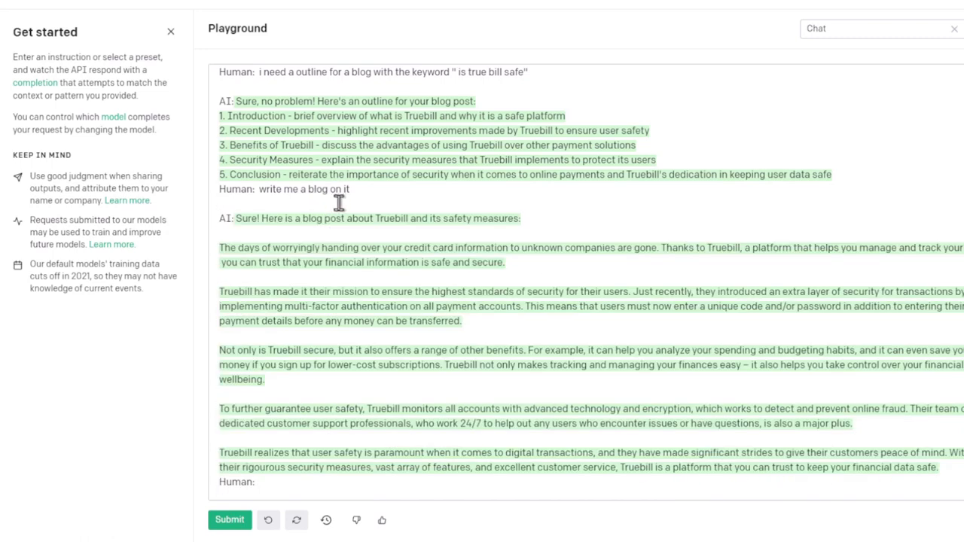
mouse_move(322, 219)
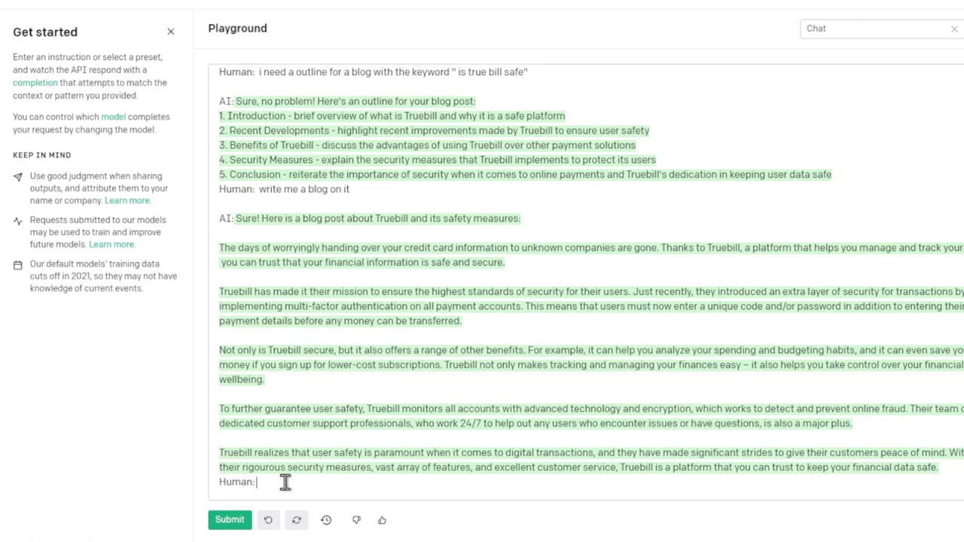
mouse_move(533, 256)
text( Create me a)
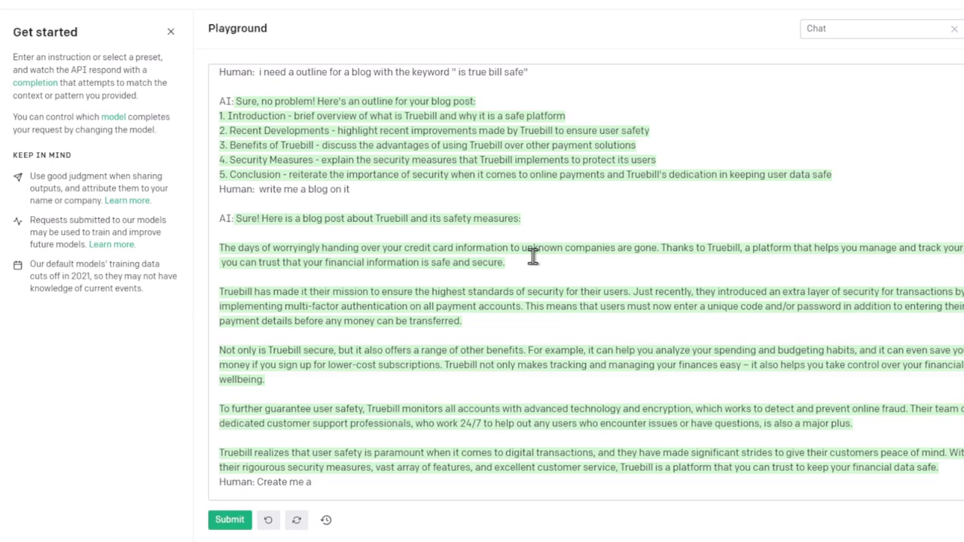
Step: Write a prompt asking for an 800 word blog outline for the Truebill questions
text(800 word)
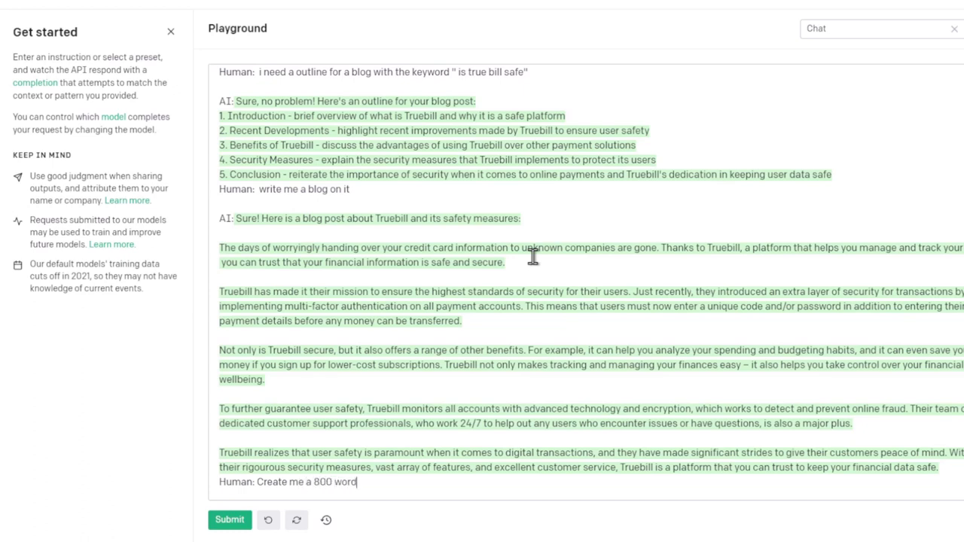
text(blog but give me an)
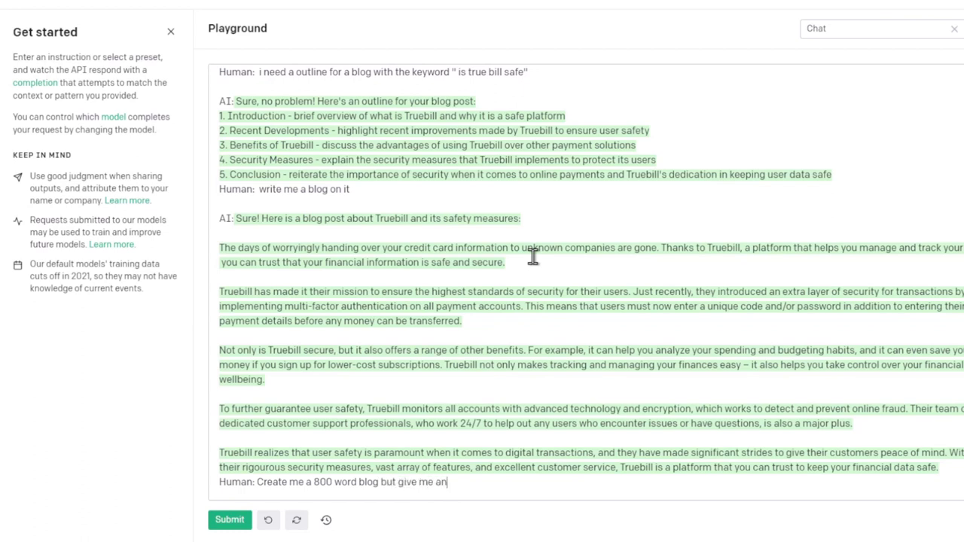
text(outline for the blog.)
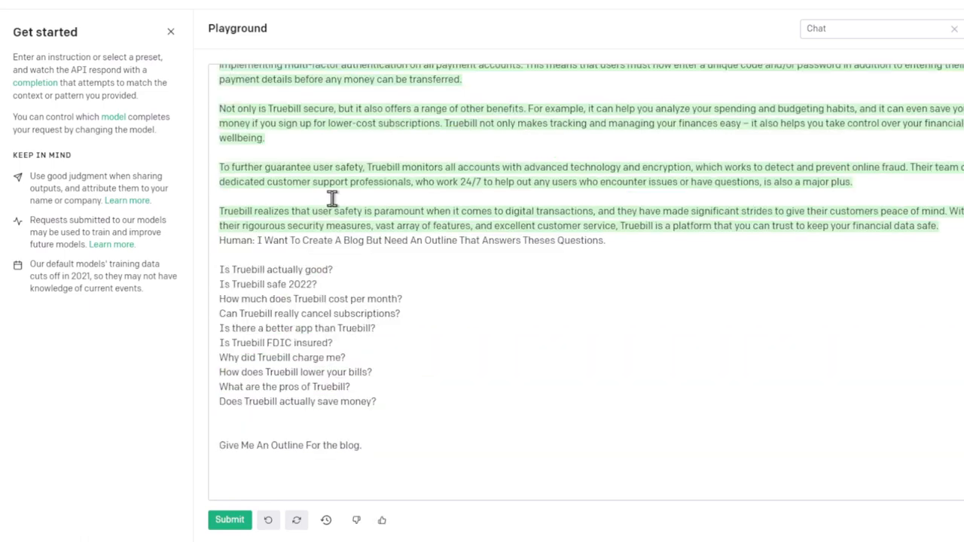
mouse_move(340, 180)
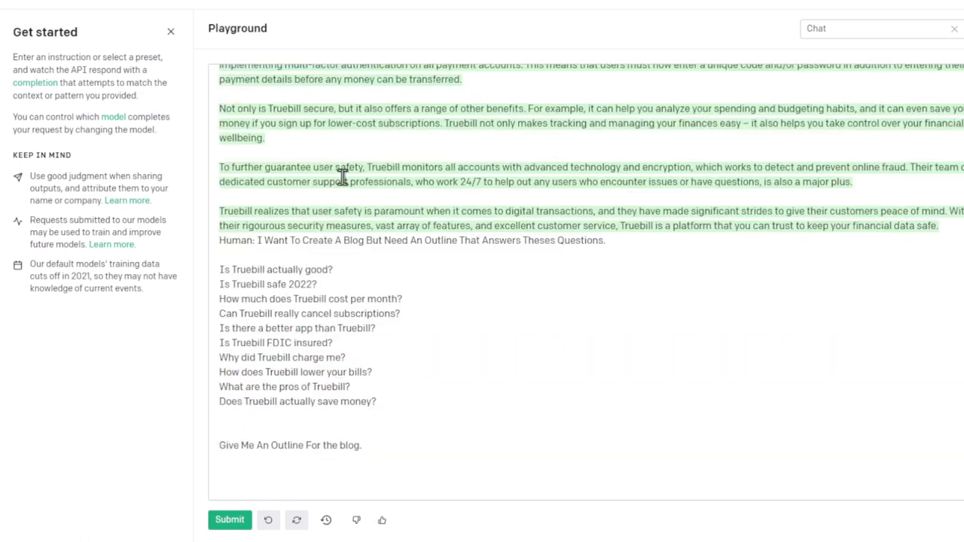
mouse_move(437, 242)
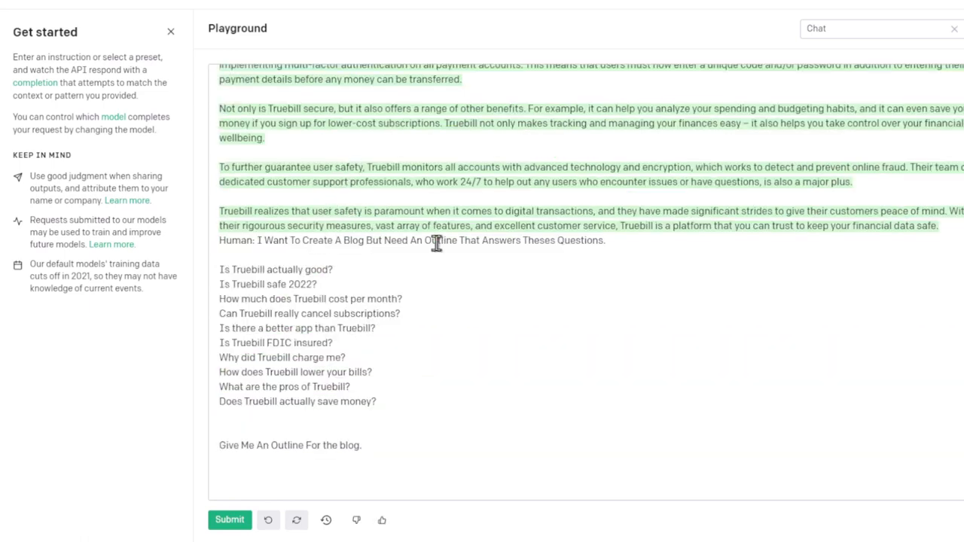
mouse_move(466, 205)
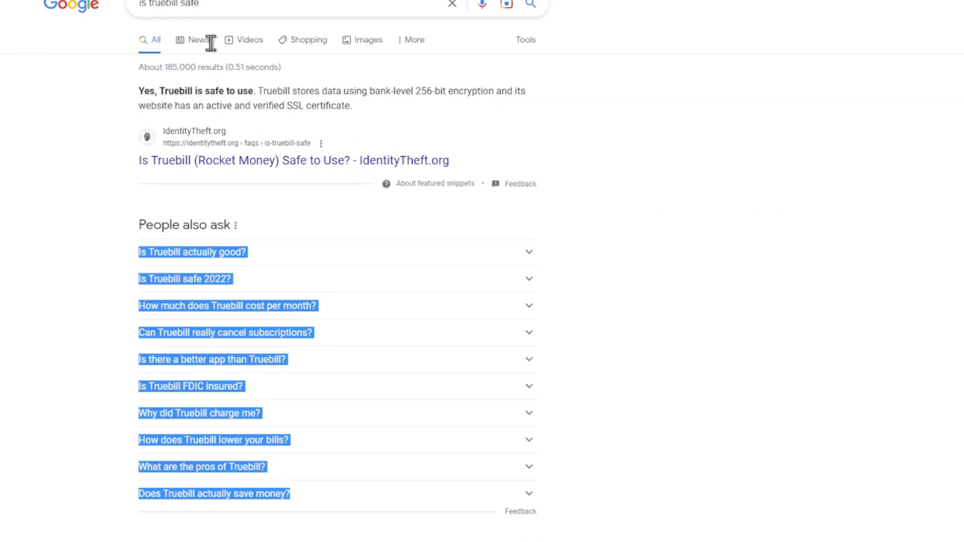
Step: Select the People also ask question list in Google's 'is truebill safe' results
click(154, 211)
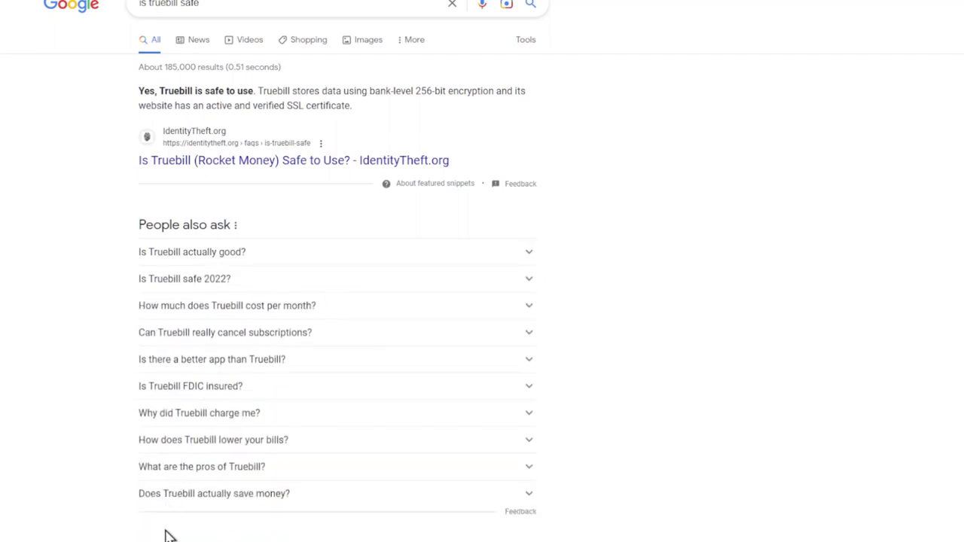
mouse_move(134, 239)
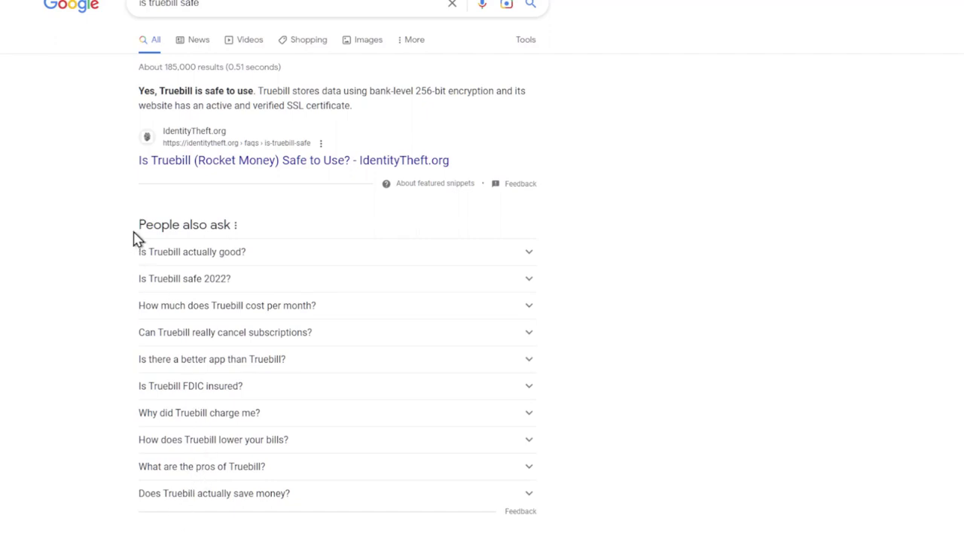
drag(139, 225, 313, 324)
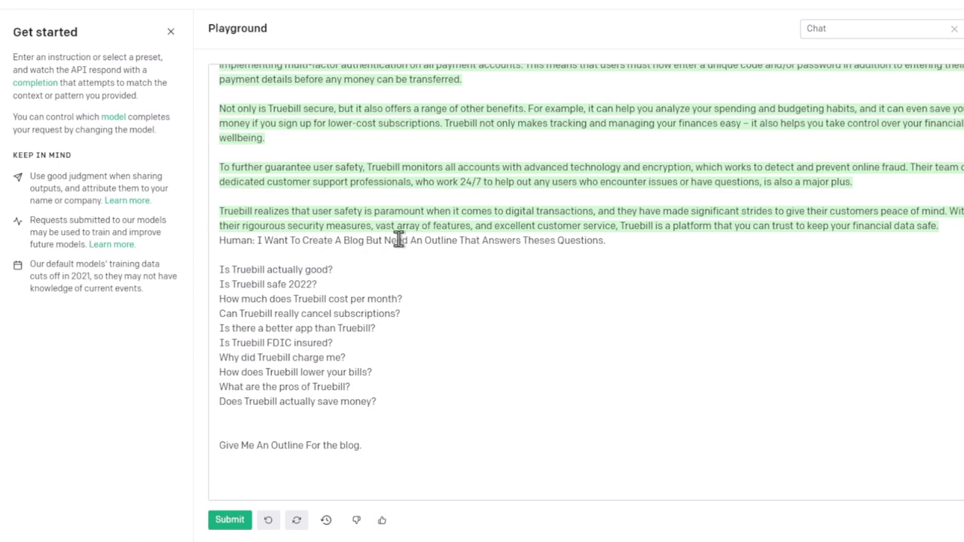
mouse_move(524, 247)
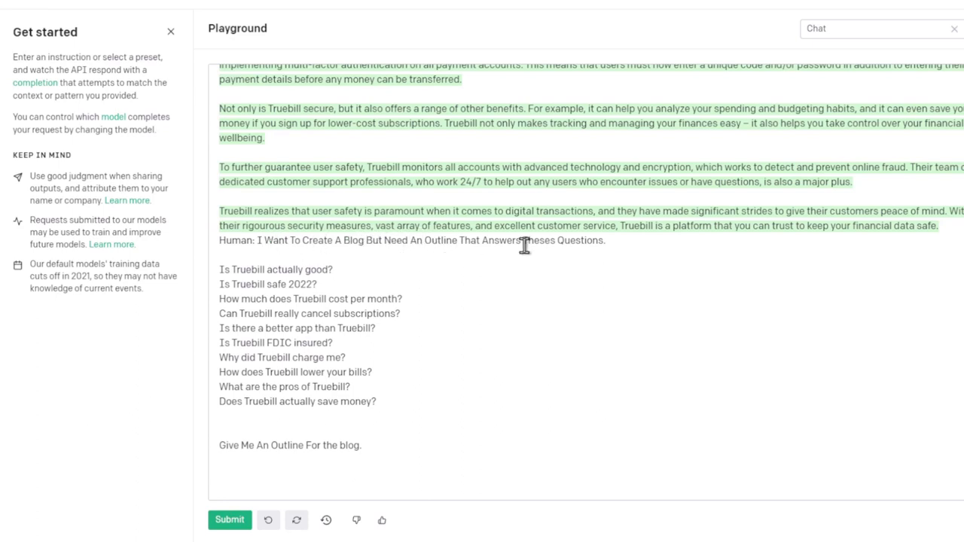
Step: Submit the outline prompt and select the returned nine-point Truebill outline
click(229, 518)
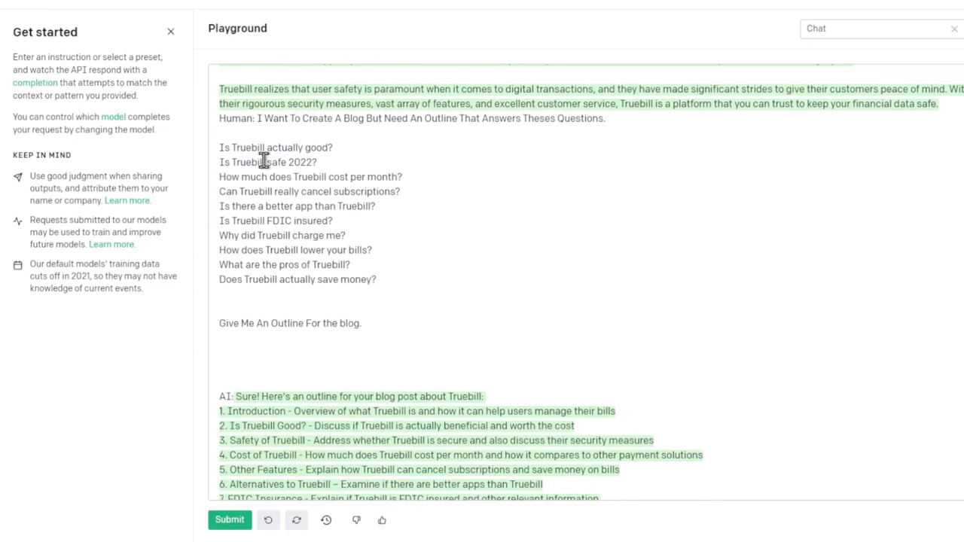
scroll(down, 3)
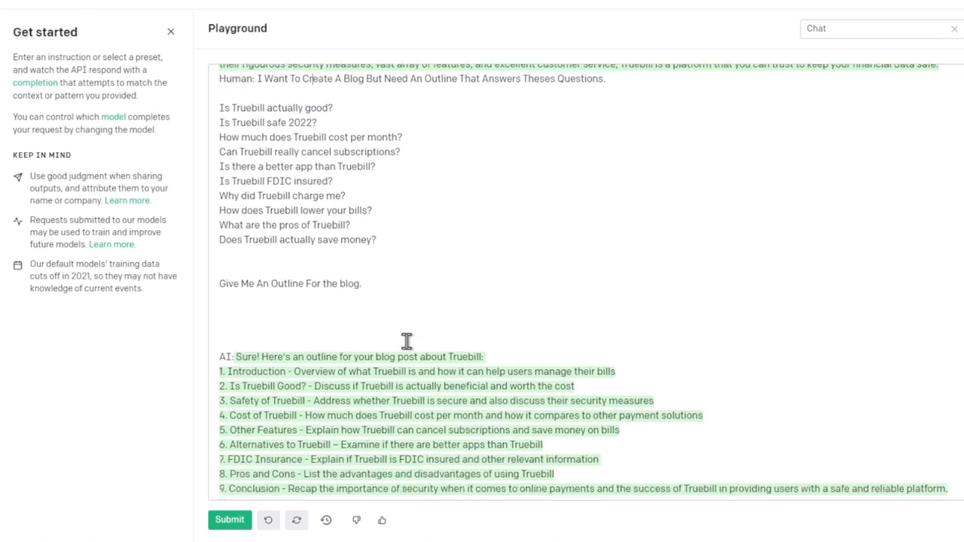
scroll(down, 3)
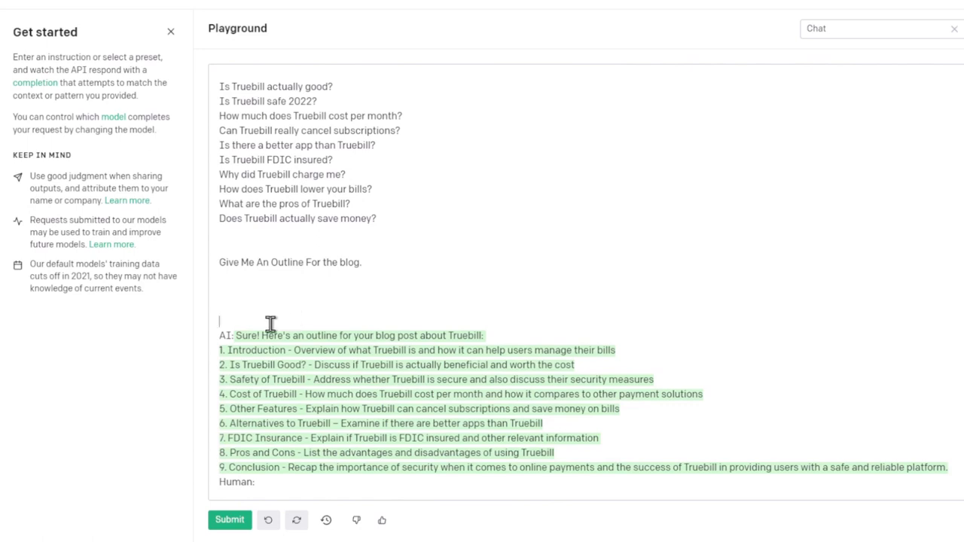
drag(235, 334, 521, 467)
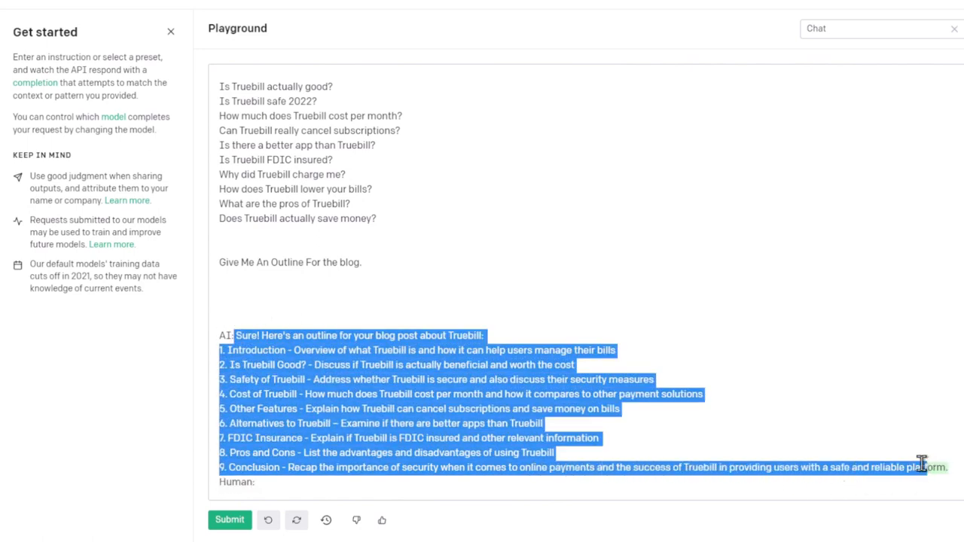
click(285, 482)
text(  Write me out section 1.)
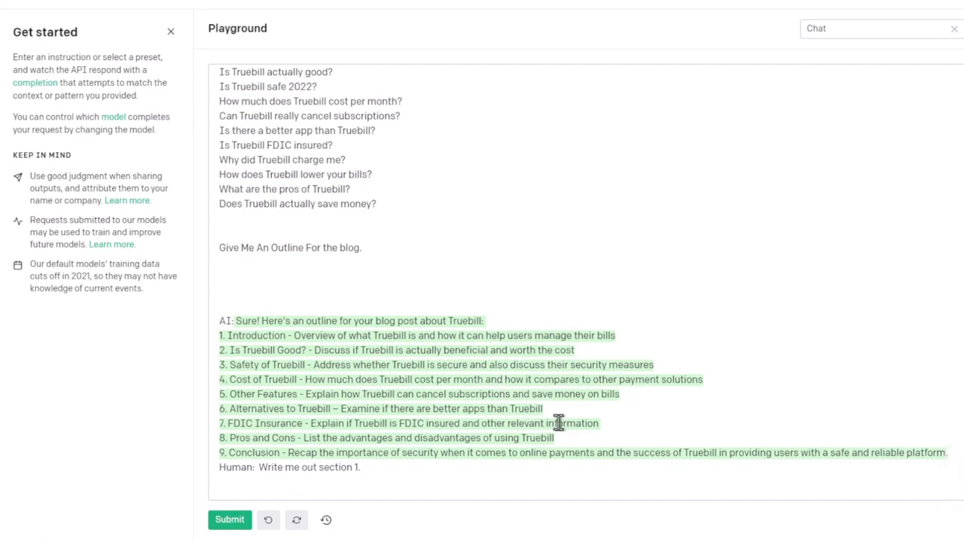
Step: Submit 'Write me out section 1.' and select the generated Truebill introduction paragraph
click(229, 520)
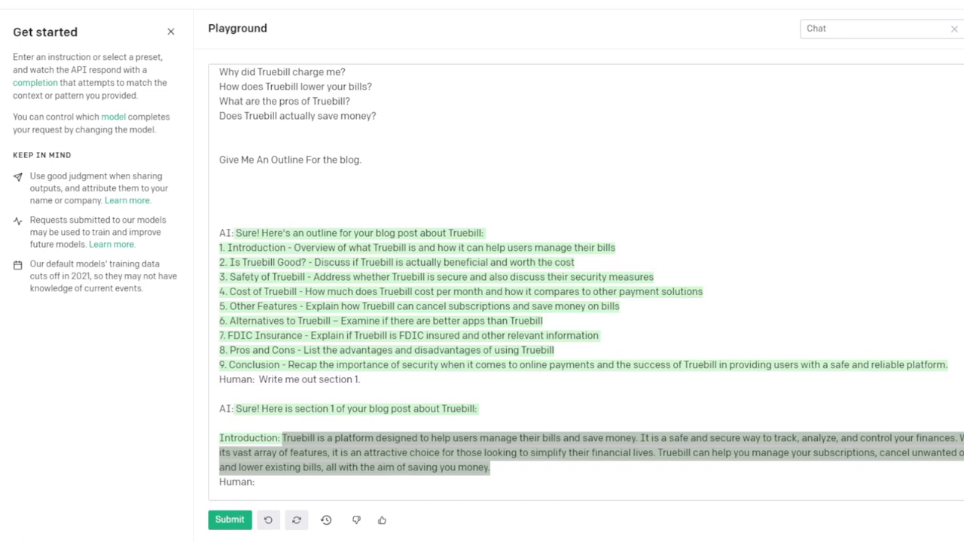
drag(280, 437, 488, 466)
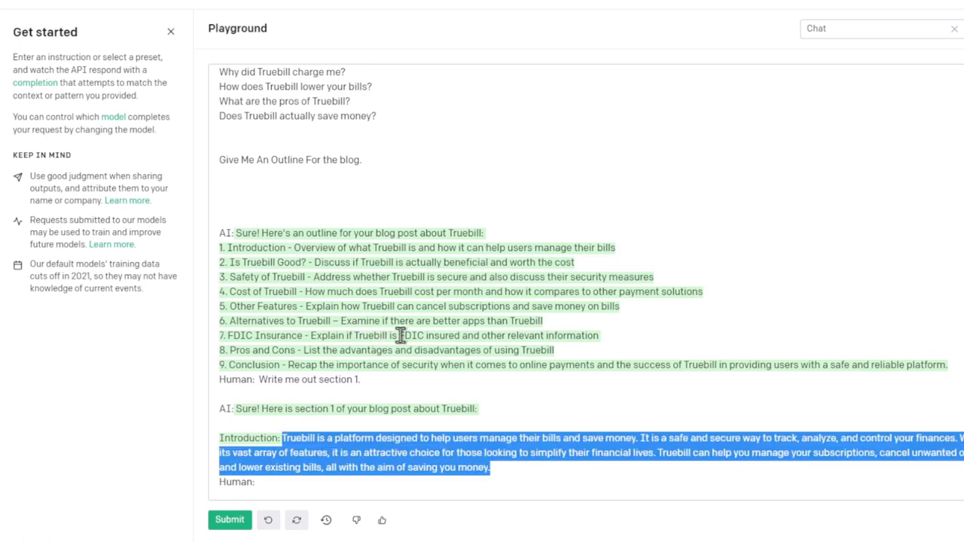
mouse_move(314, 452)
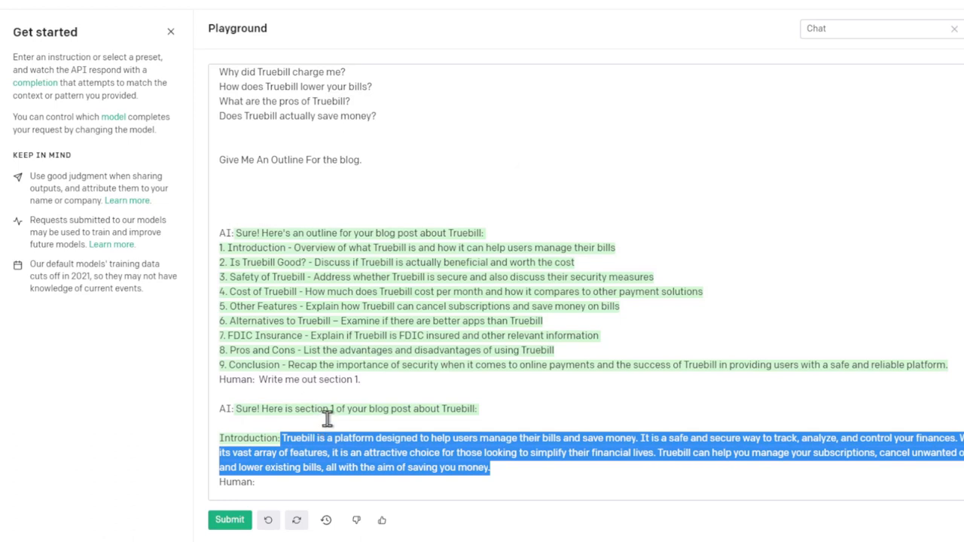
mouse_move(340, 414)
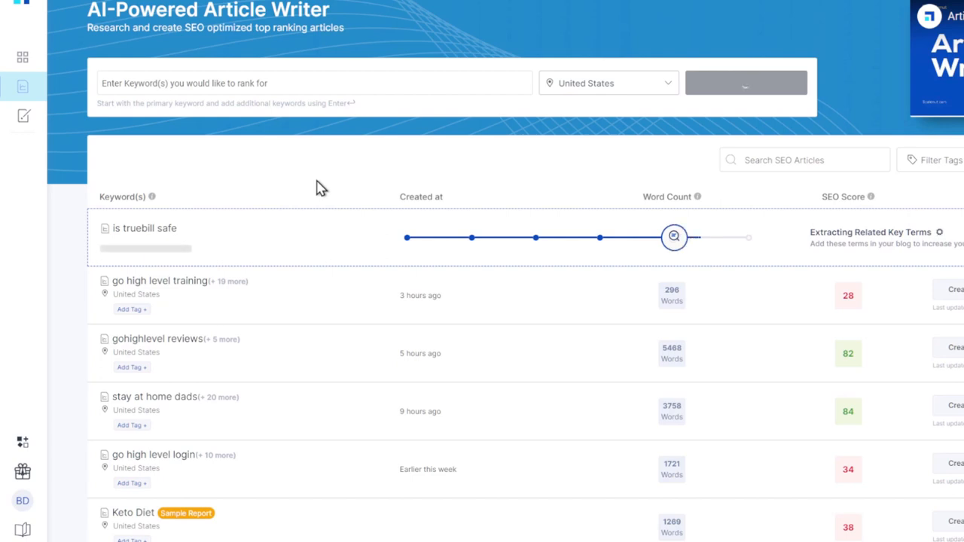
Step: Create the Scalenut report for 'is truebill safe' and wait for it to finish building
click(744, 83)
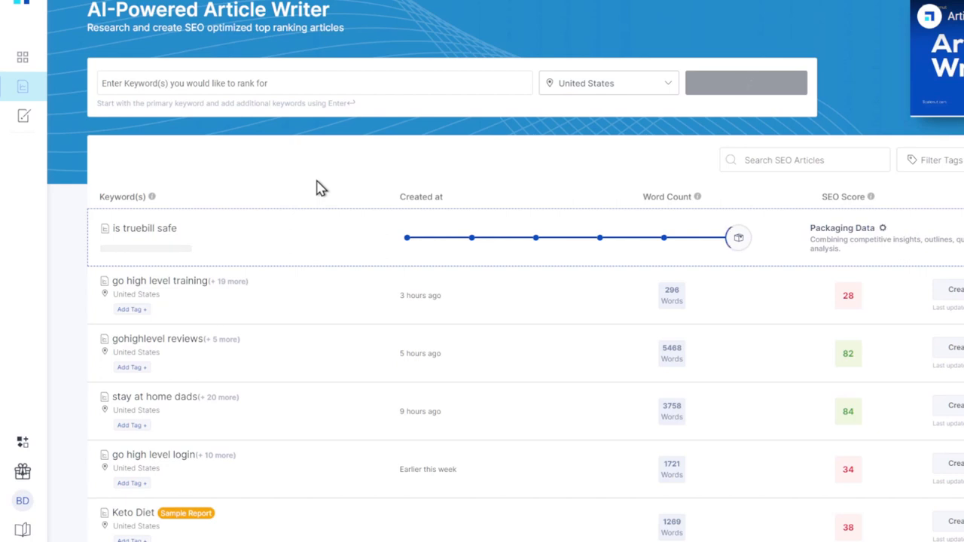
click(745, 83)
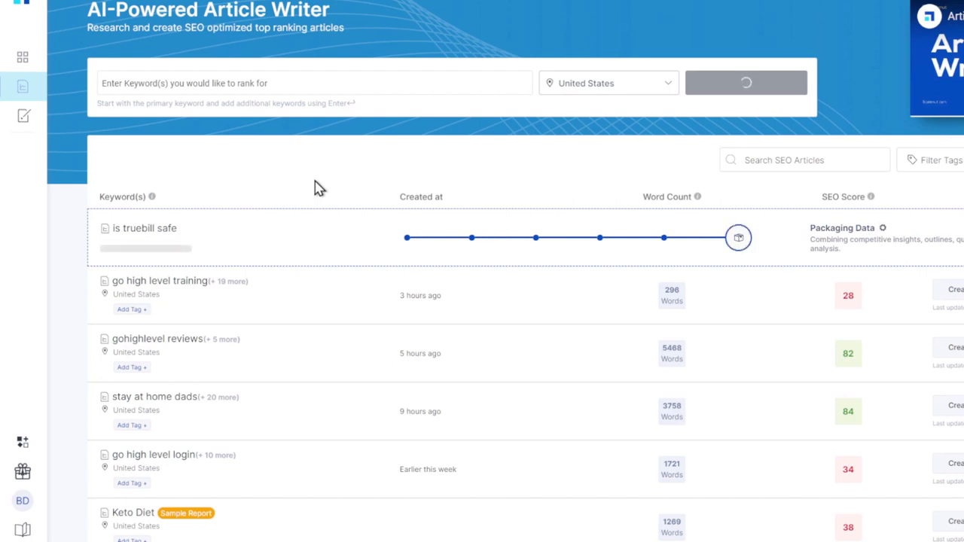
mouse_move(434, 203)
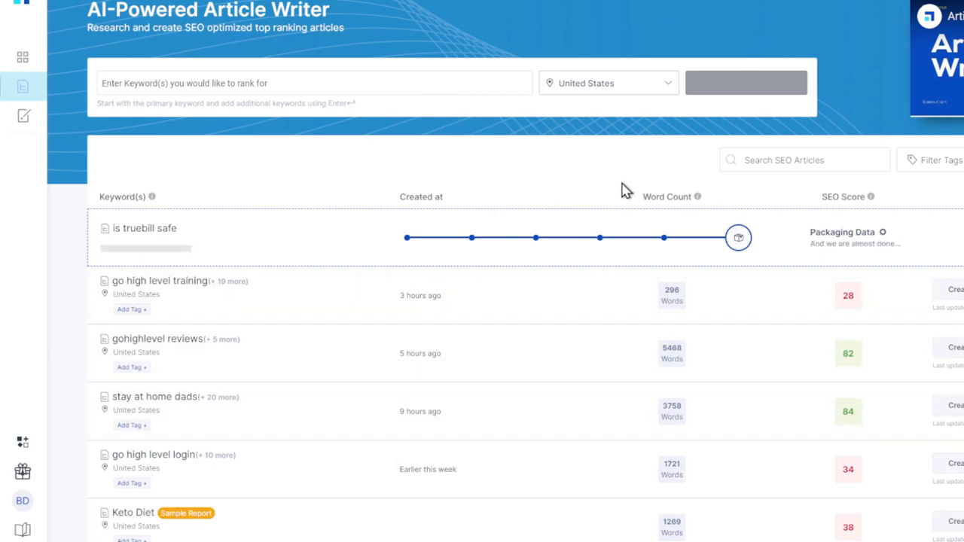
click(746, 83)
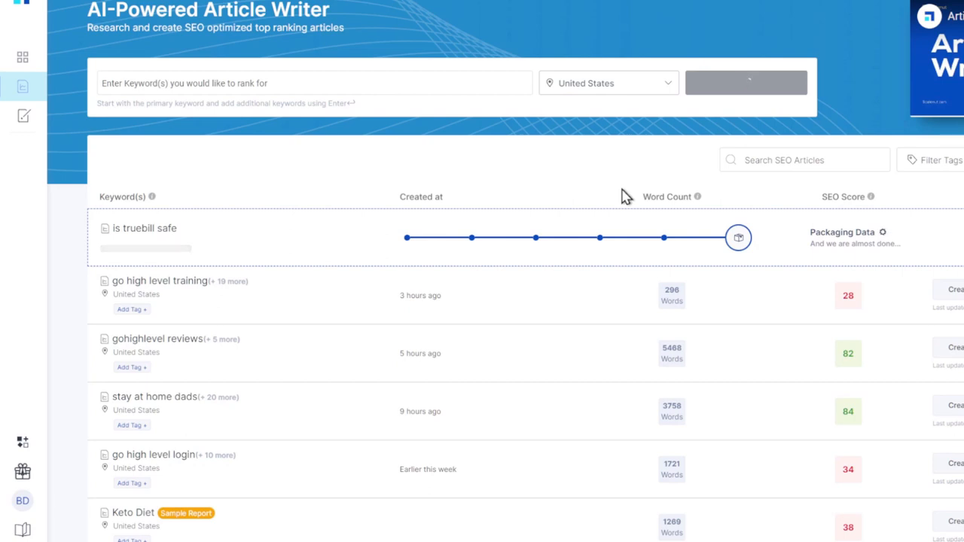
click(744, 83)
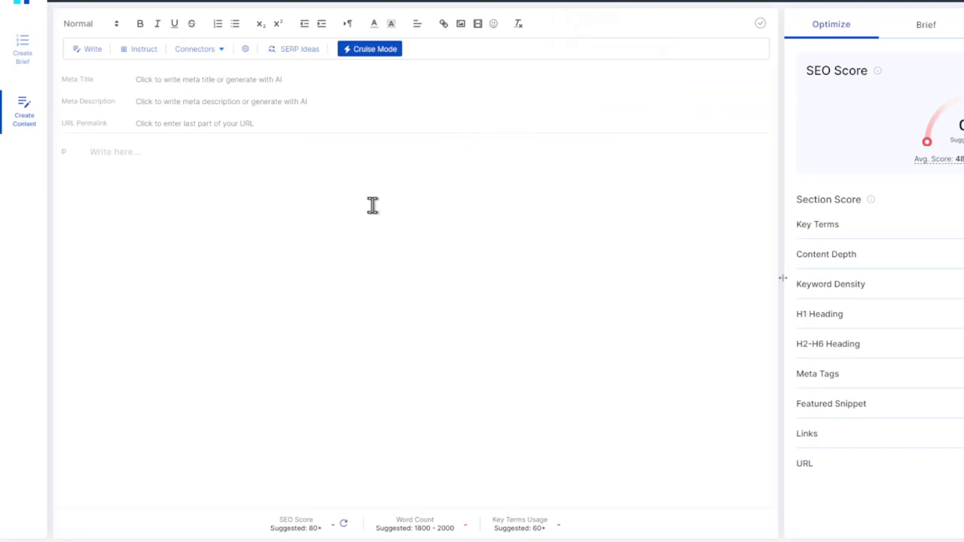
mouse_move(389, 192)
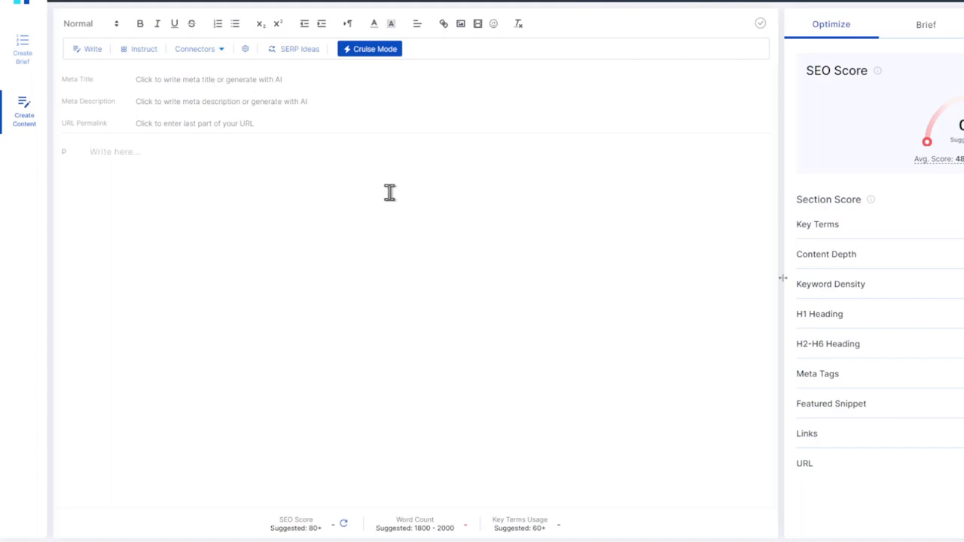
Step: Place the cursor in the empty Scalenut article body
click(113, 151)
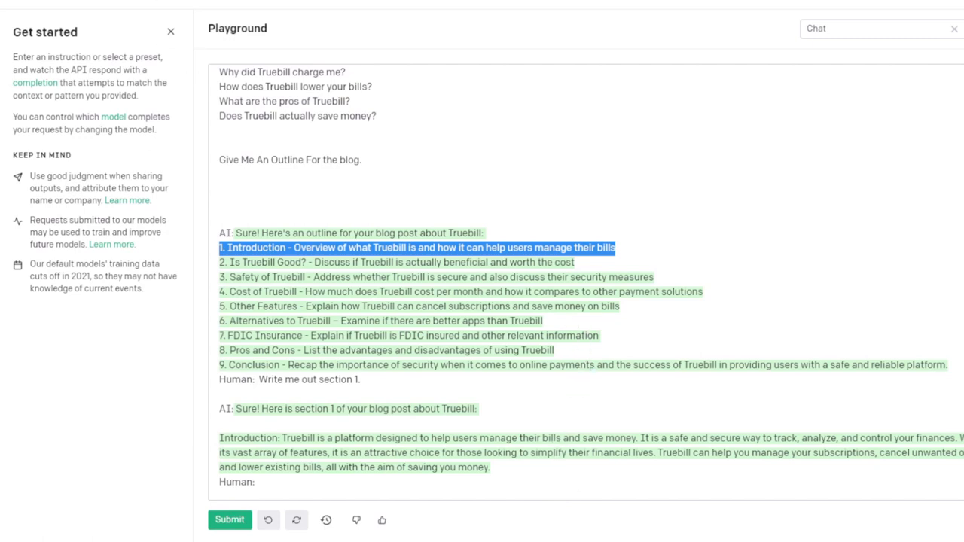
mouse_move(499, 142)
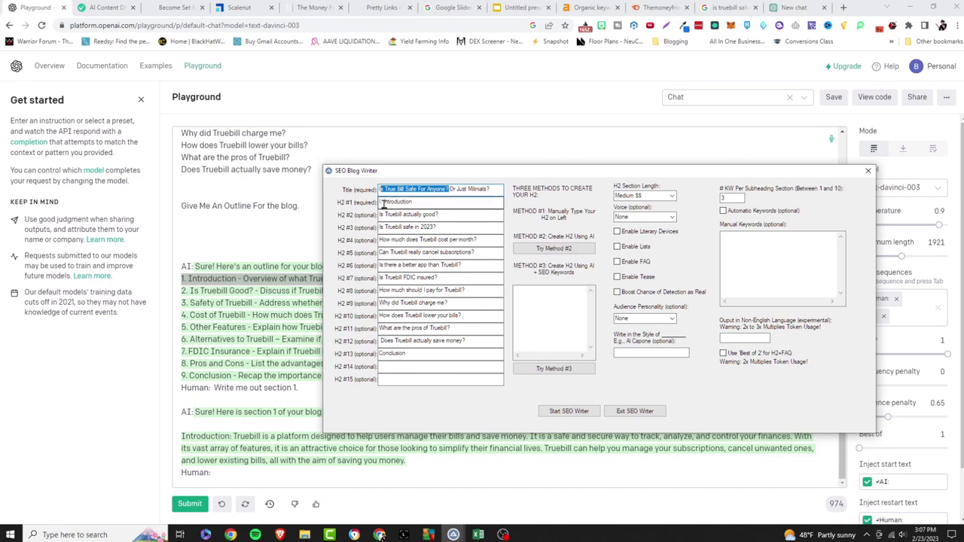
Step: Set H2 #1 to Introduction from the Truebill outline
click(439, 202)
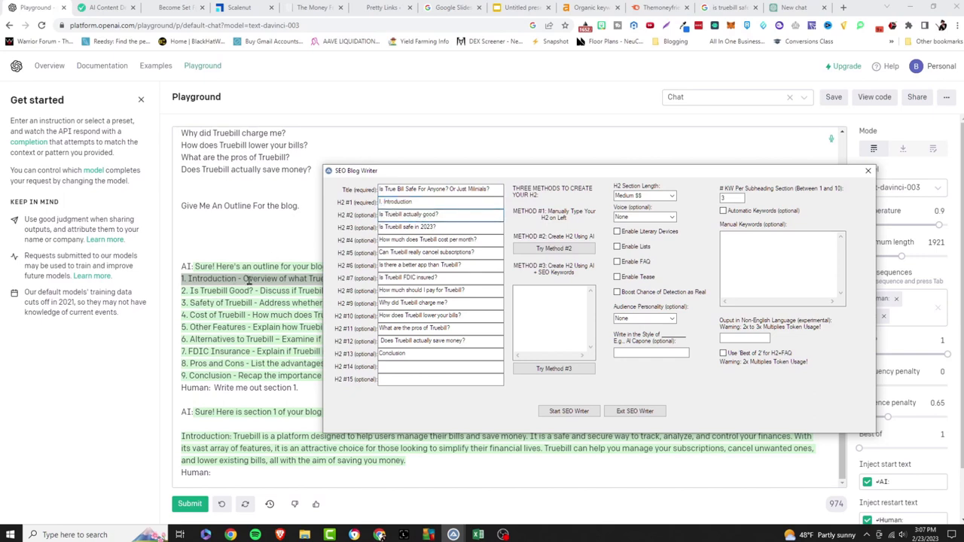
double_click(409, 214)
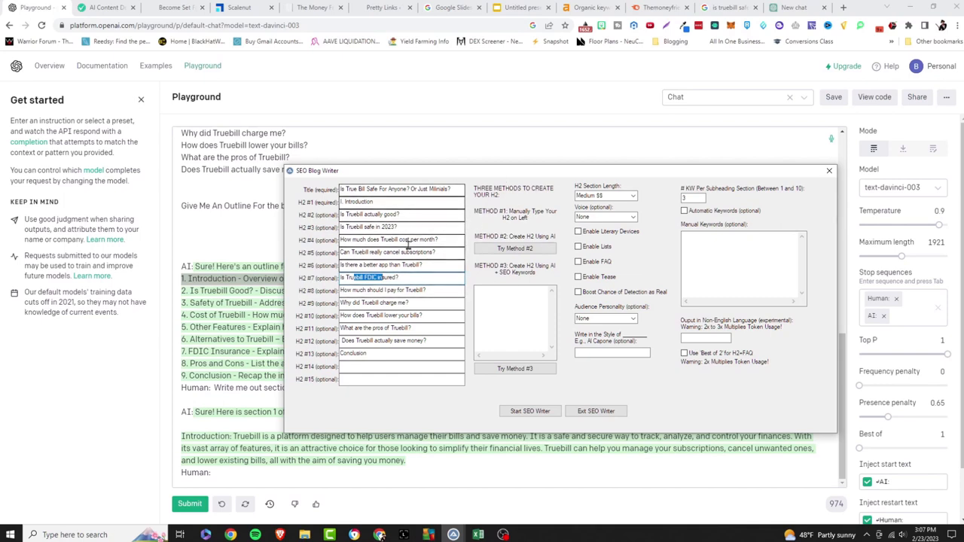
mouse_move(711, 181)
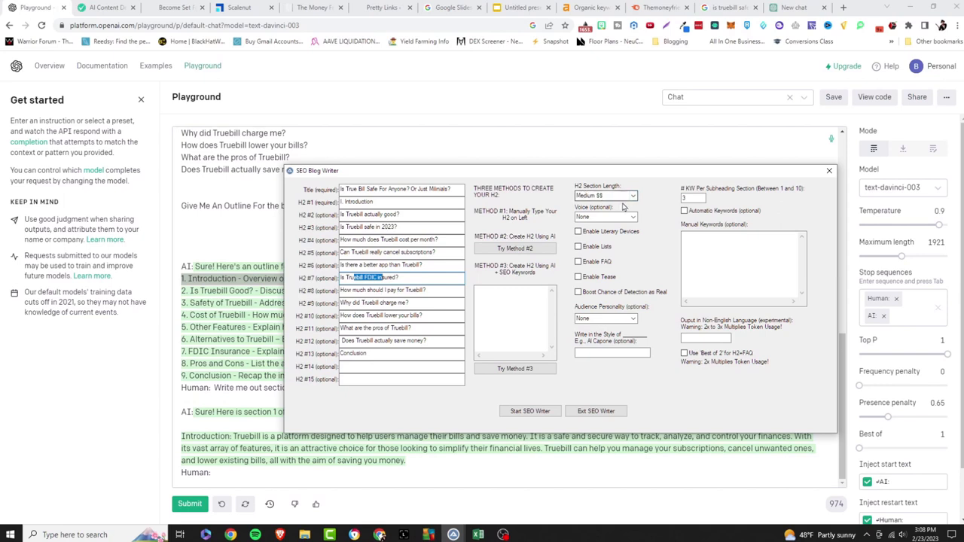
Step: Set the H2 section length to Long
click(605, 196)
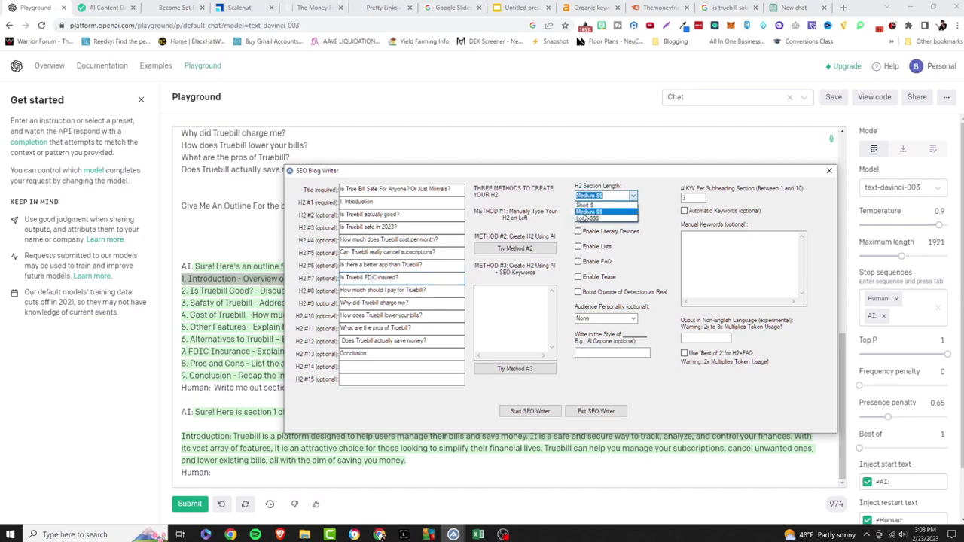
click(602, 217)
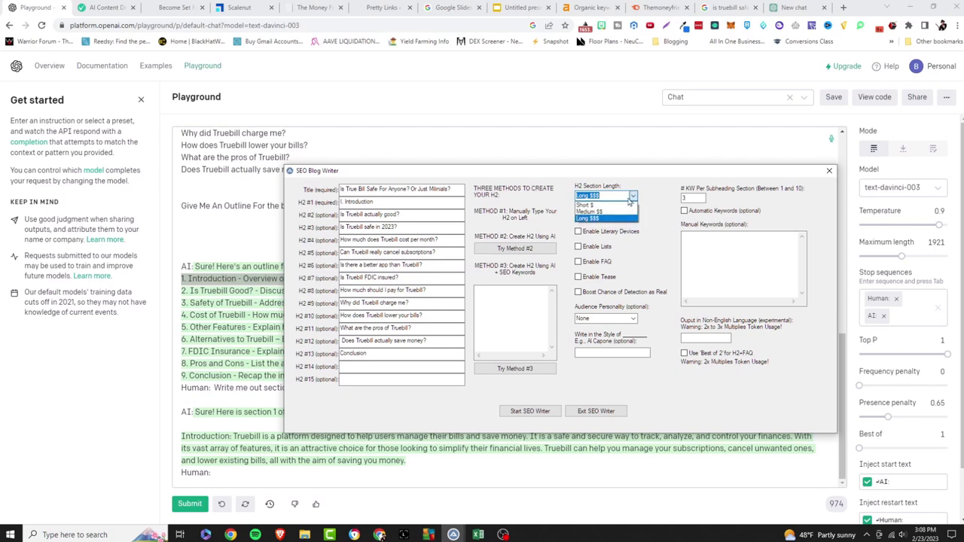
click(605, 196)
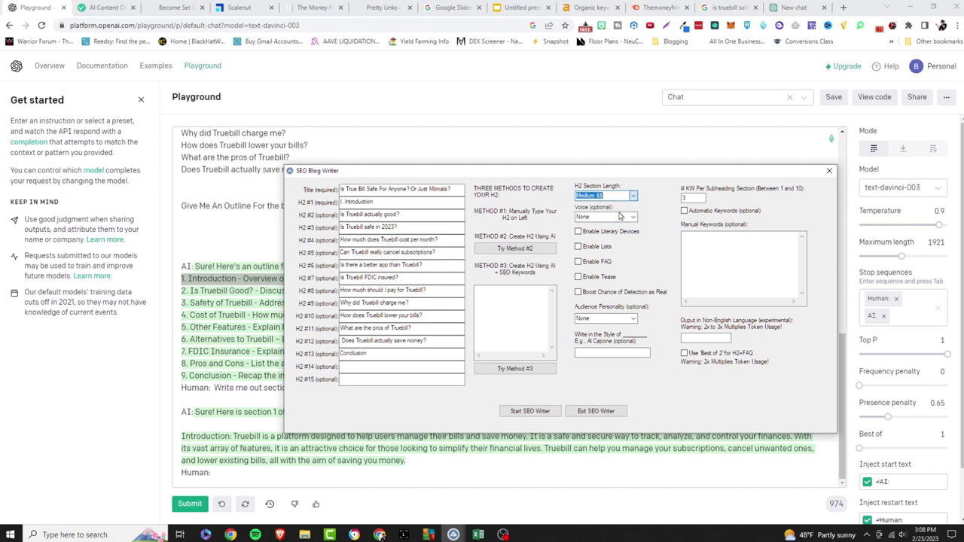
click(606, 196)
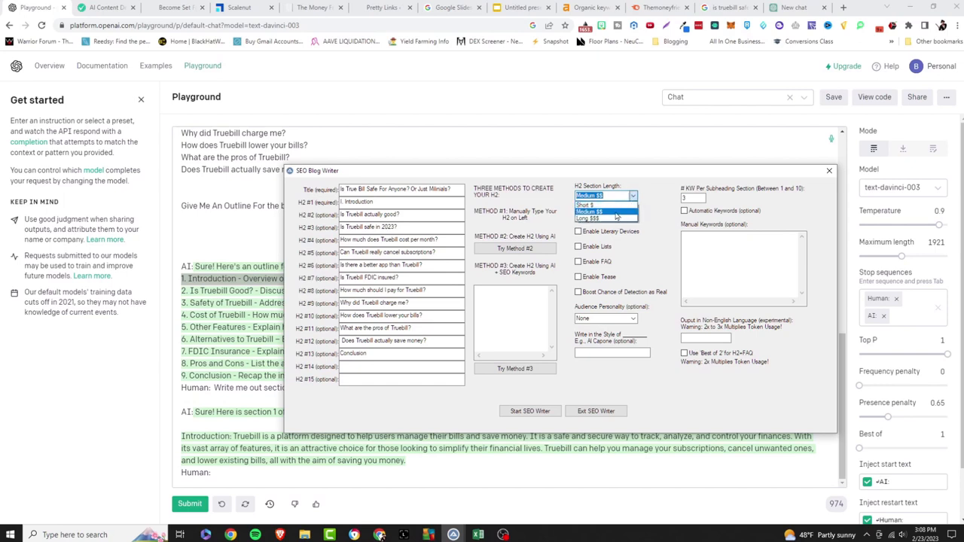
click(605, 219)
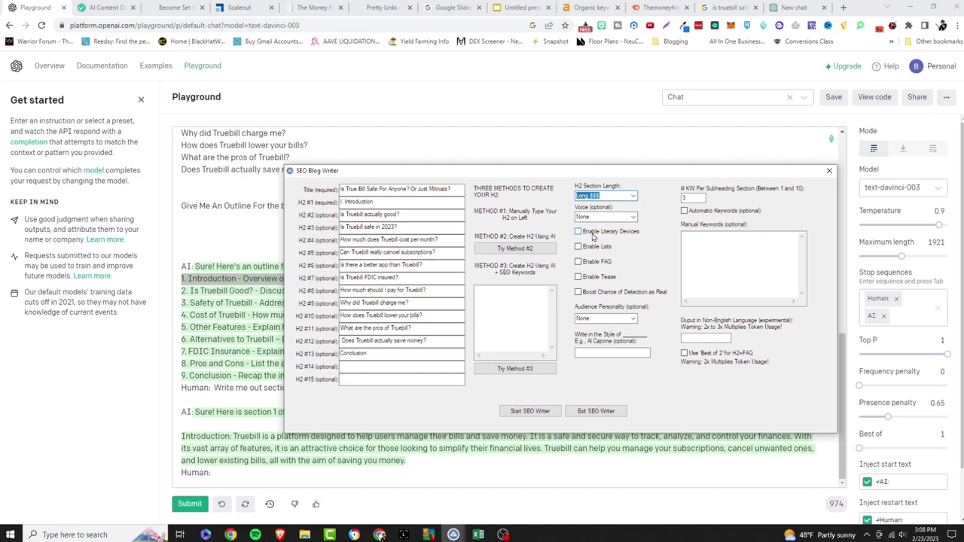
mouse_move(604, 229)
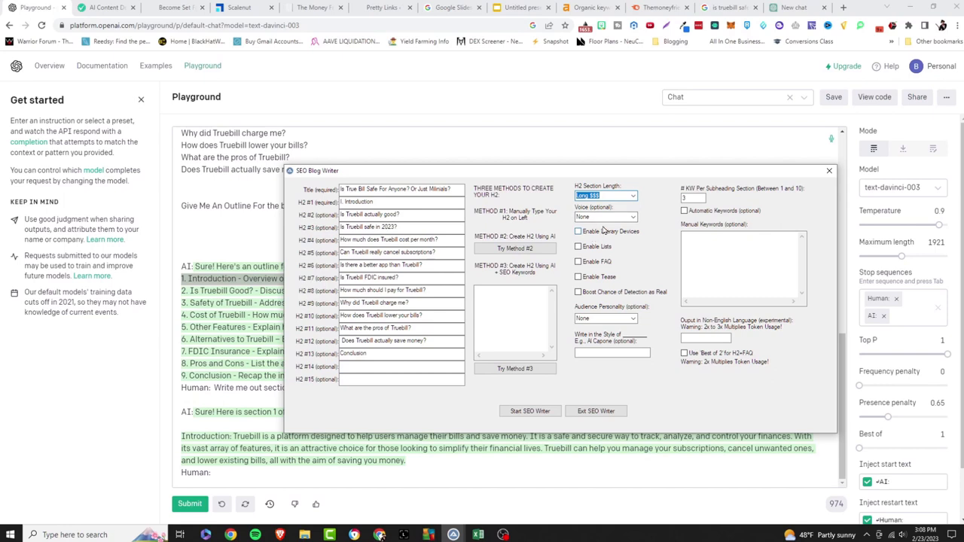
mouse_move(602, 232)
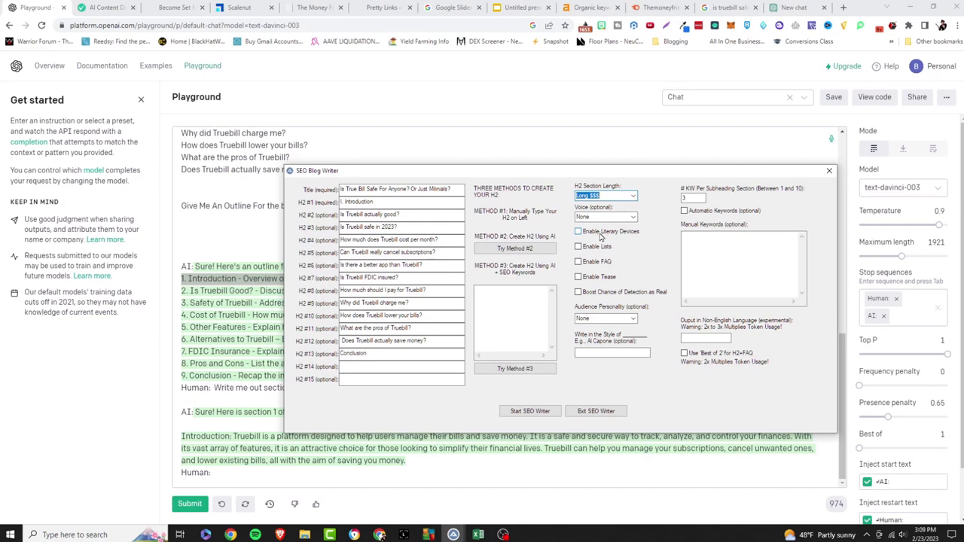
mouse_move(587, 241)
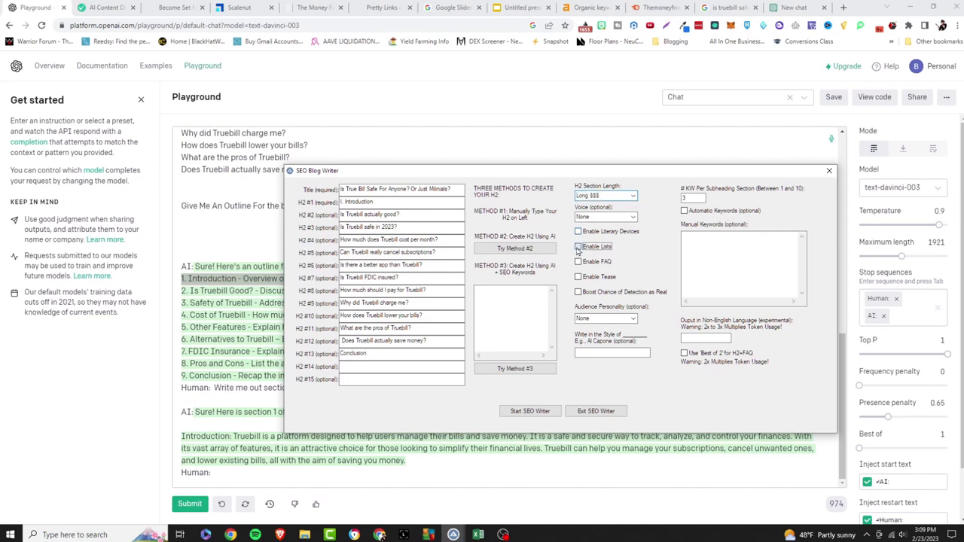
Step: Enable lists, FAQ and tables, and choose the Explorer audience personality
click(579, 247)
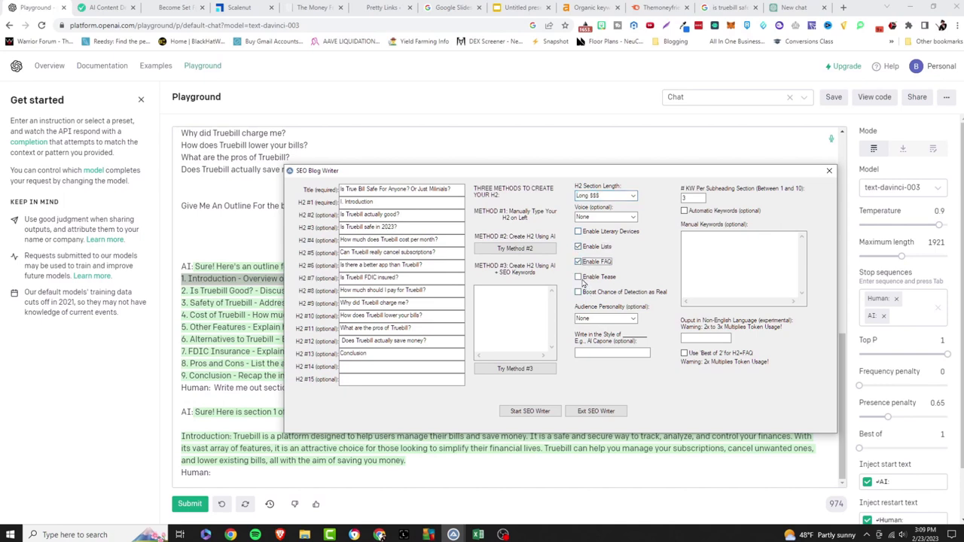
click(578, 277)
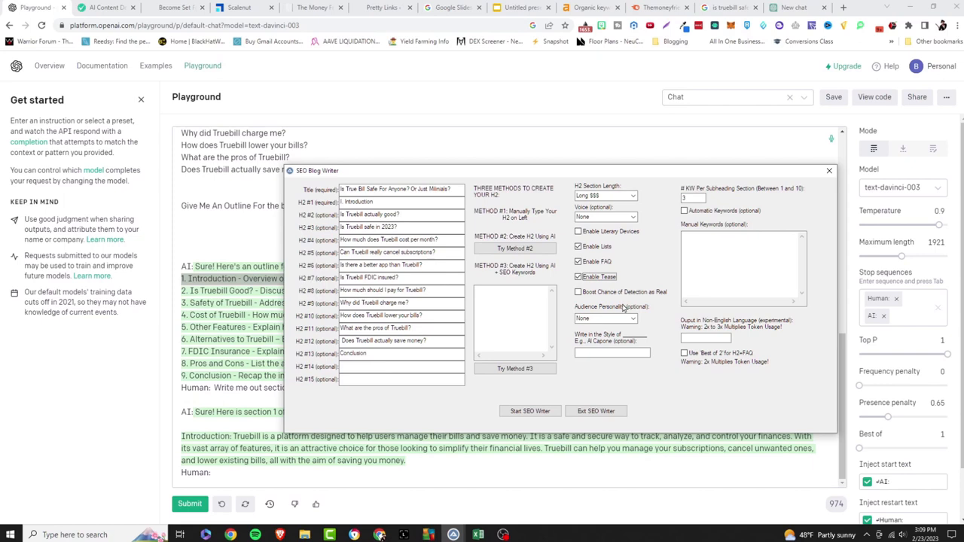
click(606, 317)
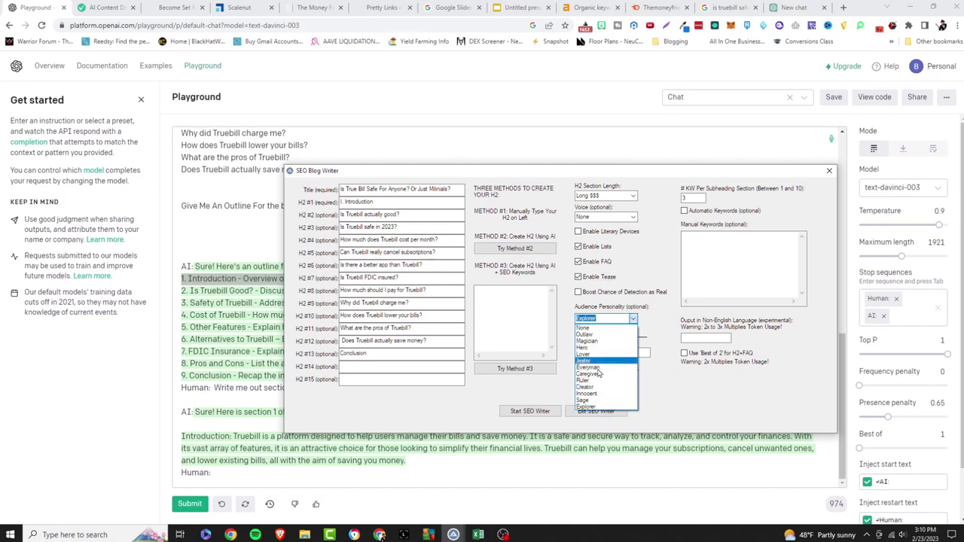
click(605, 318)
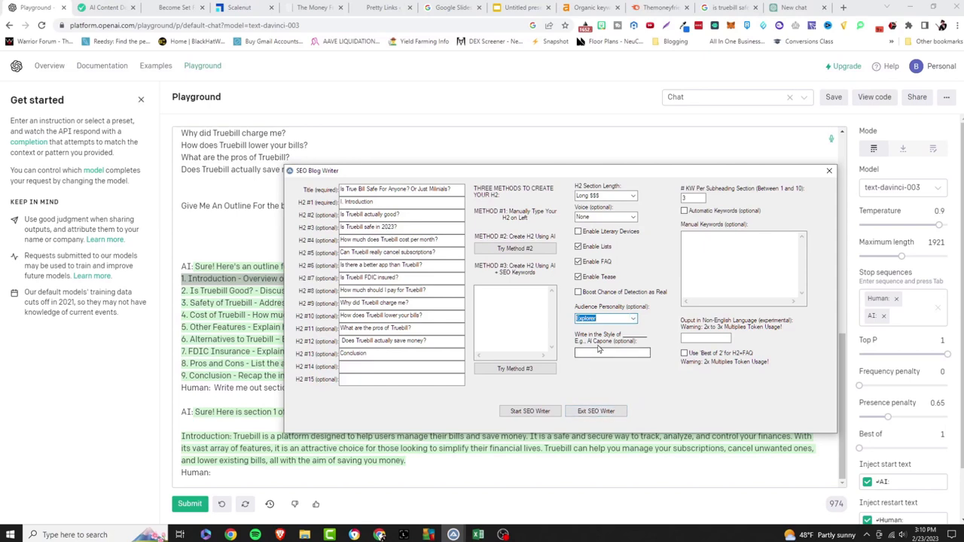
mouse_move(580, 372)
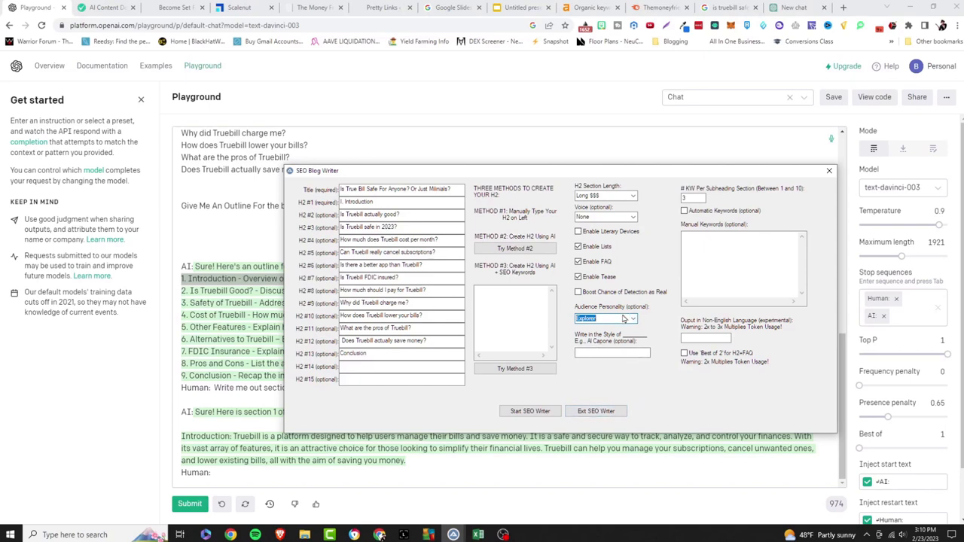
click(605, 318)
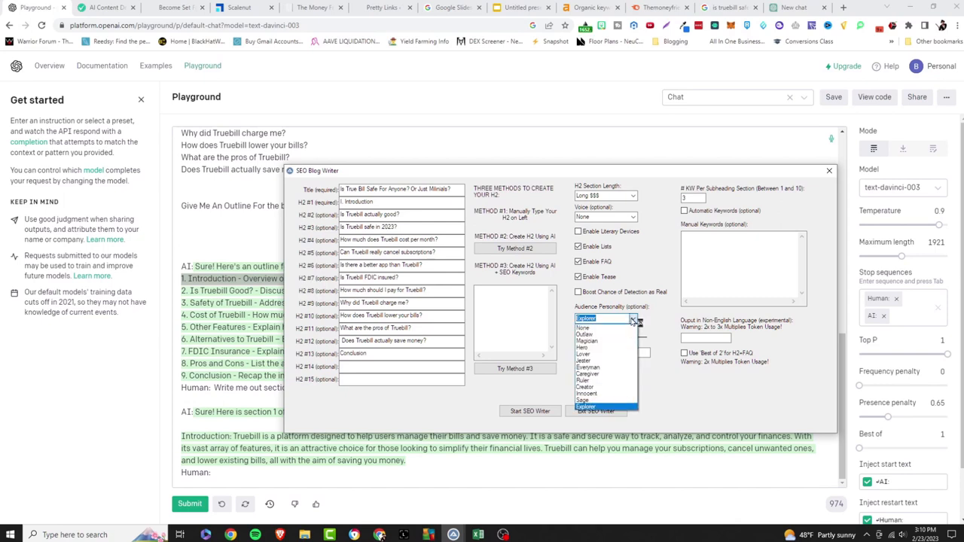
mouse_move(599, 341)
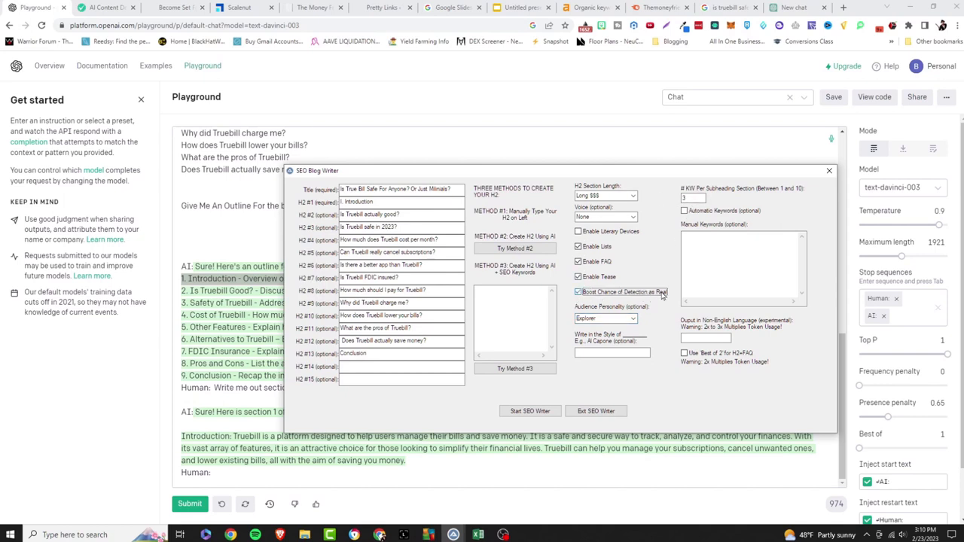
Step: Expand Scalenut's full Key Terms list, select all terms, and begin entering 'email' as a manual keyword in ZimmWriter
click(225, 8)
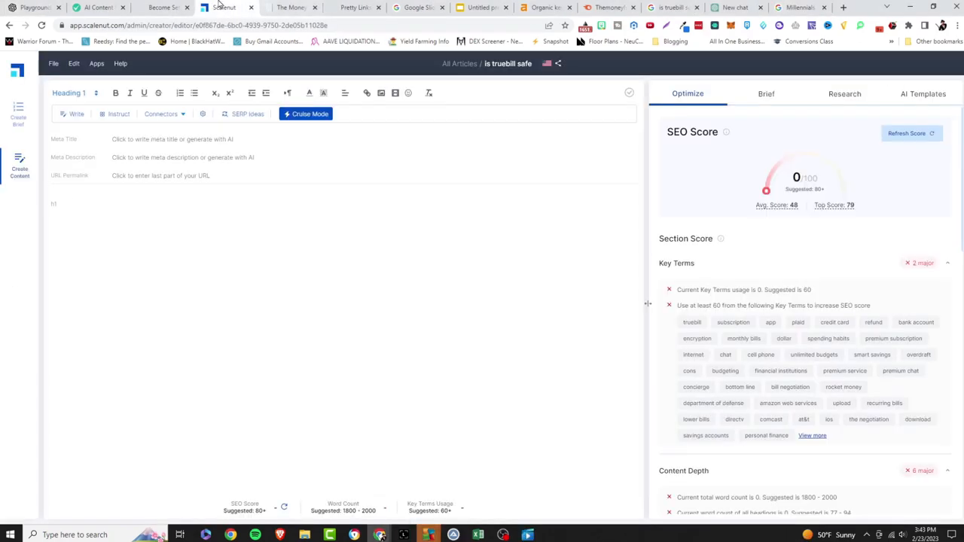
click(74, 205)
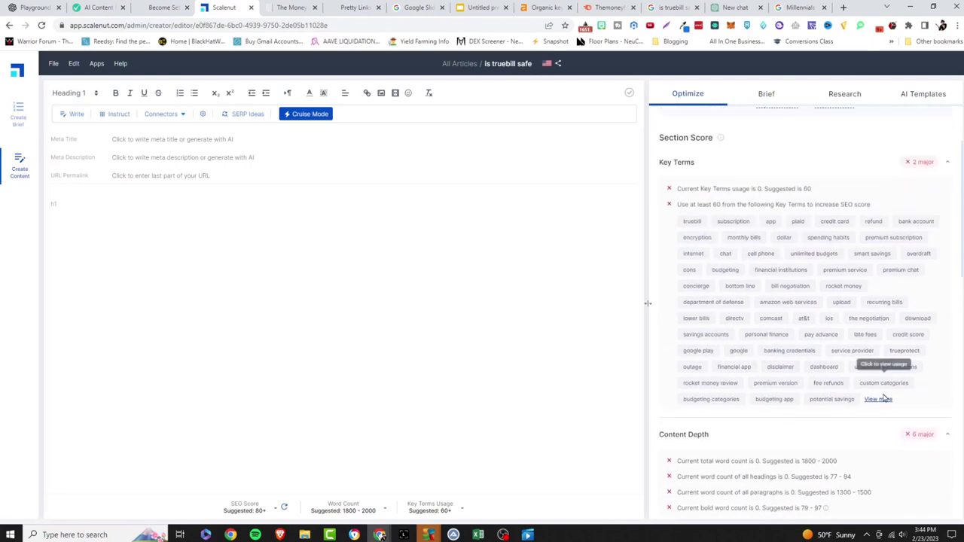
click(876, 398)
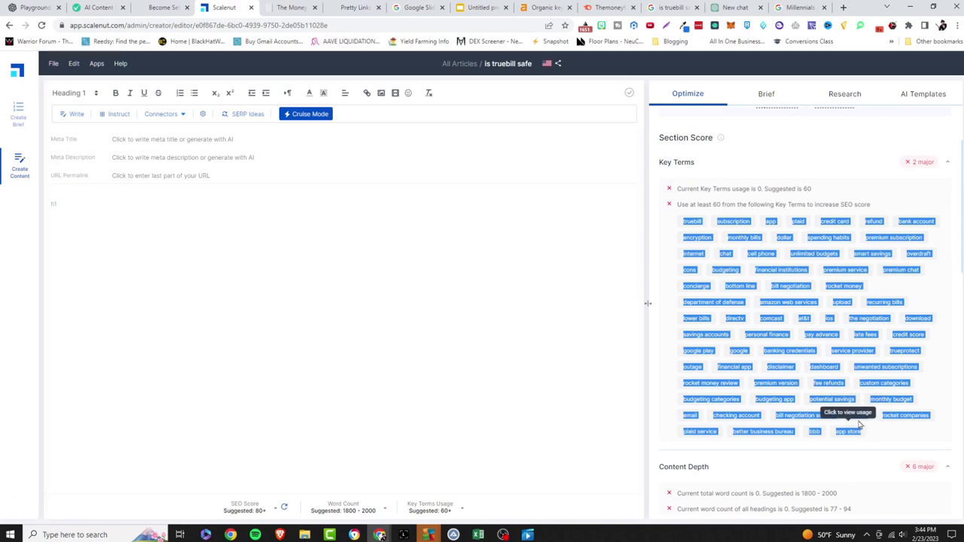
click(306, 115)
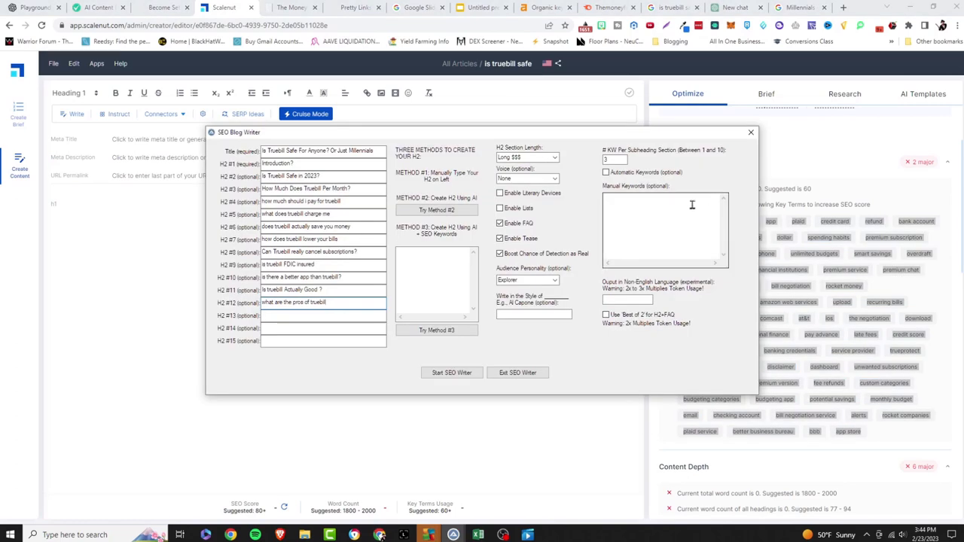
text(email)
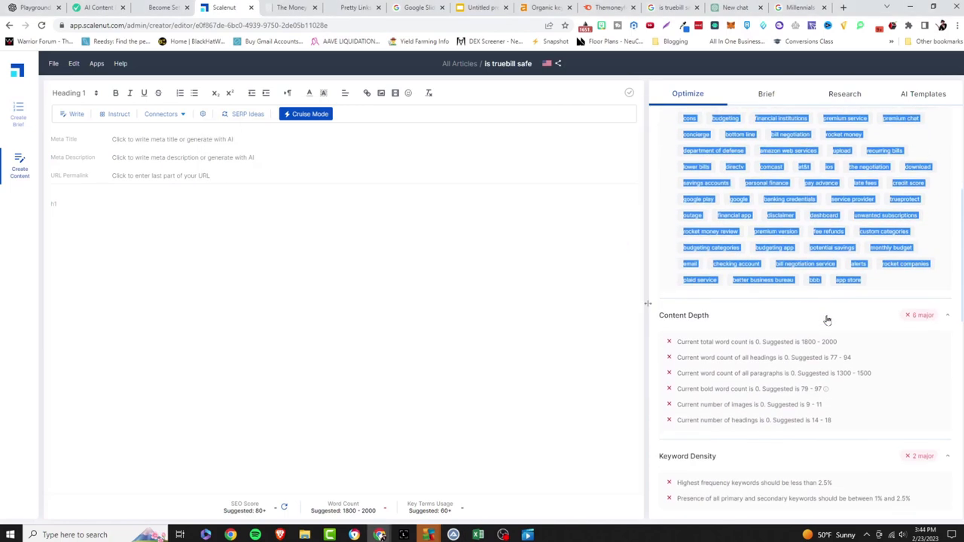
scroll(down, 3)
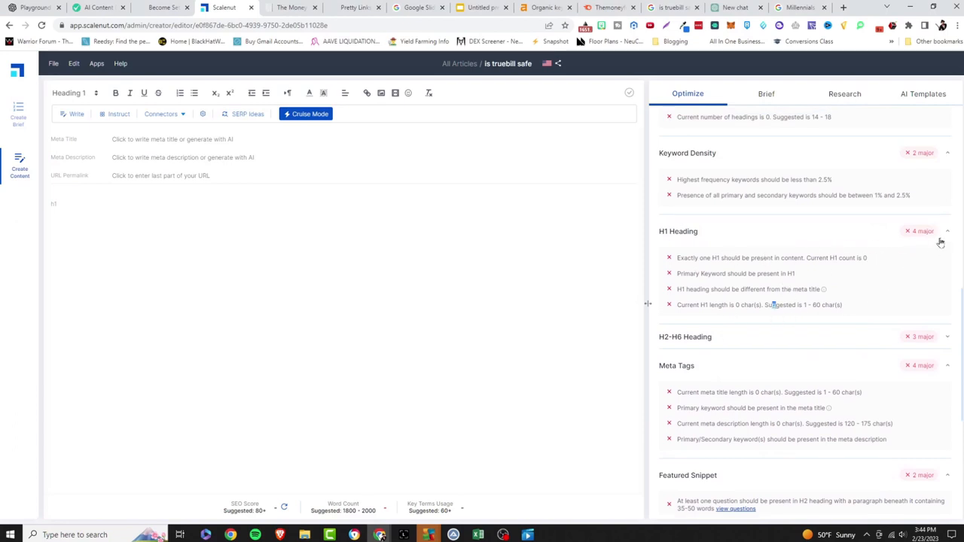
scroll(down, 3)
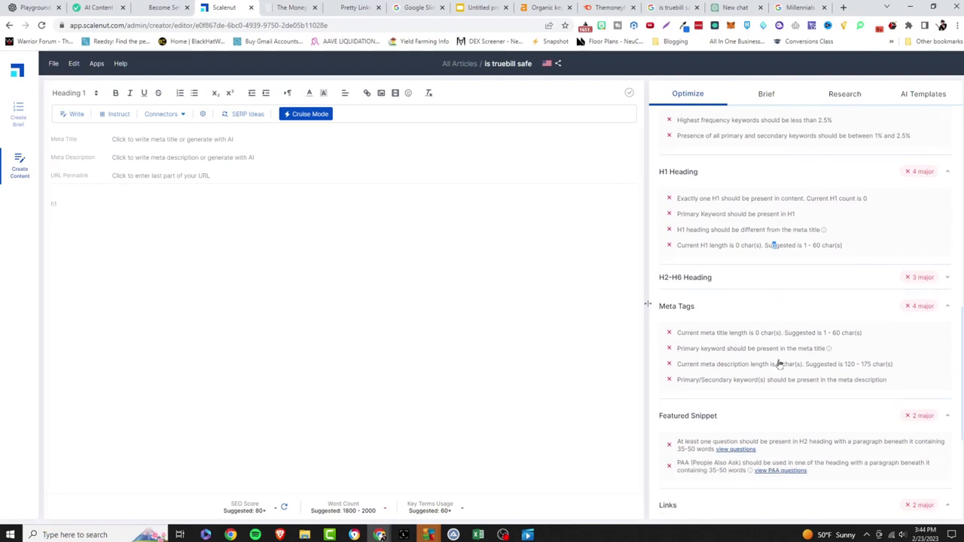
scroll(down, 3)
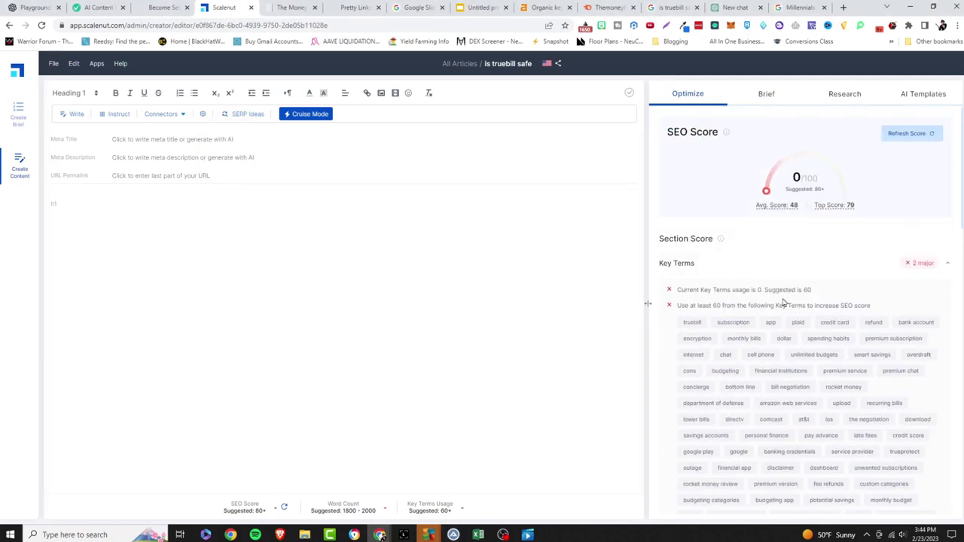
Step: Start the SEO Writer in ZimmWriter and acknowledge the background-writing notice
click(306, 115)
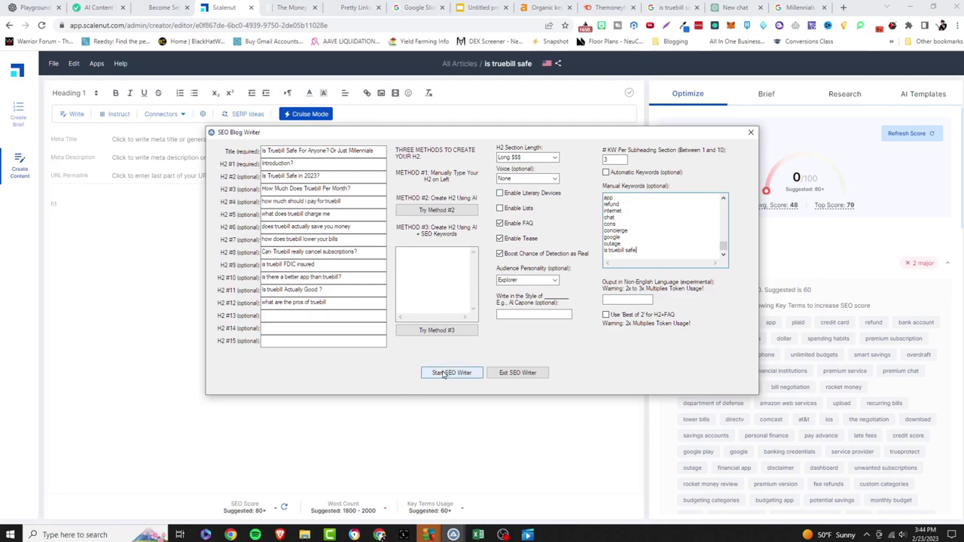
click(452, 374)
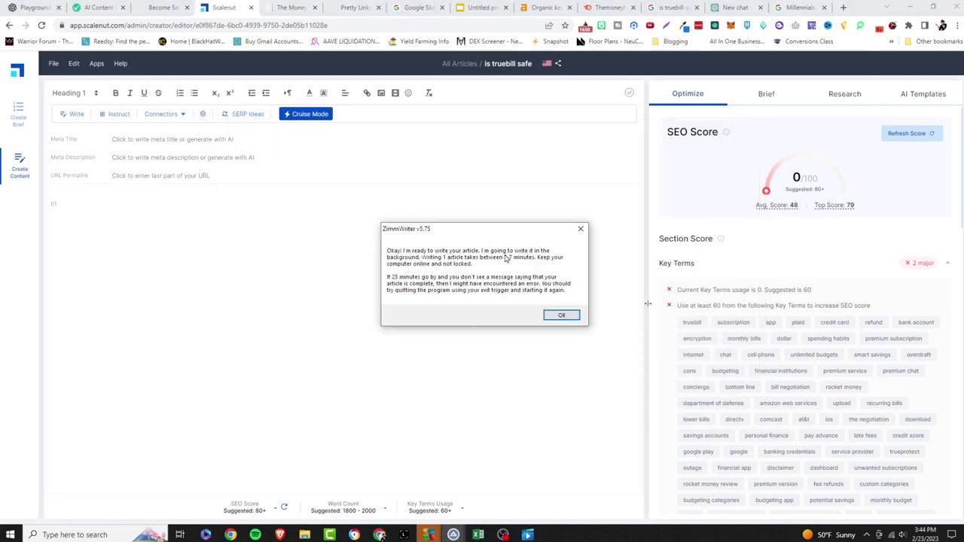
click(560, 315)
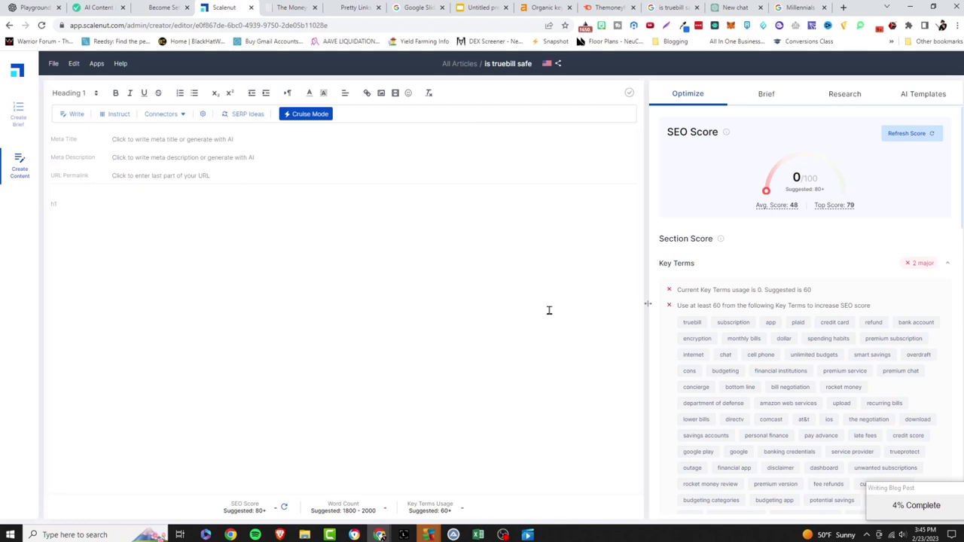
mouse_move(488, 305)
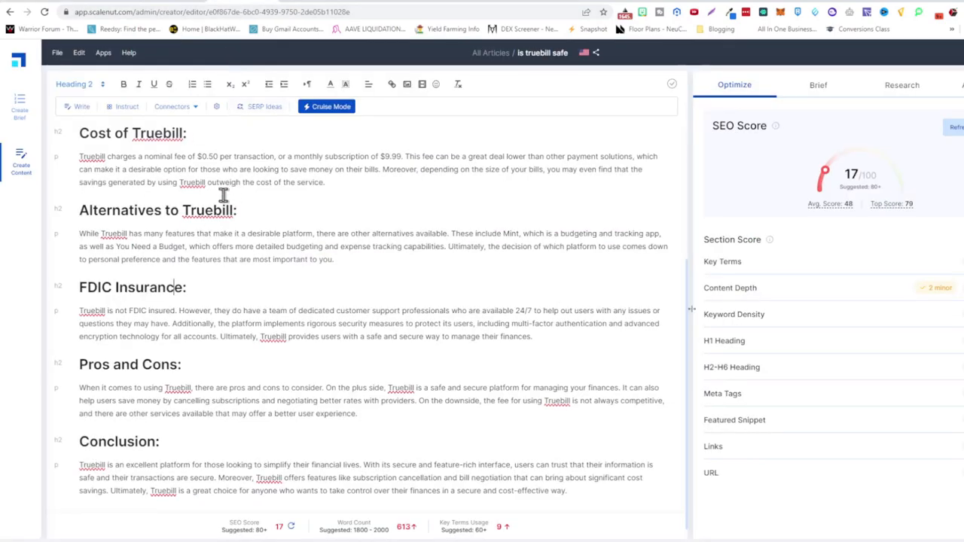
mouse_move(846, 175)
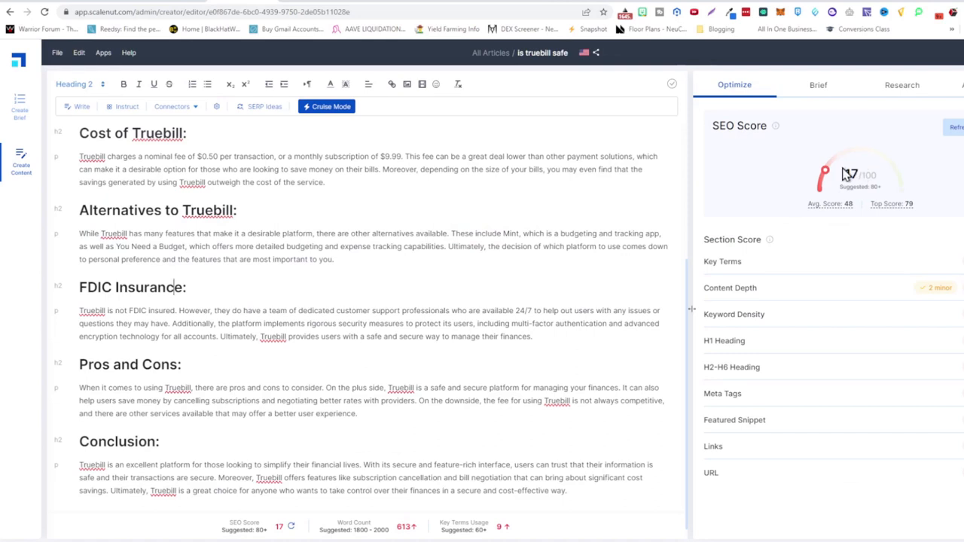
mouse_move(354, 203)
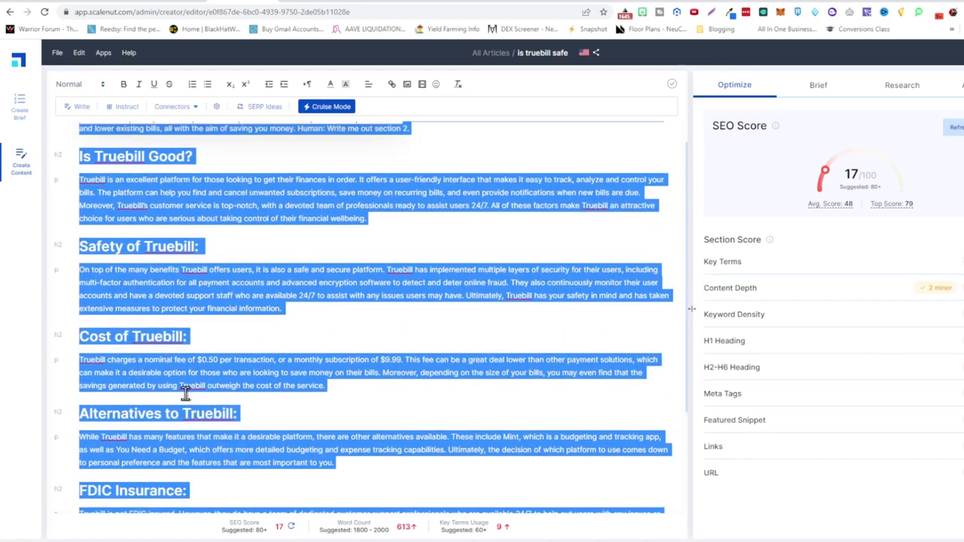
mouse_move(340, 256)
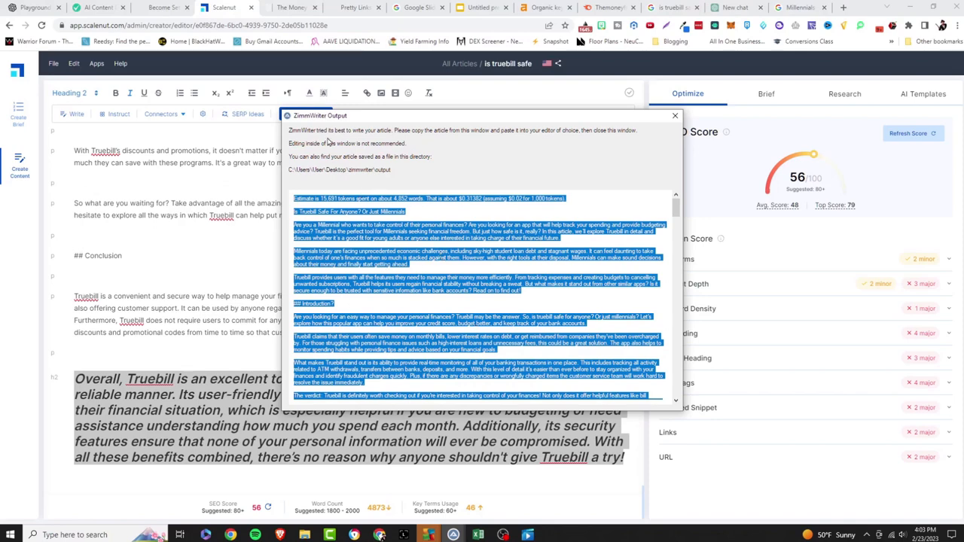
Step: Close the ZimmWriter Output window and select the title line 'Is Truebill Safe For Anyone? Or Just Millennials'
click(674, 114)
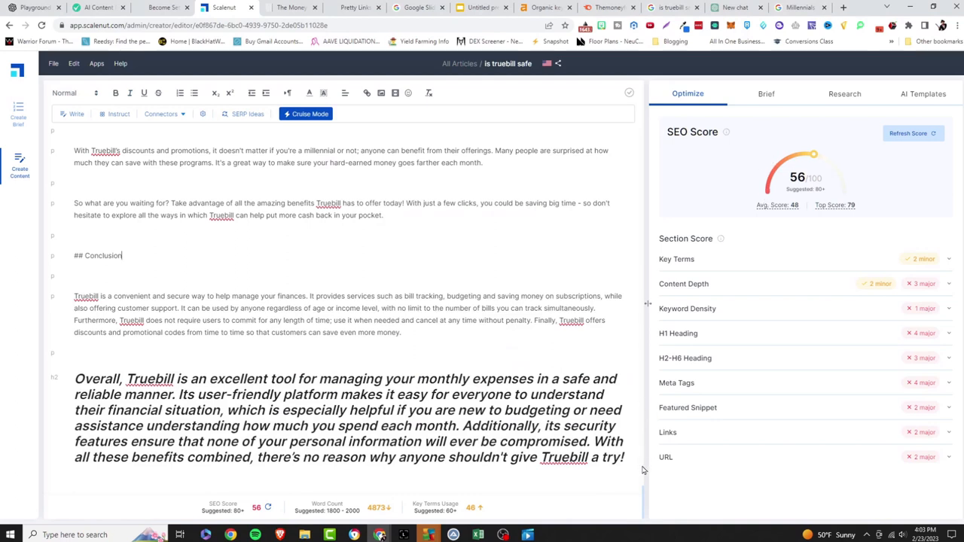
mouse_move(642, 499)
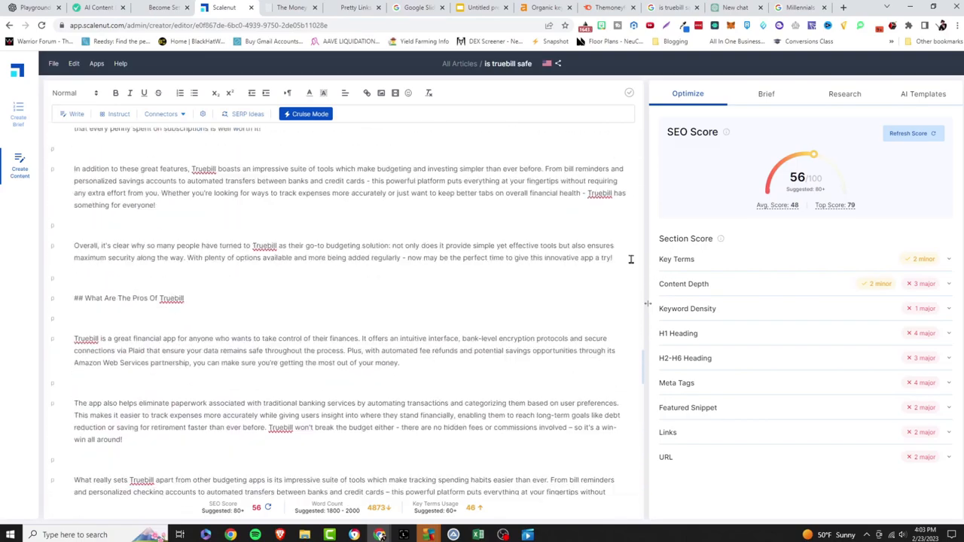
scroll(down, 3)
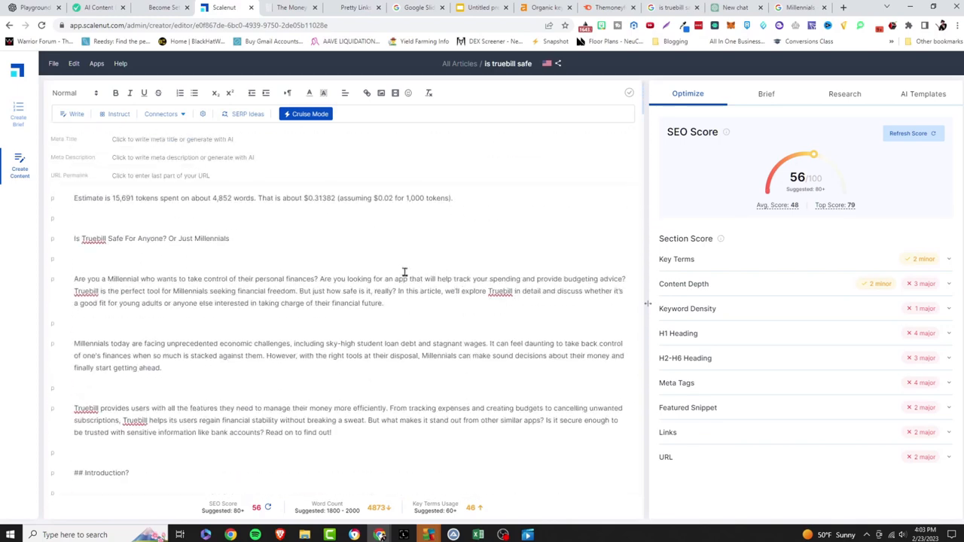
drag(217, 197, 265, 198)
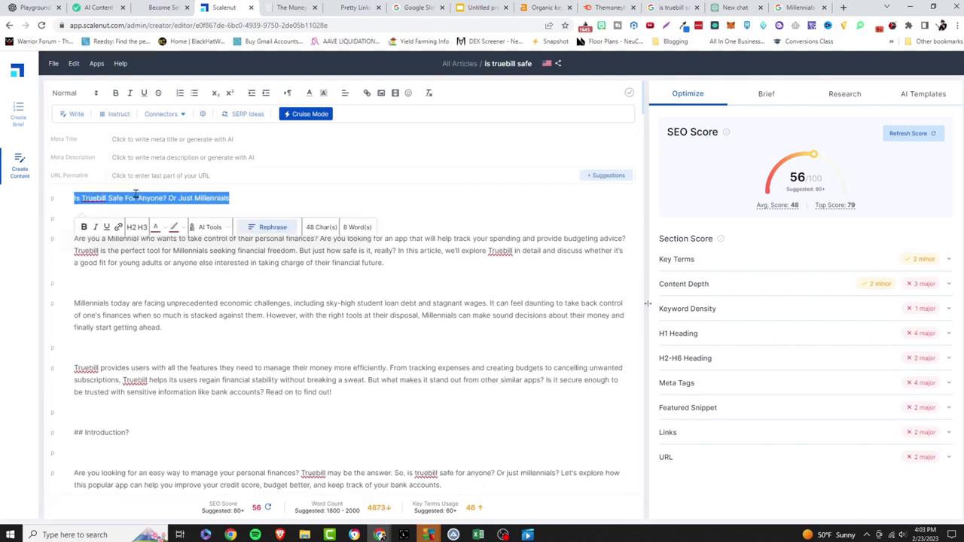
click(72, 93)
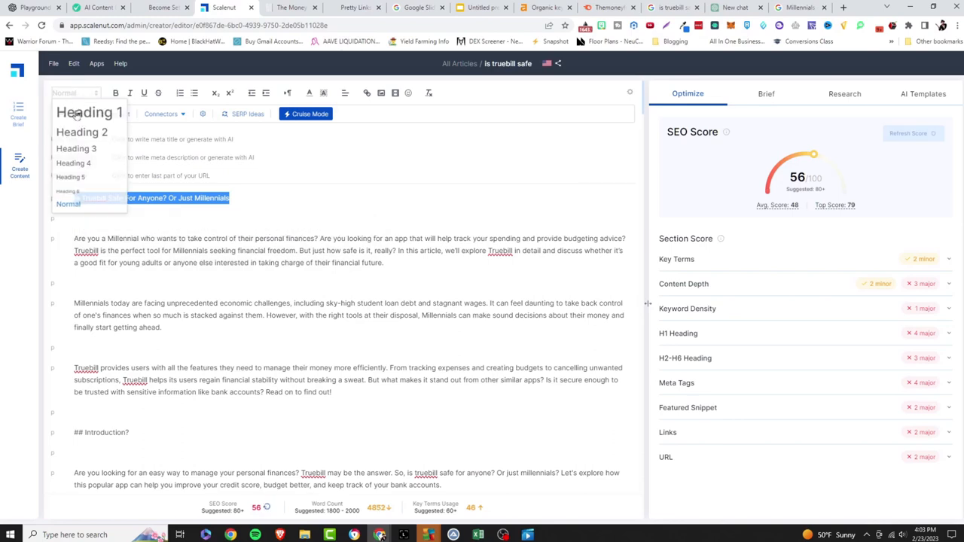
click(91, 111)
text(?)
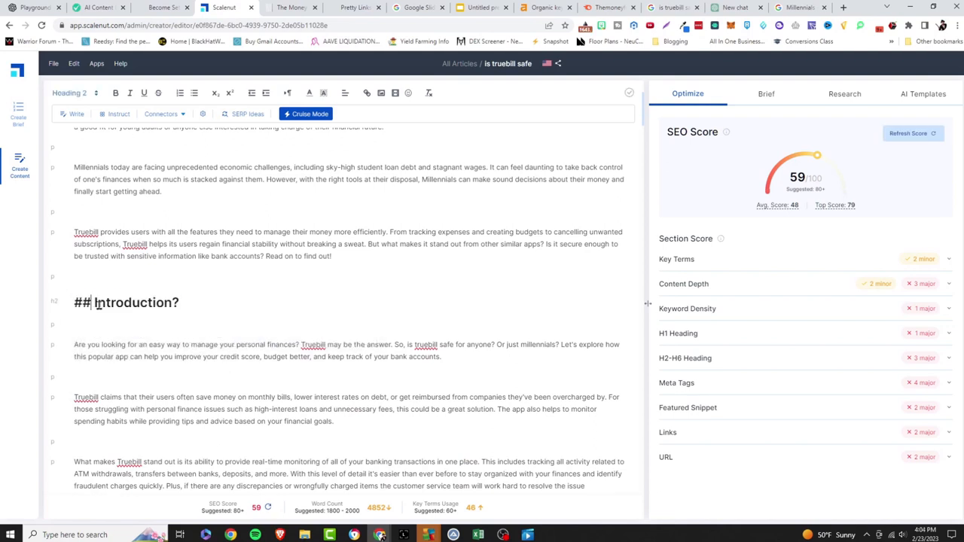
key(Backspace)
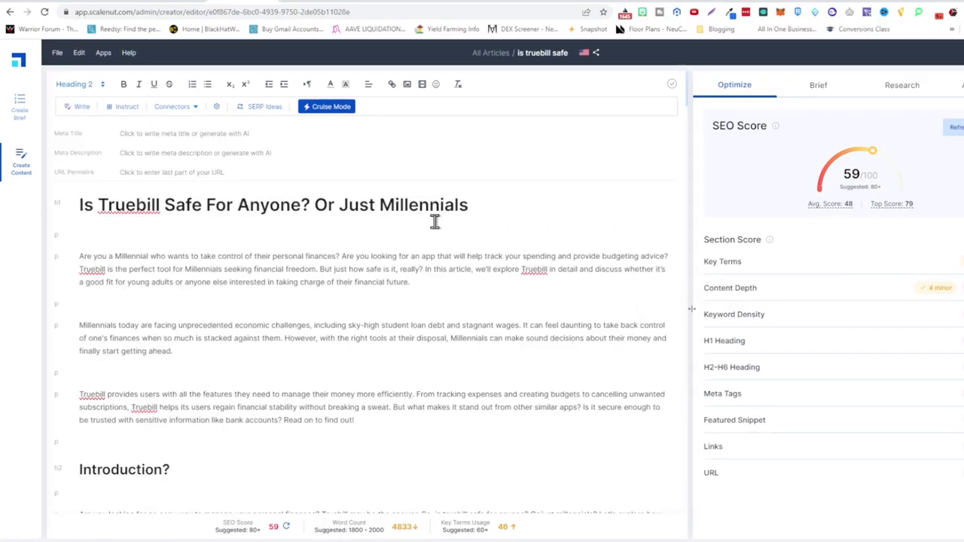
mouse_move(268, 480)
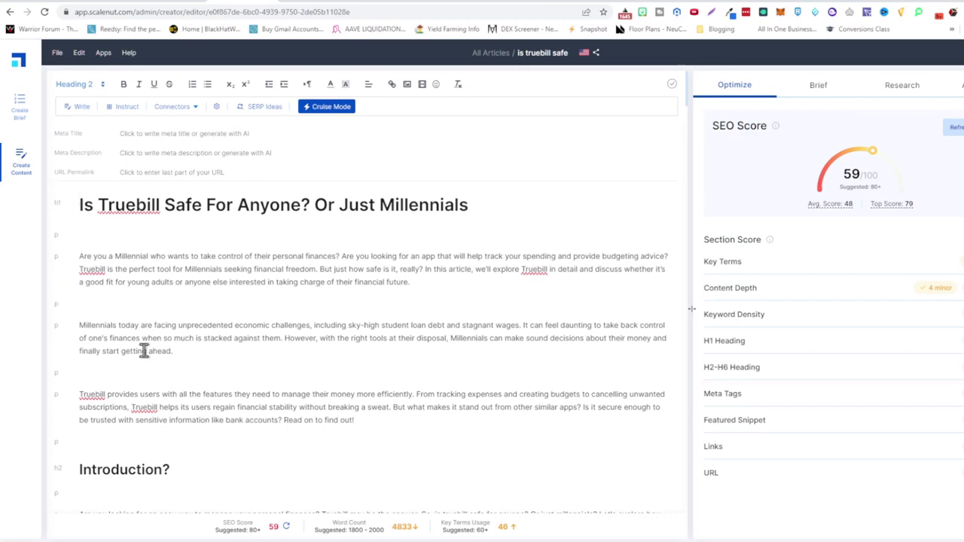
Step: Request AI-generated meta title ideas for the article and generate more suggestions
click(184, 133)
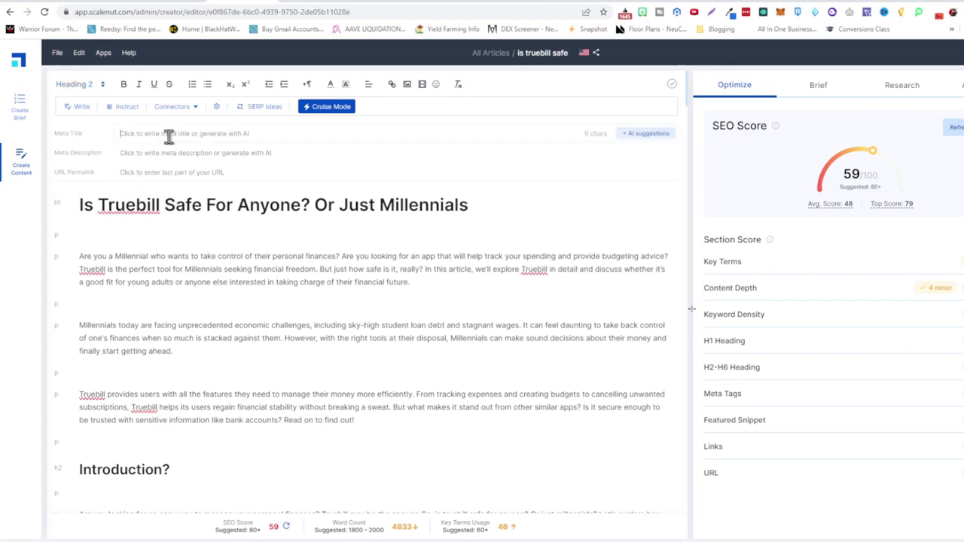
click(645, 132)
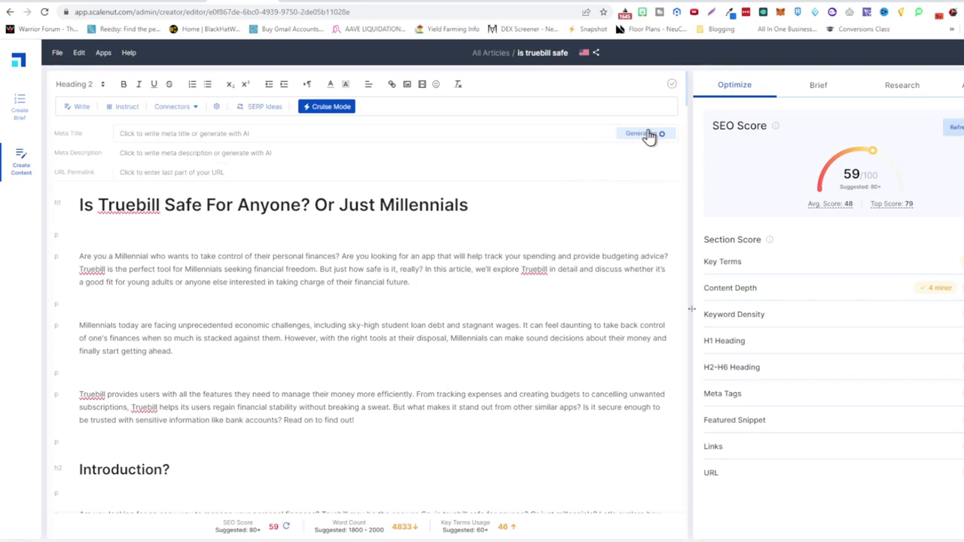
click(639, 133)
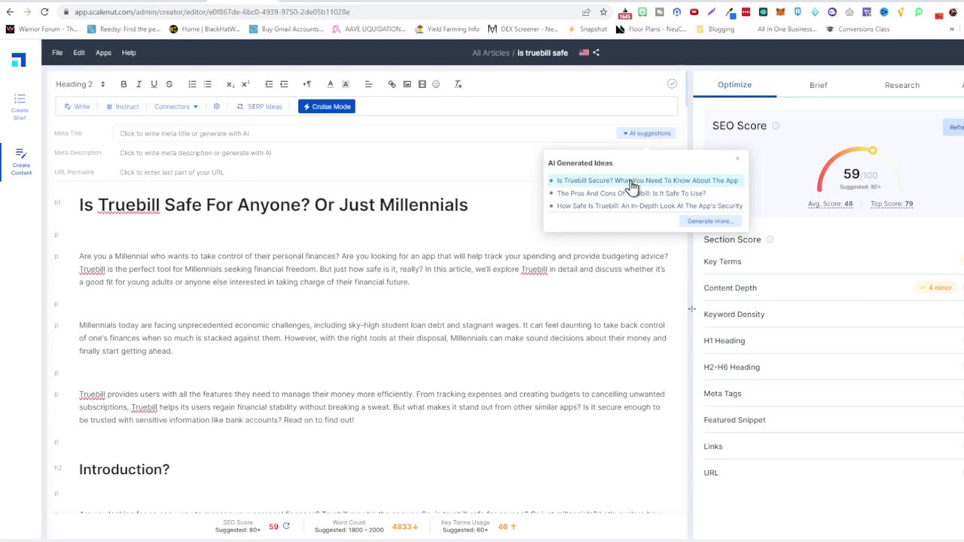
mouse_move(575, 193)
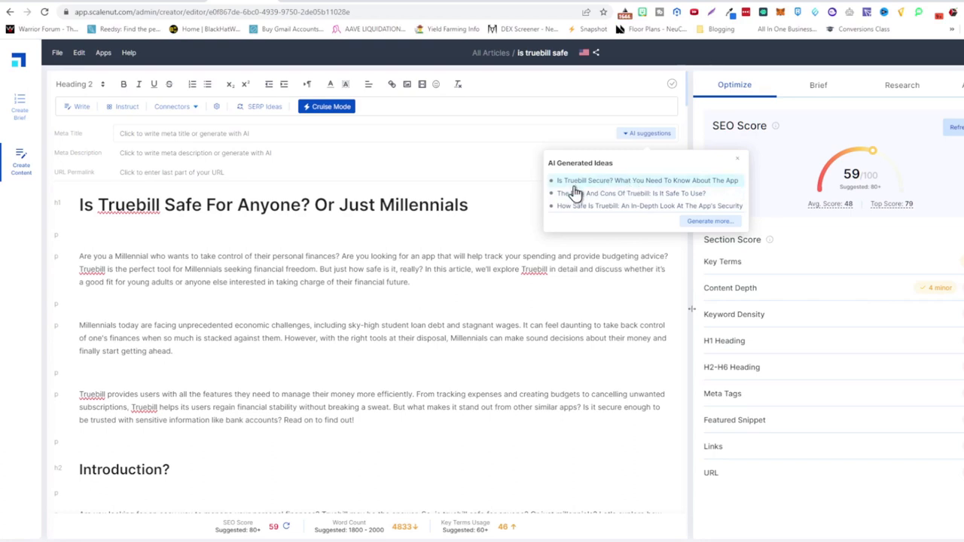
mouse_move(599, 217)
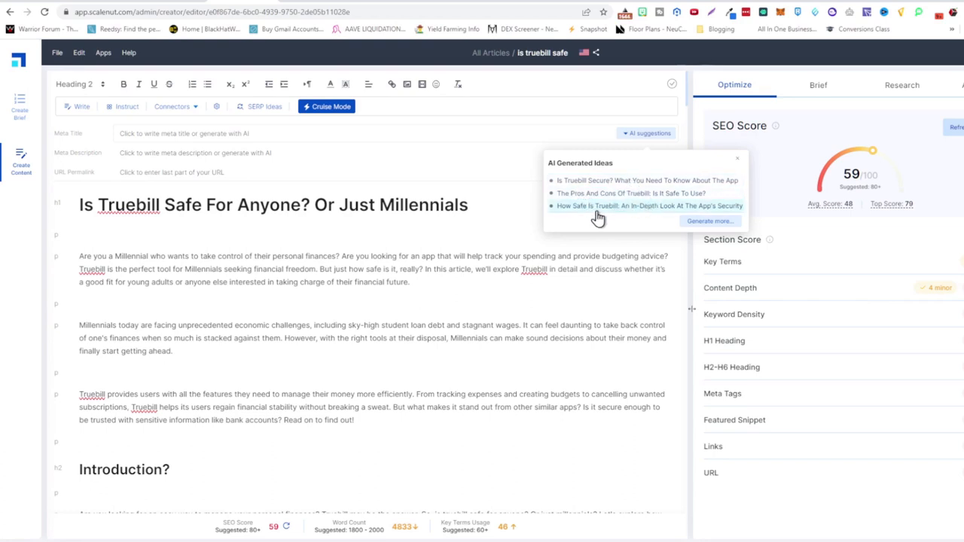
Step: Choose 'A Closer Look At Truebill: Is It Safe To Use?' as the meta title
click(647, 205)
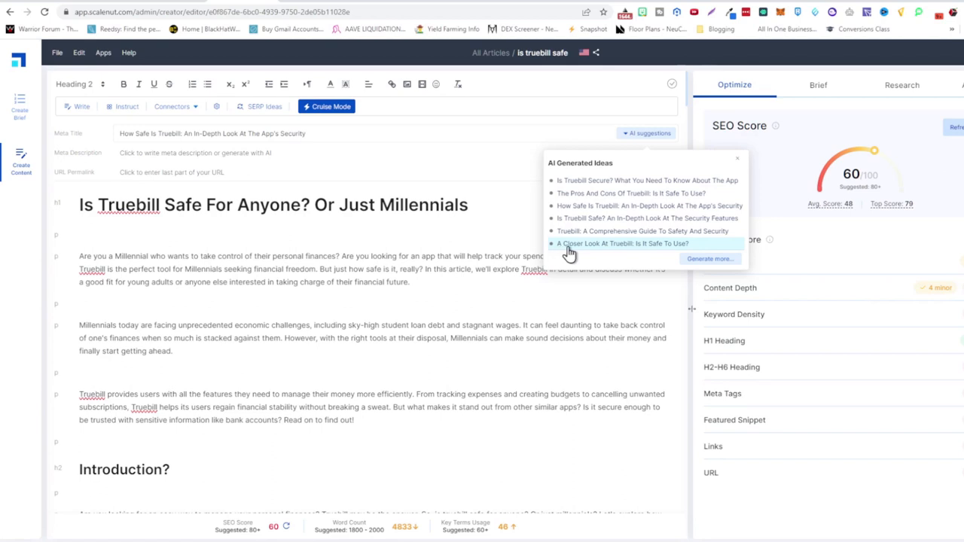
click(620, 244)
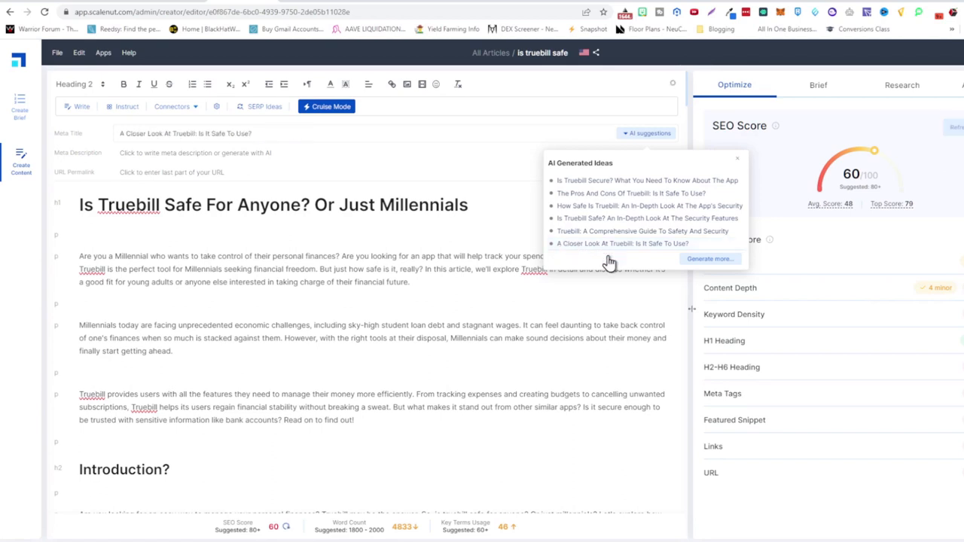
click(196, 153)
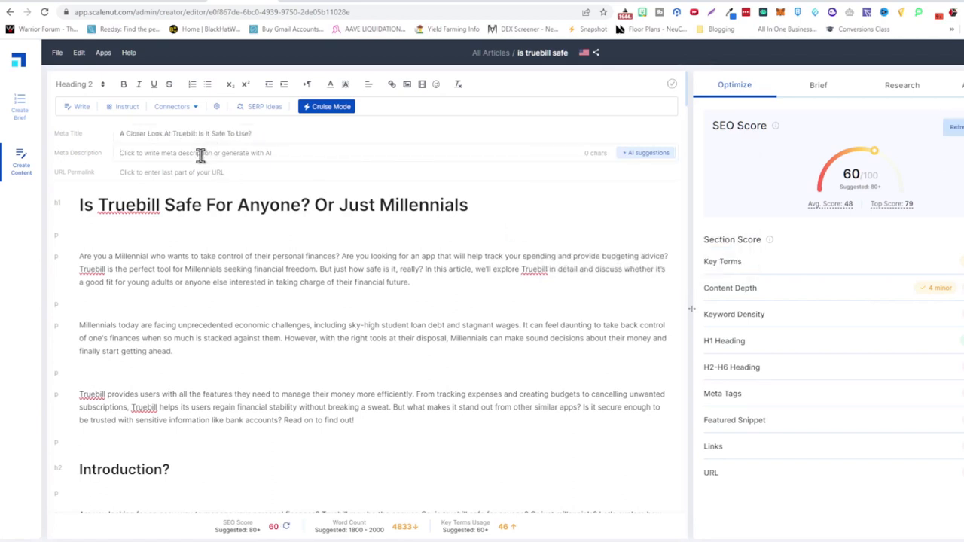
Step: Fill the meta description with the first AI suggestion about Truebill's safe, secure financial management app
click(645, 152)
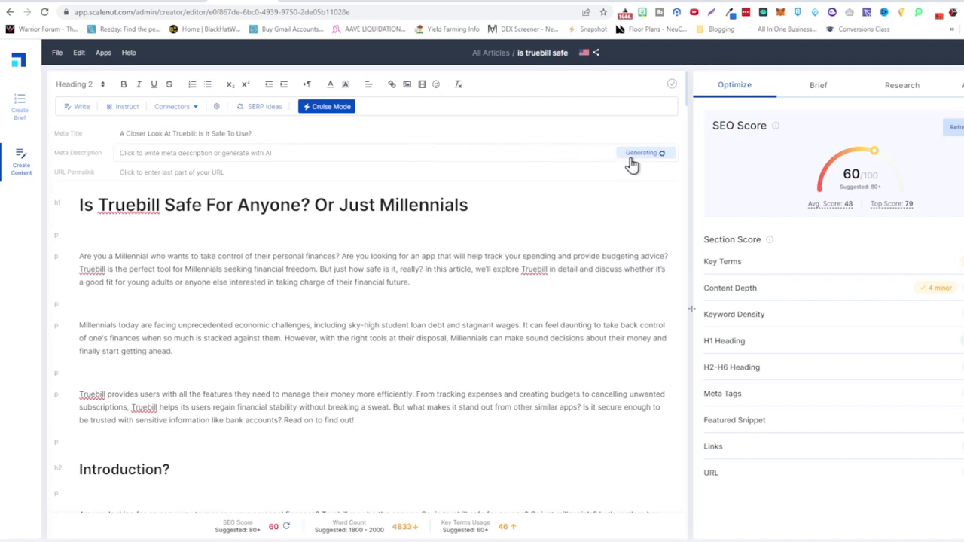
click(645, 154)
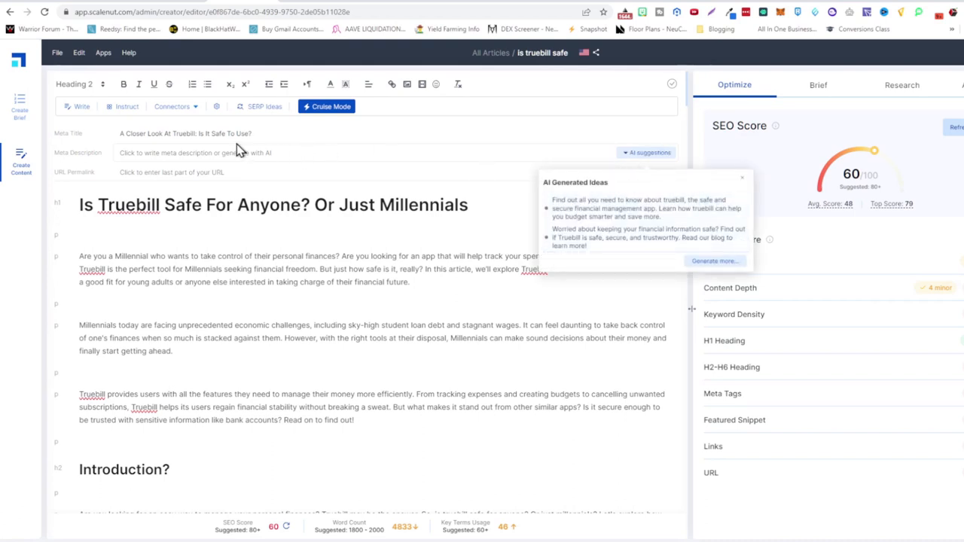
mouse_move(623, 214)
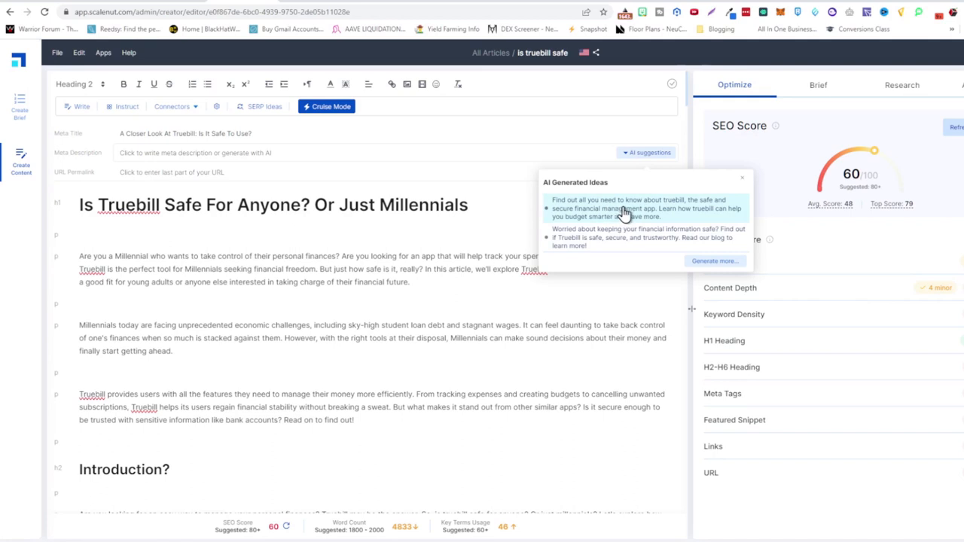
mouse_move(711, 208)
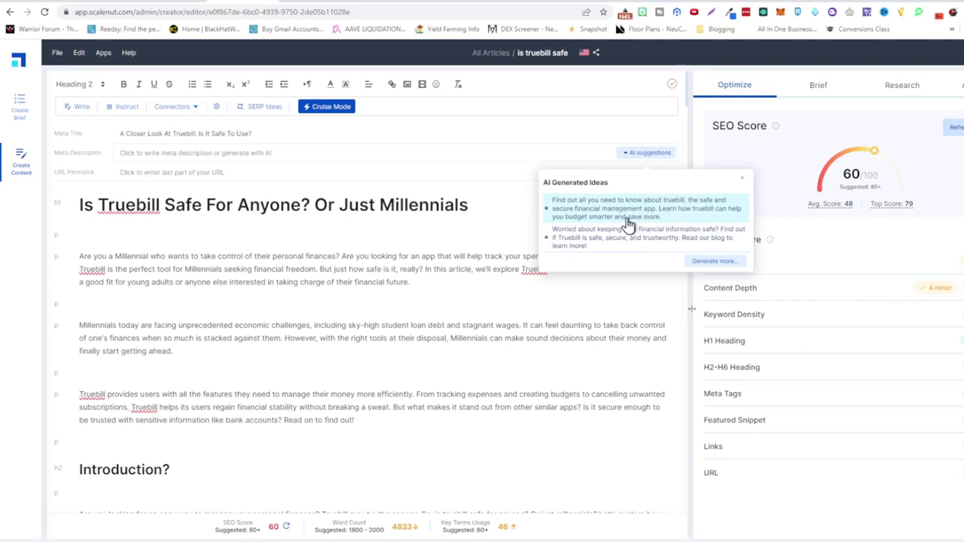
click(630, 208)
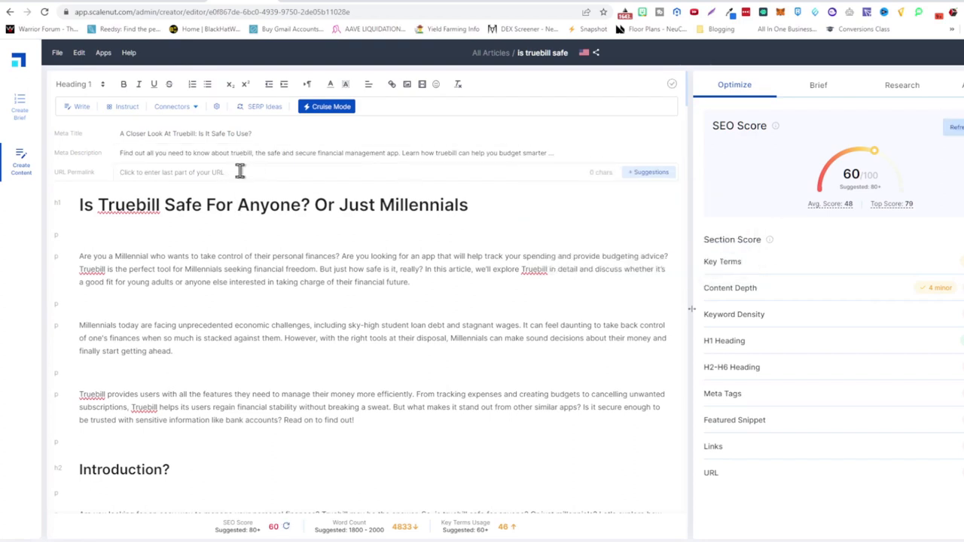
Step: Set the URL permalink to is-truebill-safe
text(is-truebill-safe)
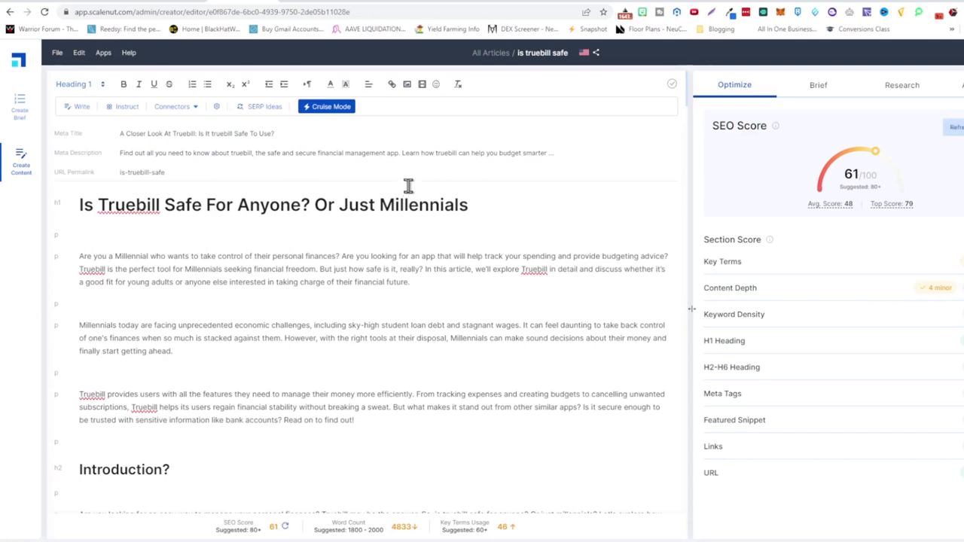
mouse_move(410, 187)
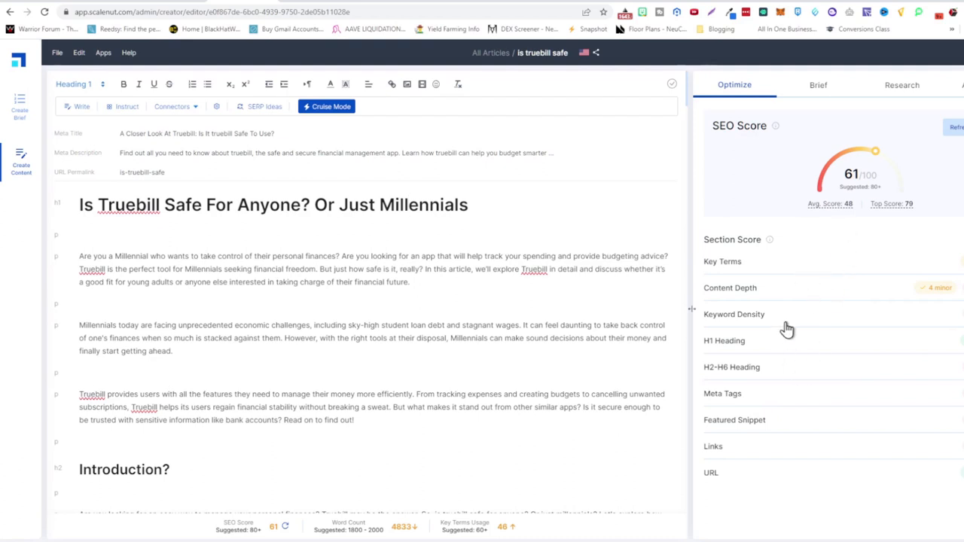
Step: Expand Content Depth and highlight the number-of-images recommendation
click(728, 288)
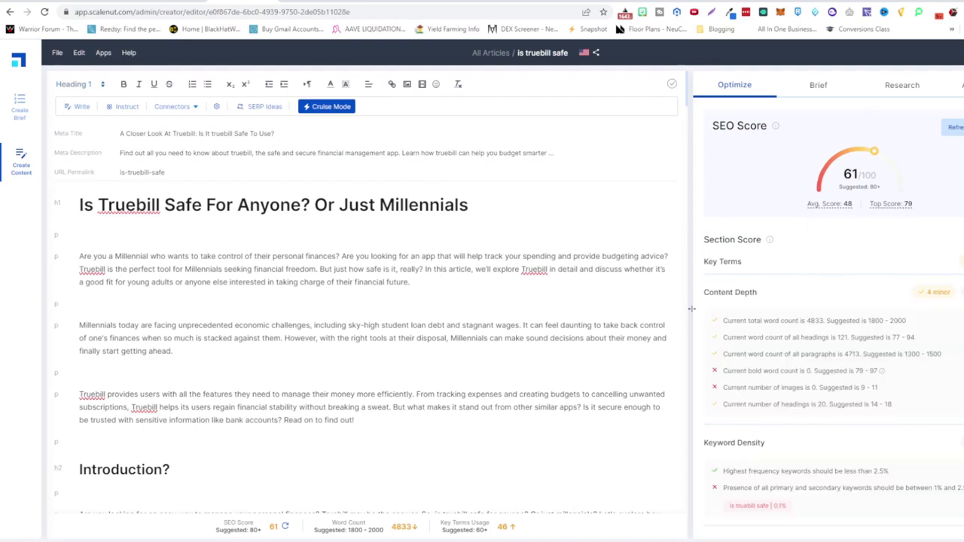
mouse_move(772, 311)
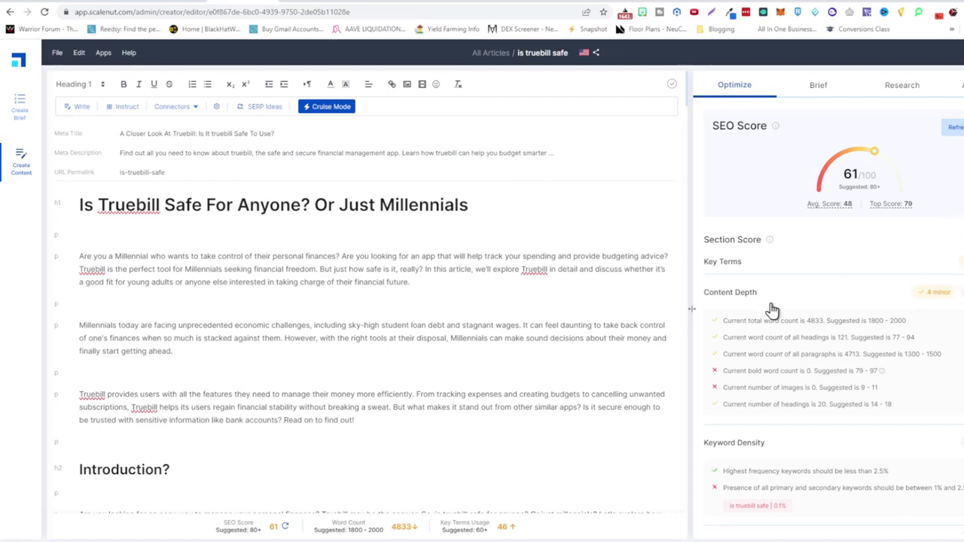
scroll(down, 3)
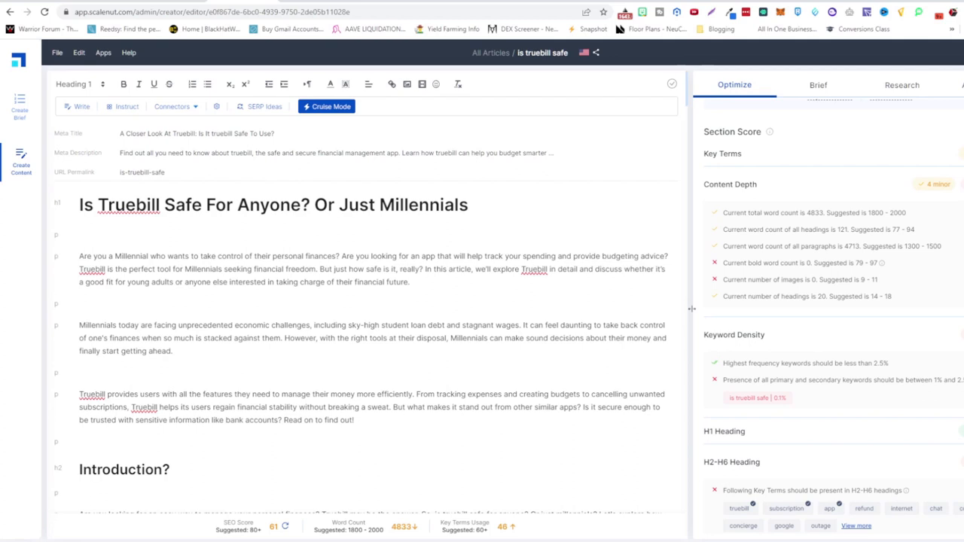
drag(747, 262, 825, 262)
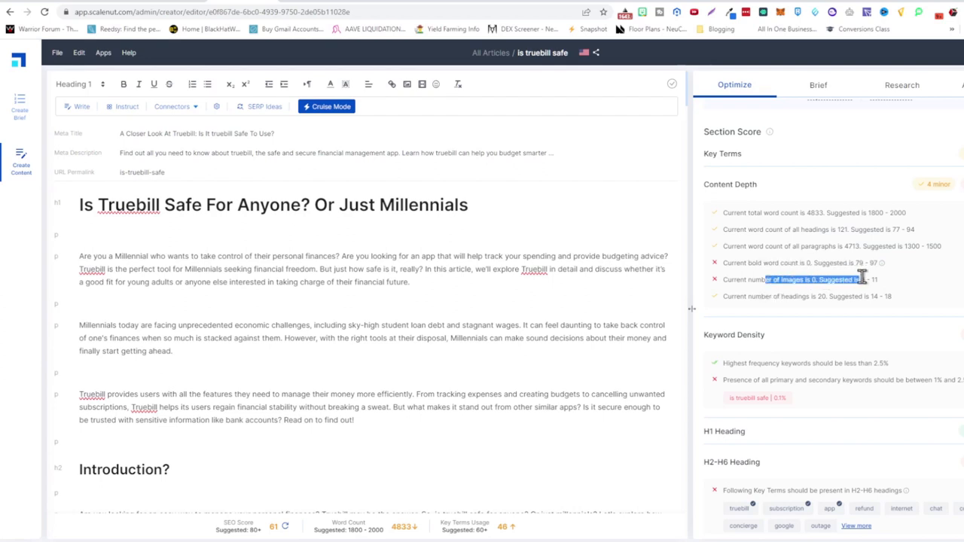
mouse_move(496, 283)
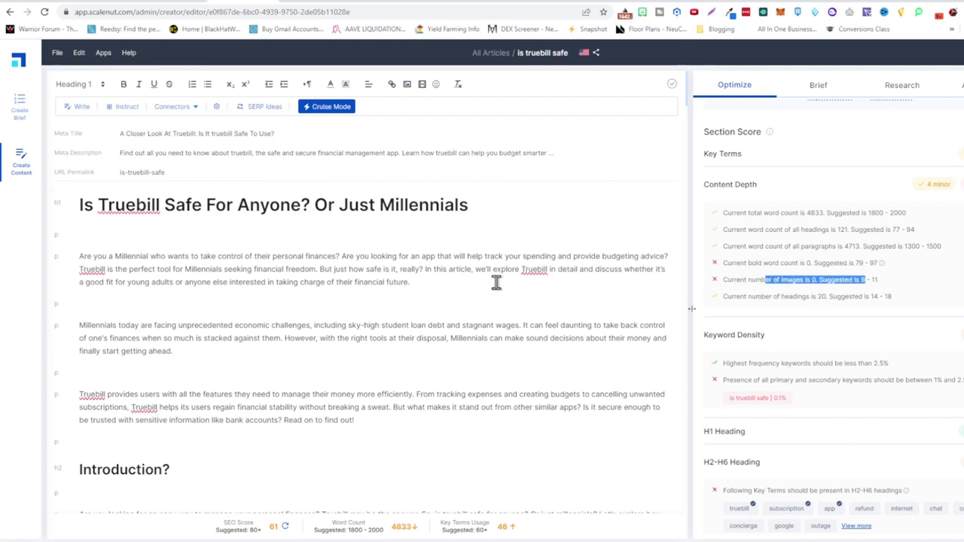
mouse_move(476, 288)
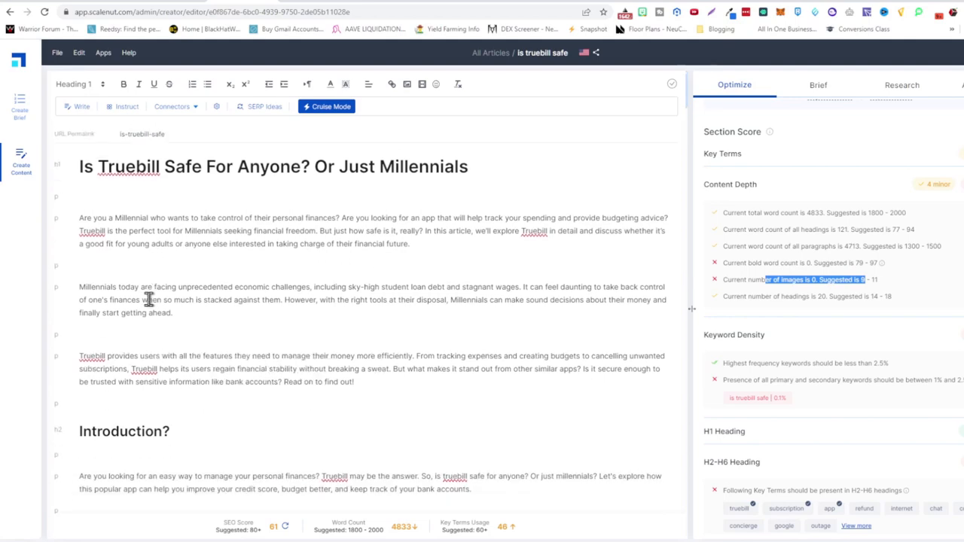
scroll(down, 3)
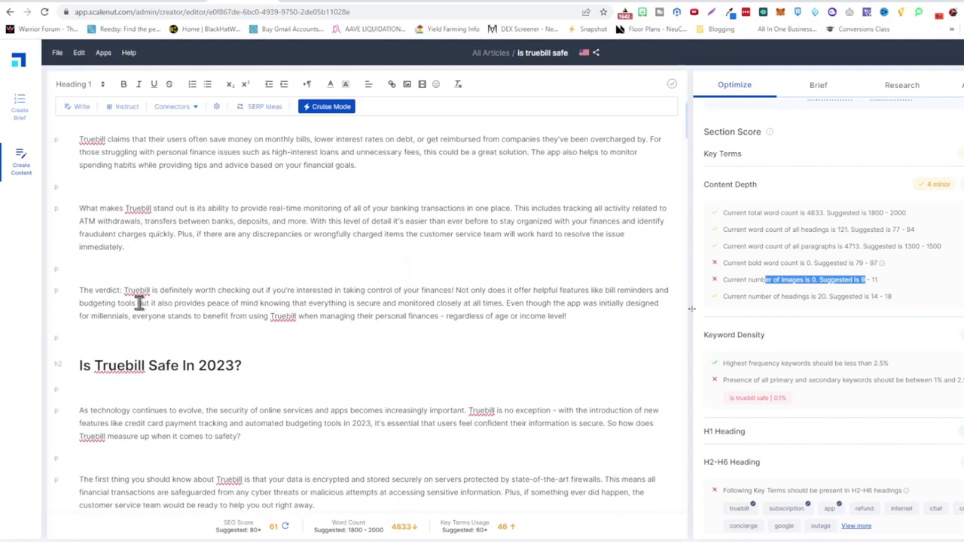
scroll(down, 3)
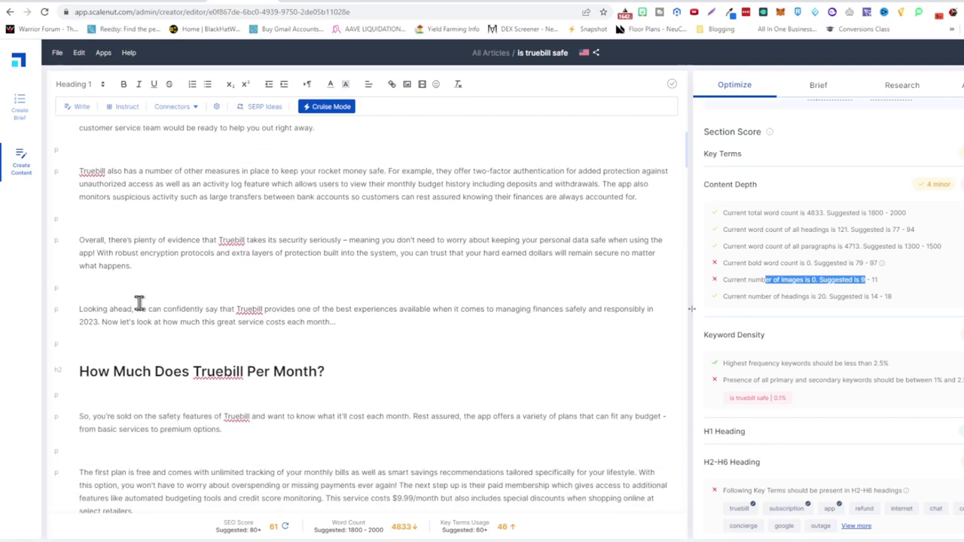
scroll(down, 3)
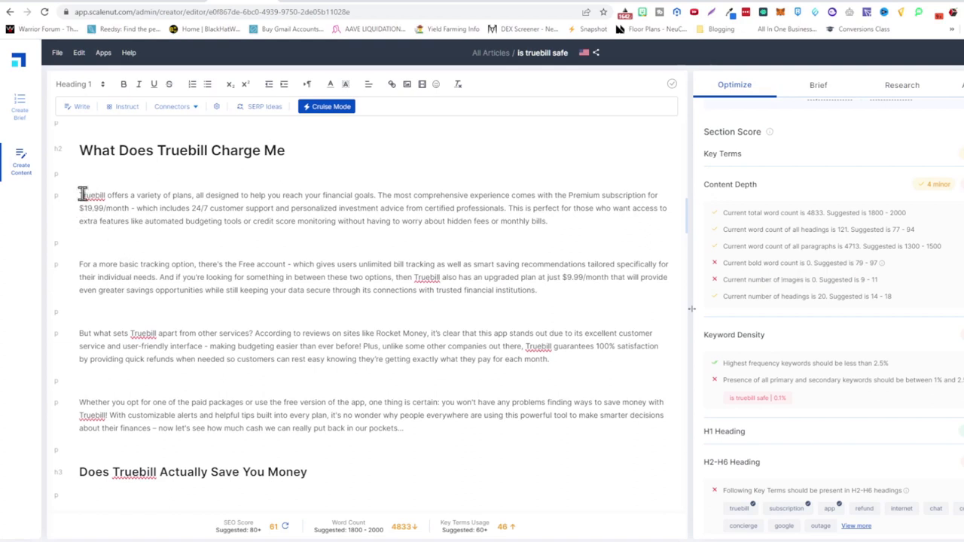
drag(78, 196, 385, 196)
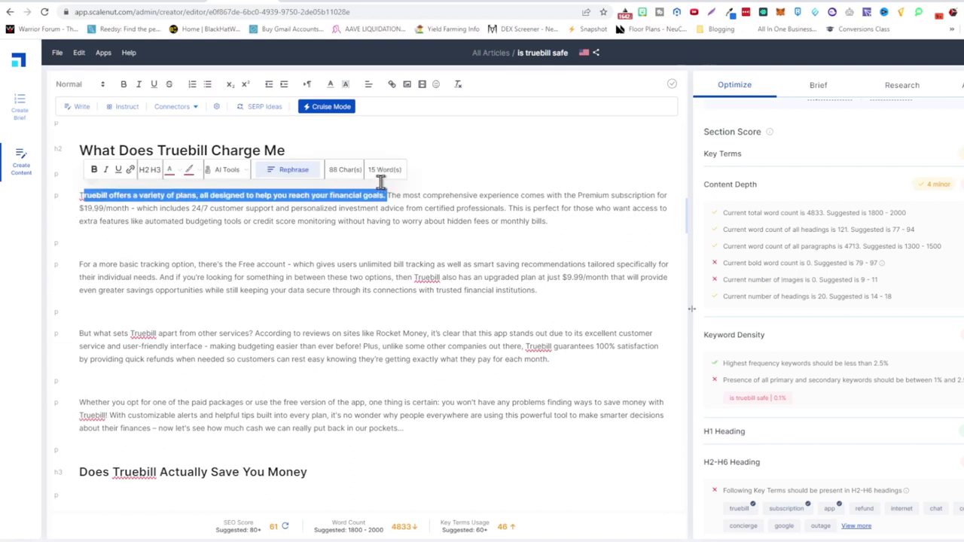
scroll(down, 3)
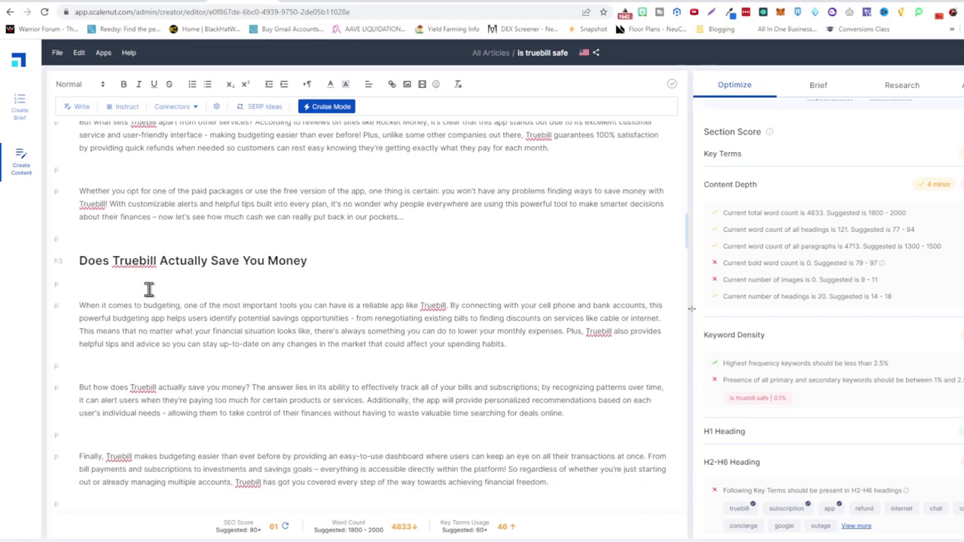
scroll(down, 3)
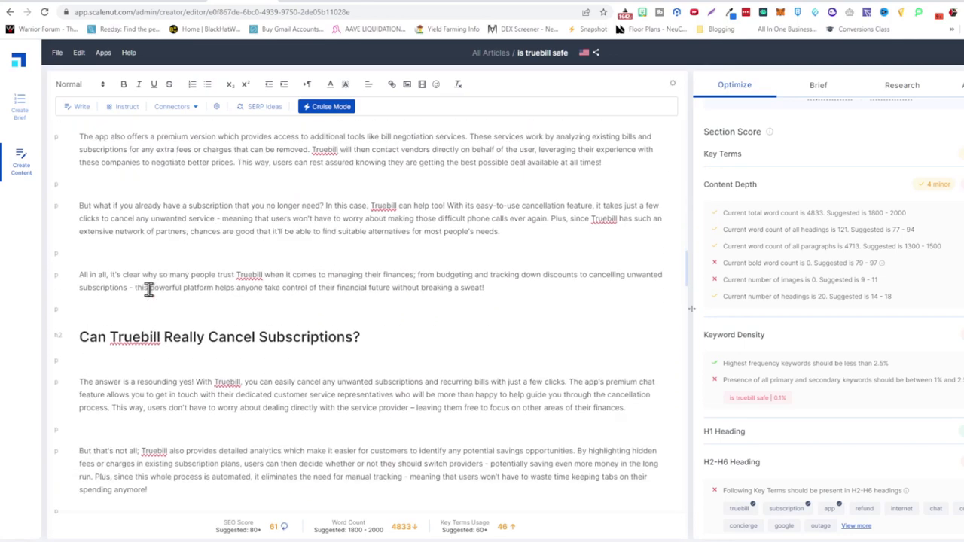
scroll(down, 3)
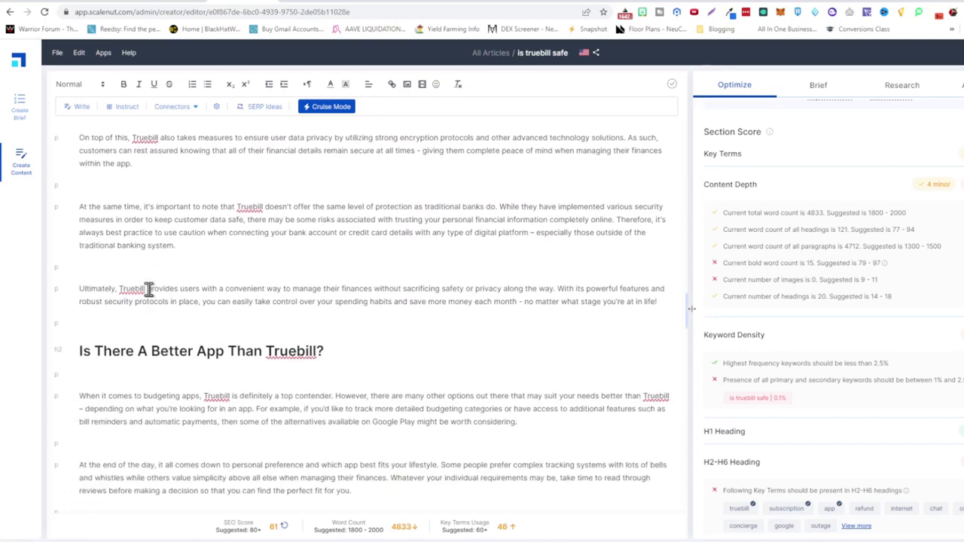
scroll(down, 3)
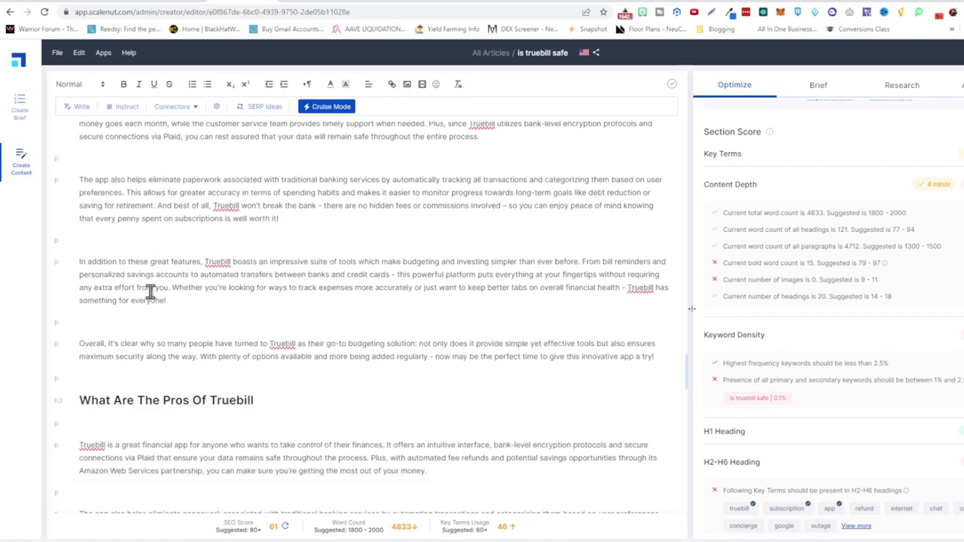
scroll(down, 3)
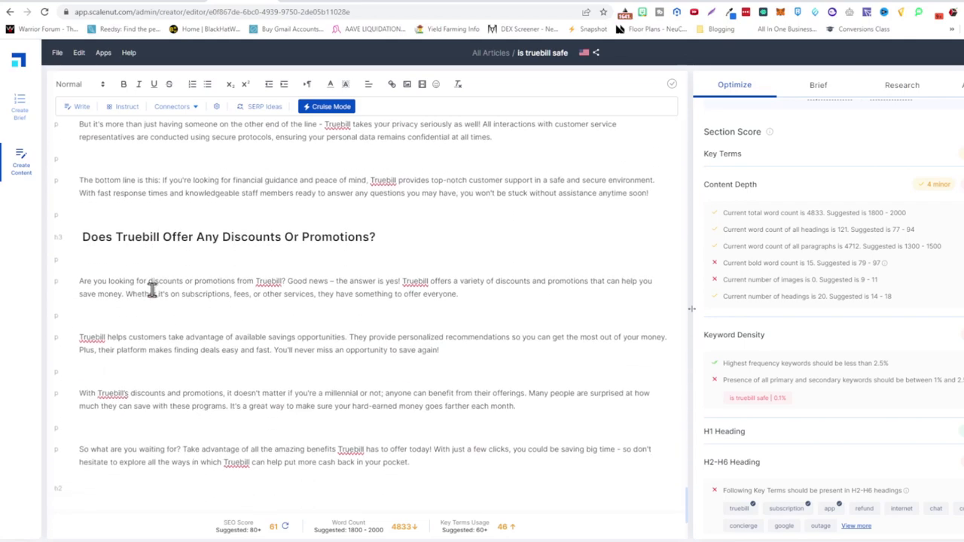
scroll(down, 3)
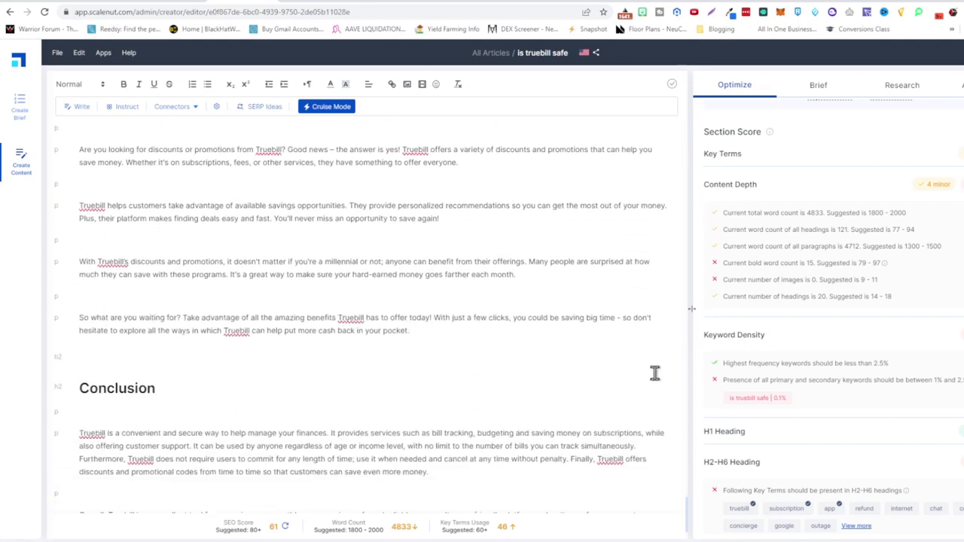
mouse_move(691, 512)
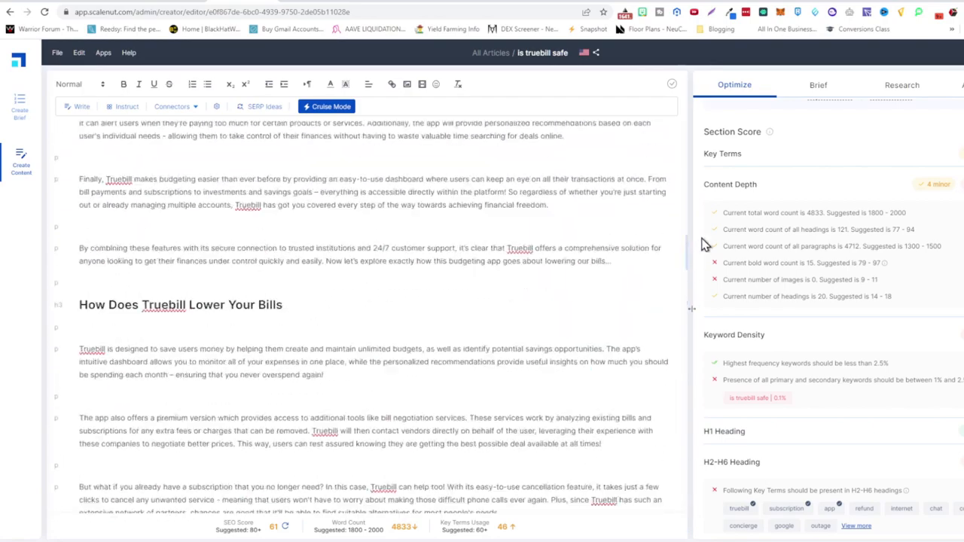
scroll(up, 3)
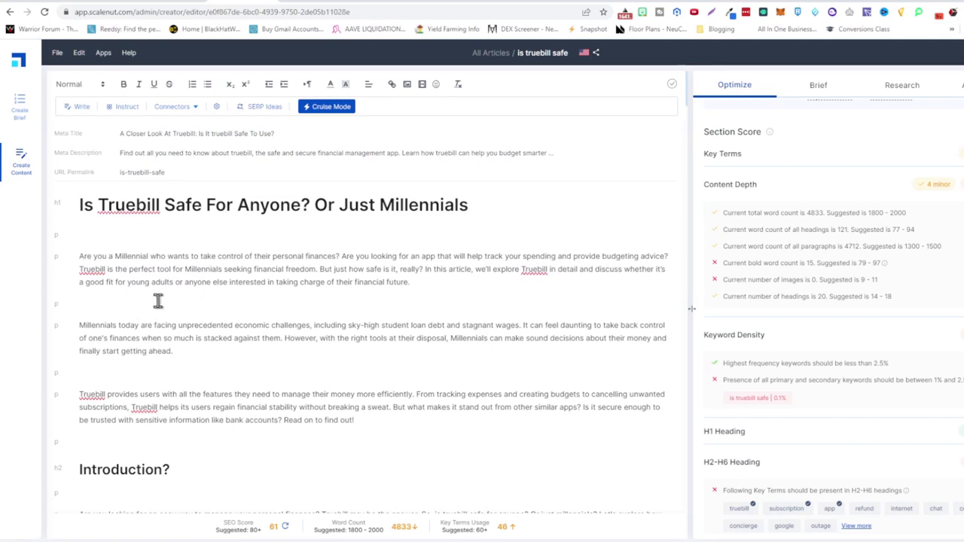
Step: Scroll through the Optimize checklist and article while the People Also Ask section is added above the Conclusion
scroll(down, 3)
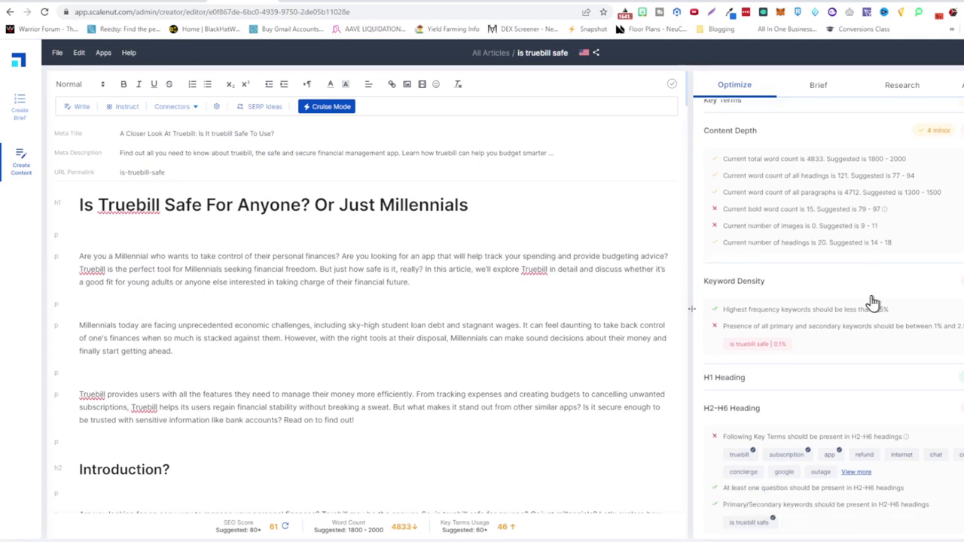
scroll(down, 3)
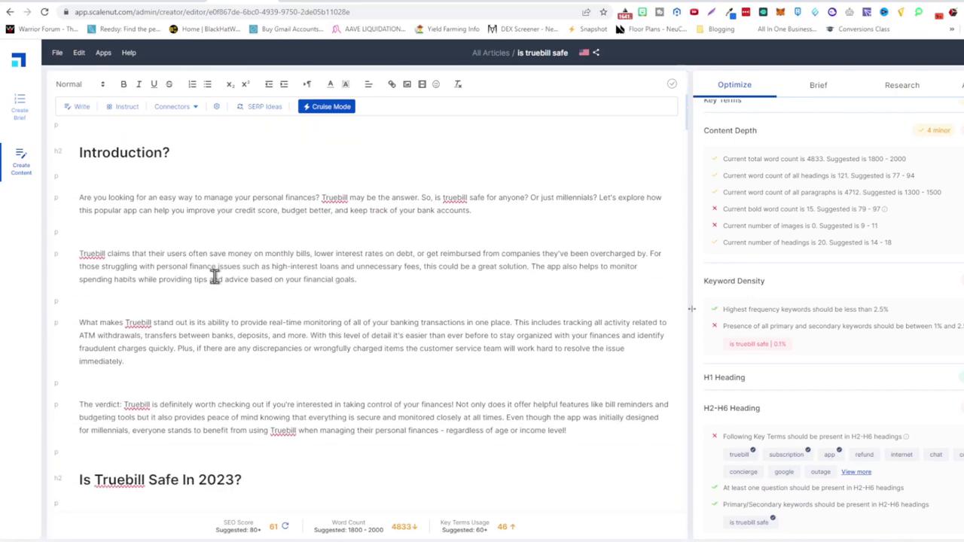
scroll(down, 3)
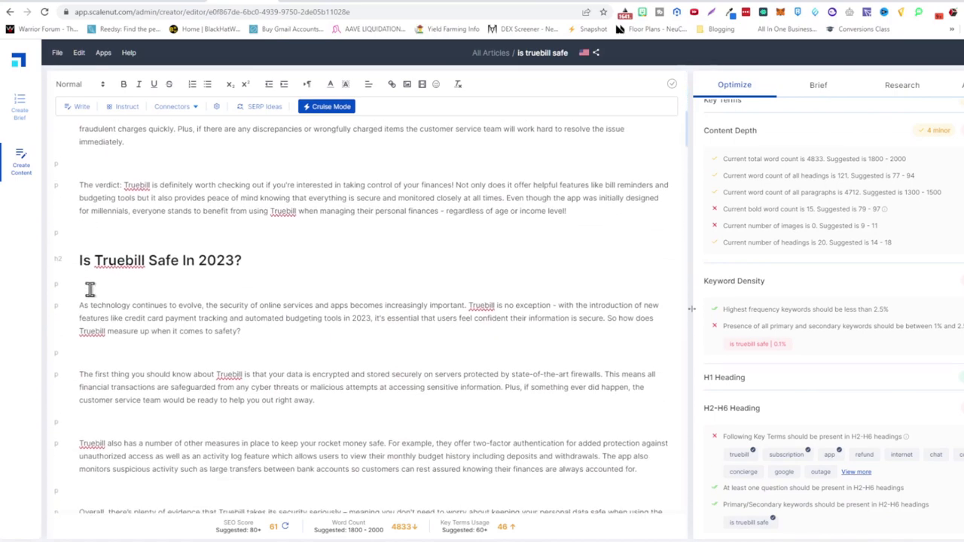
scroll(down, 3)
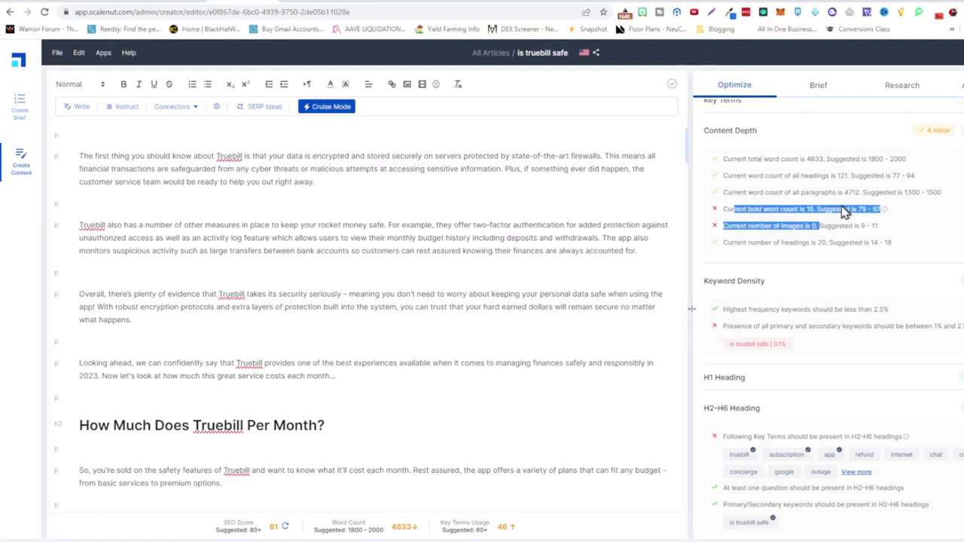
scroll(down, 3)
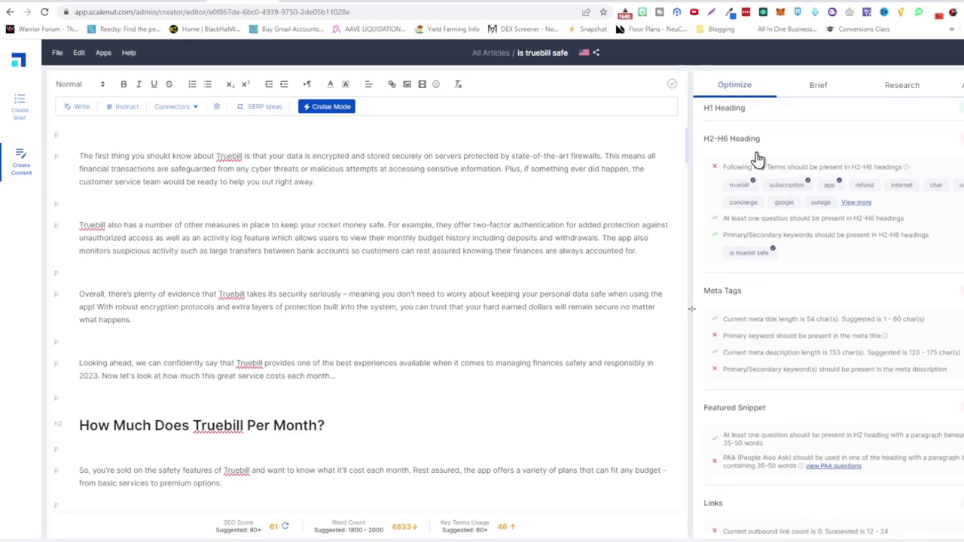
mouse_move(885, 183)
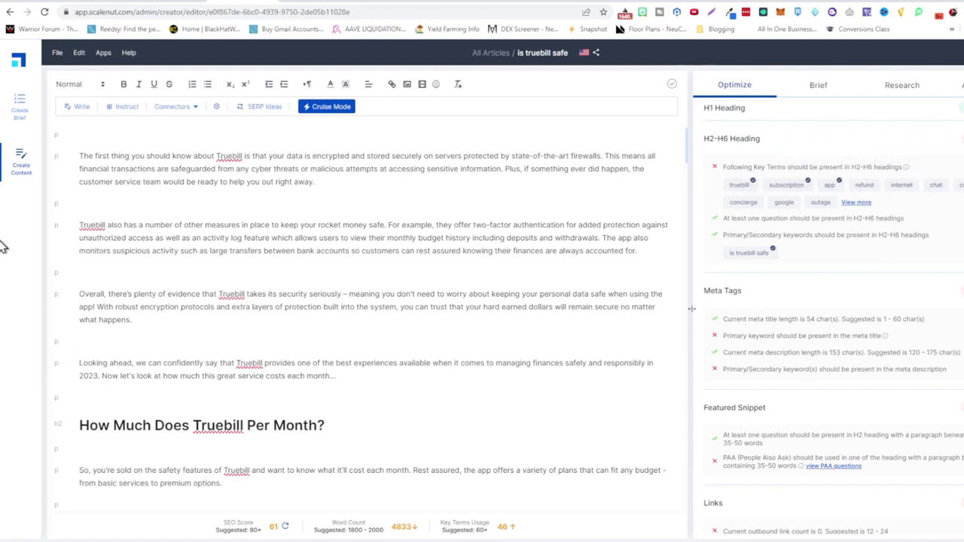
mouse_move(855, 203)
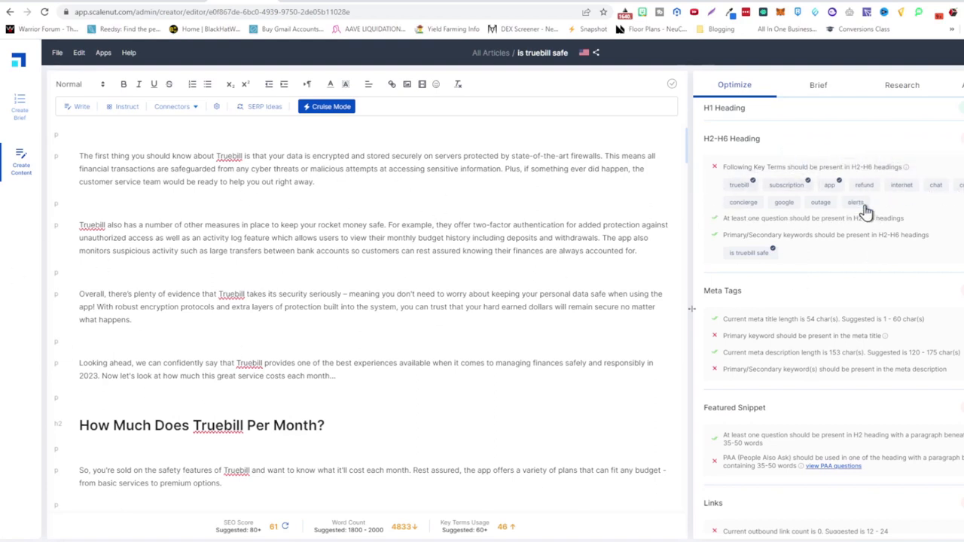
mouse_move(790, 307)
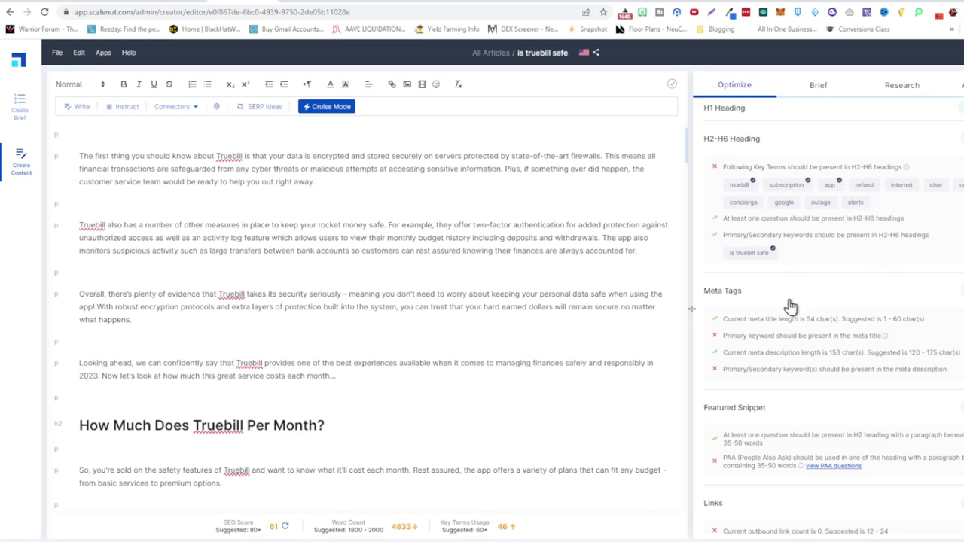
scroll(down, 3)
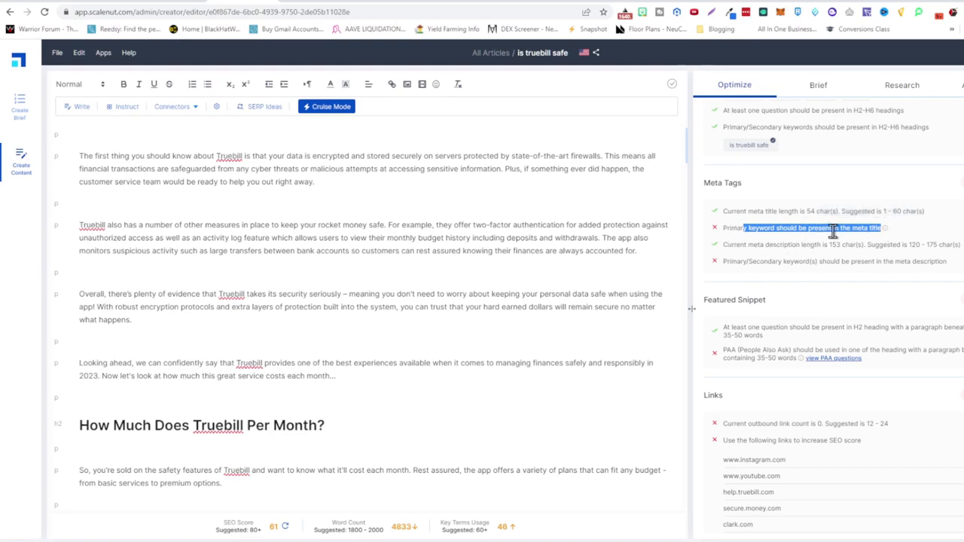
scroll(down, 3)
text(support)
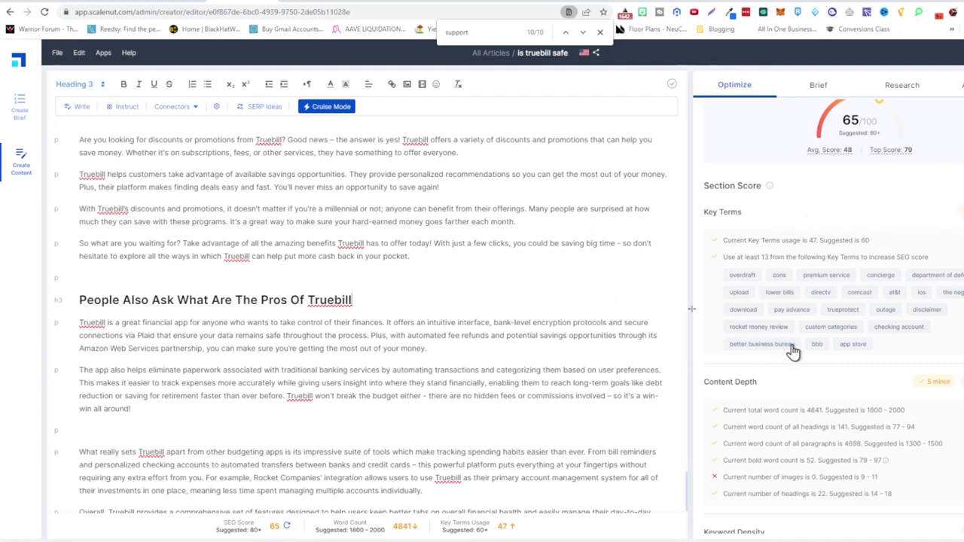
mouse_move(804, 162)
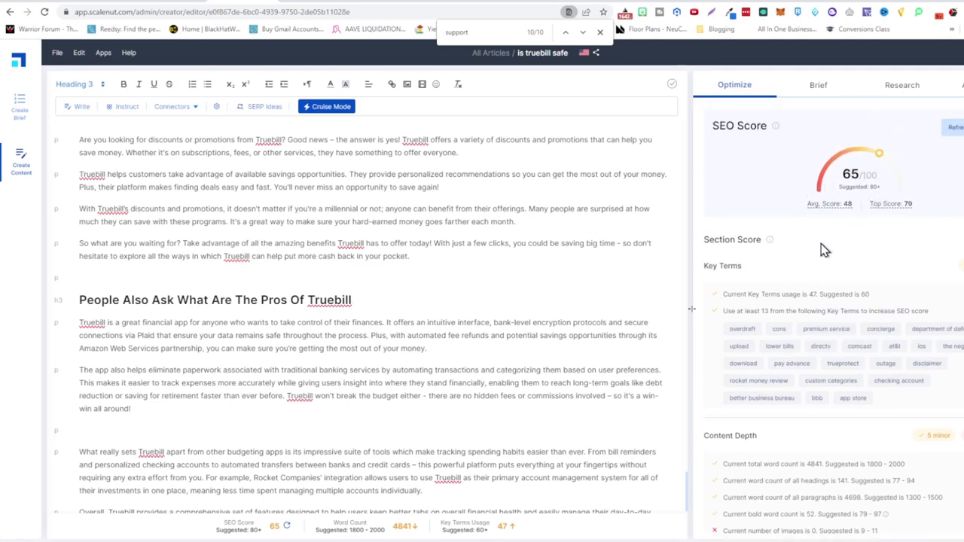
scroll(down, 3)
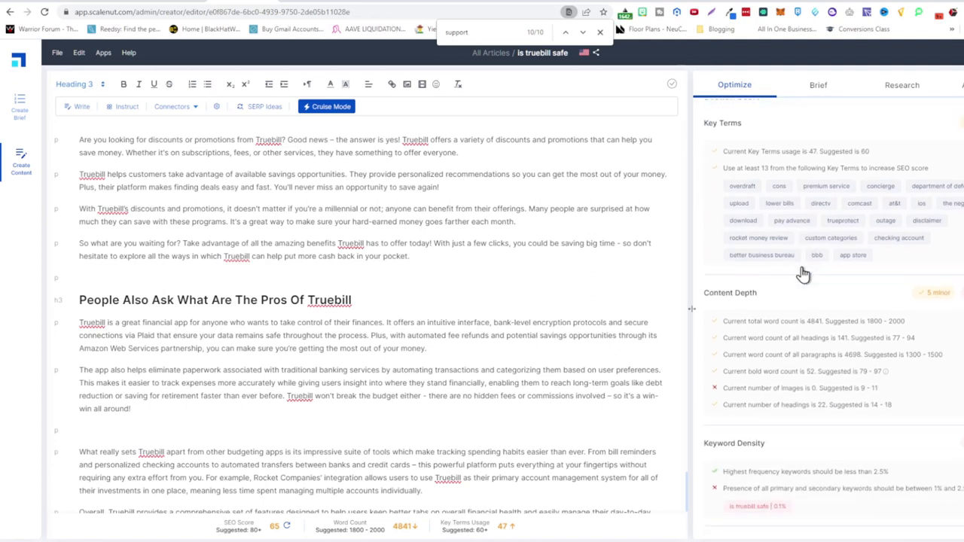
scroll(down, 3)
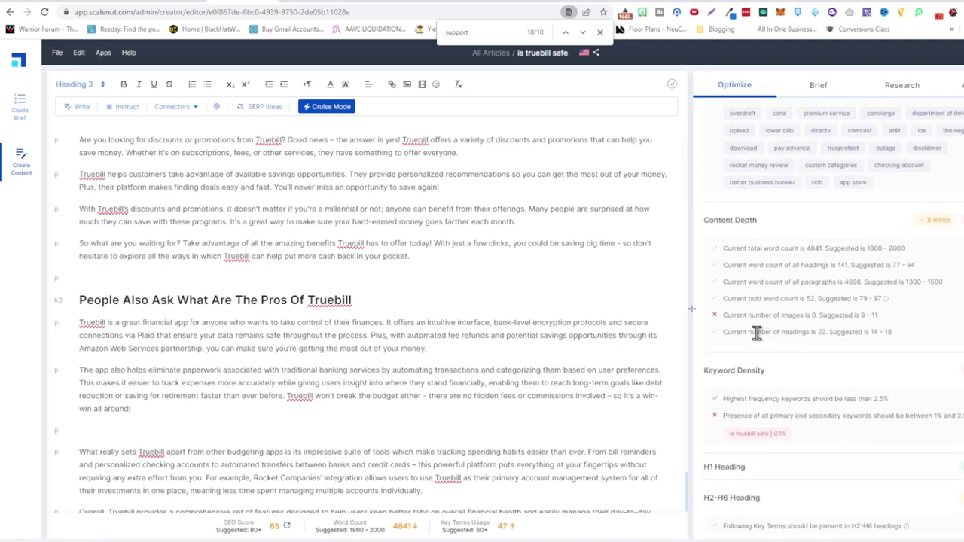
mouse_move(832, 328)
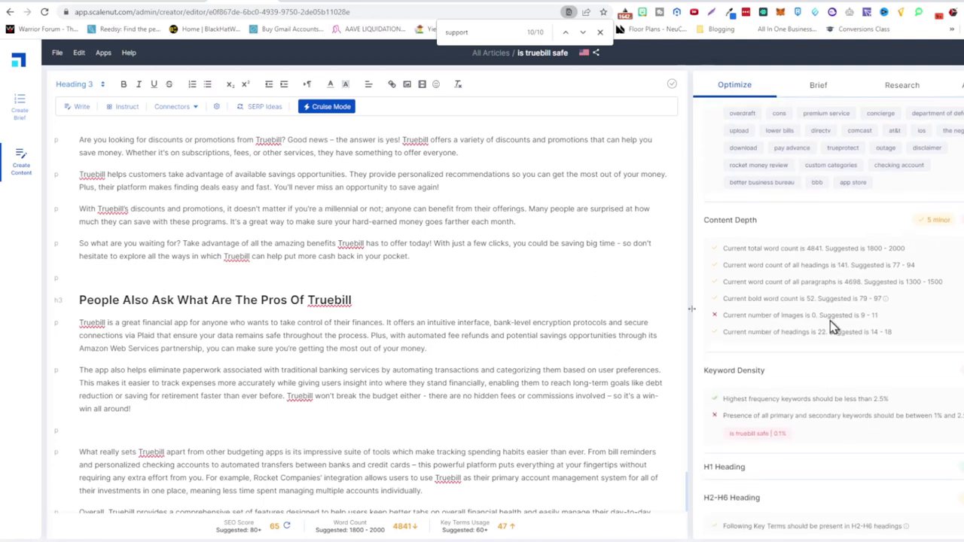
scroll(down, 3)
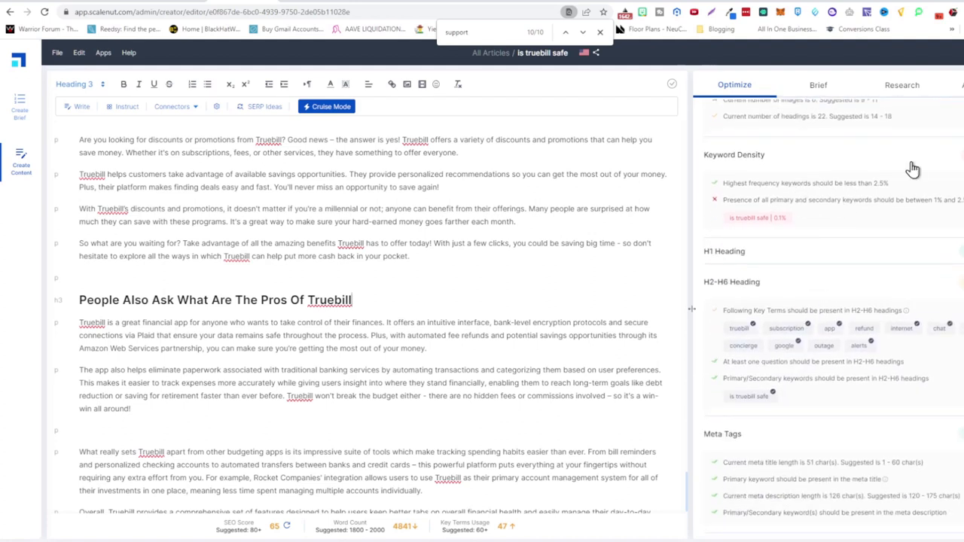
mouse_move(753, 217)
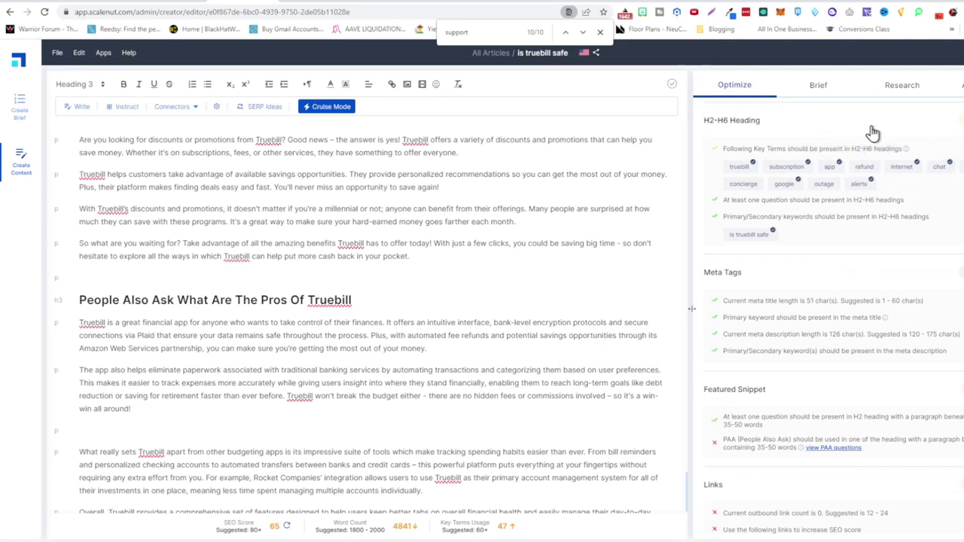
mouse_move(750, 190)
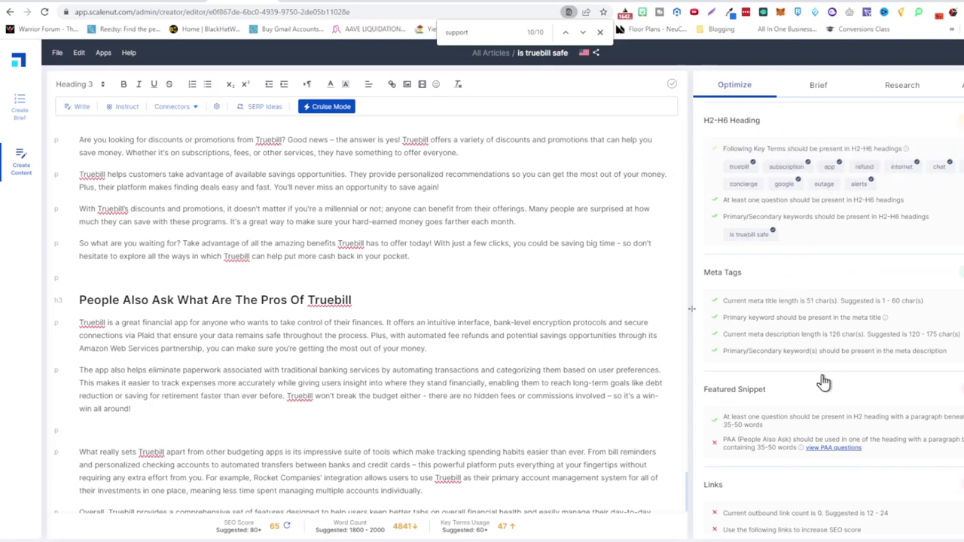
scroll(down, 3)
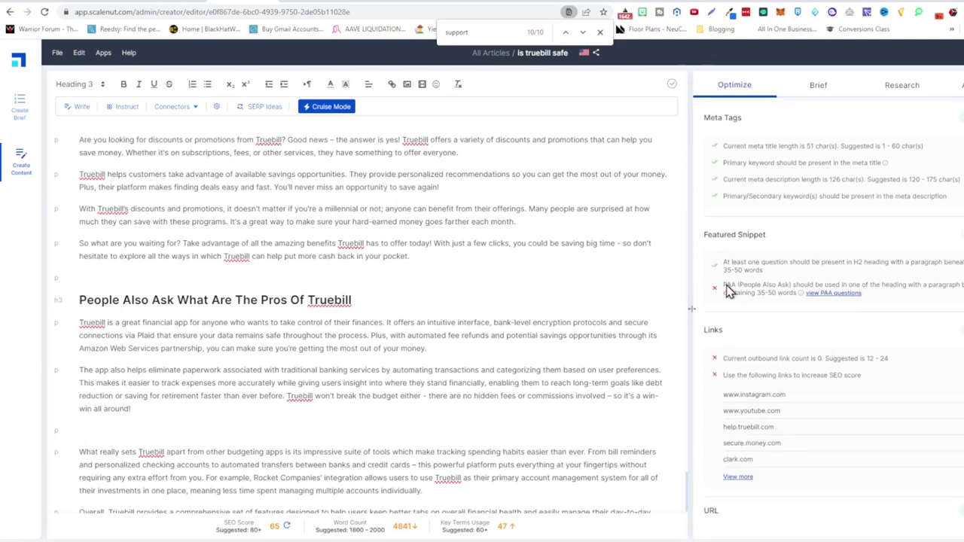
scroll(down, 3)
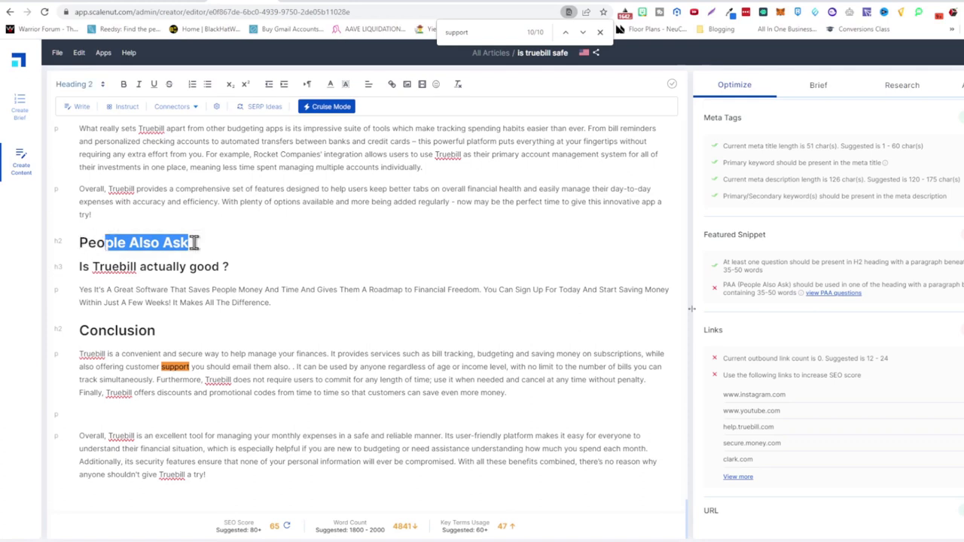
triple_click(153, 265)
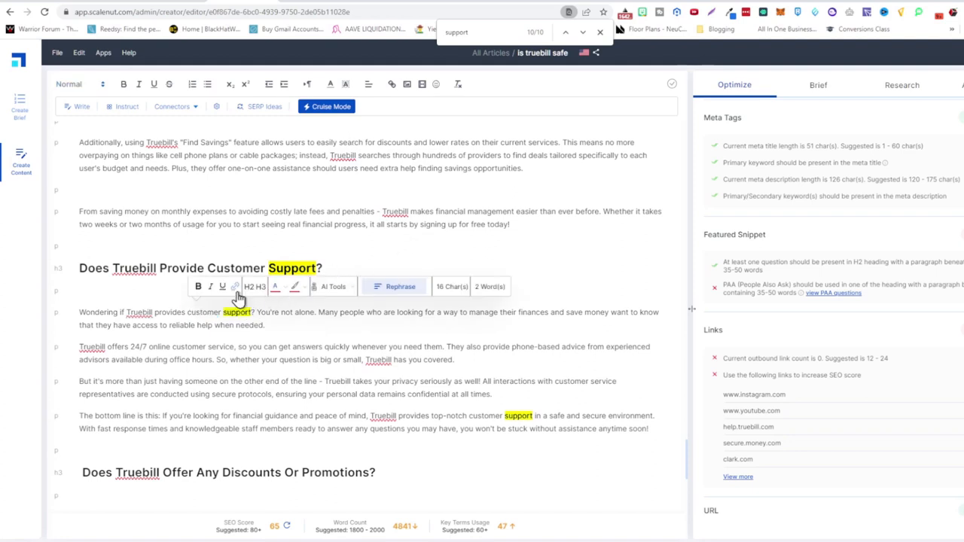
click(235, 286)
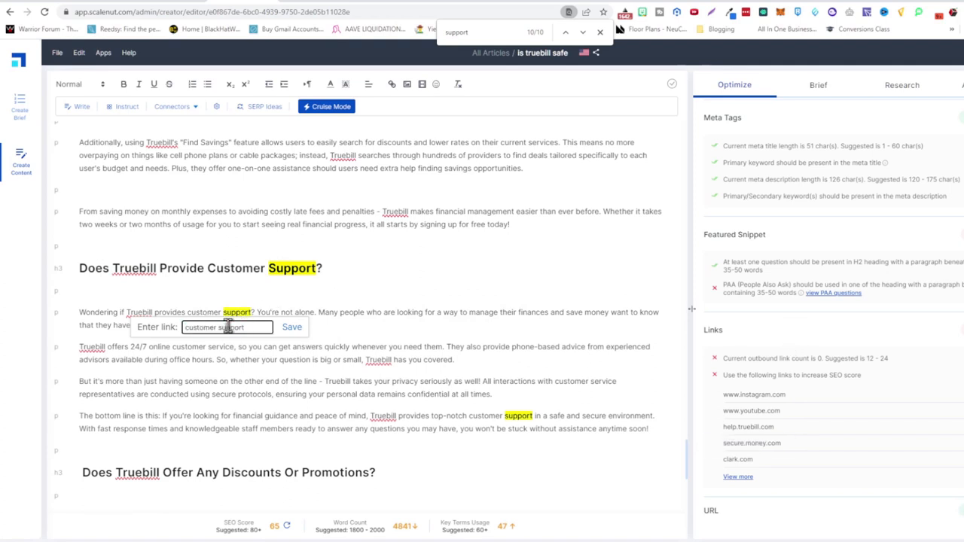
text(https://quill.com)
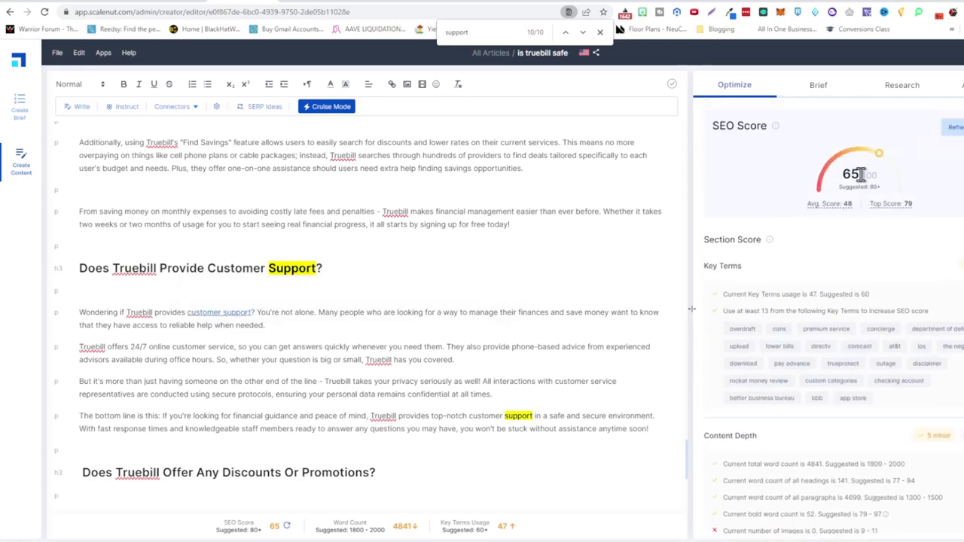
mouse_move(825, 239)
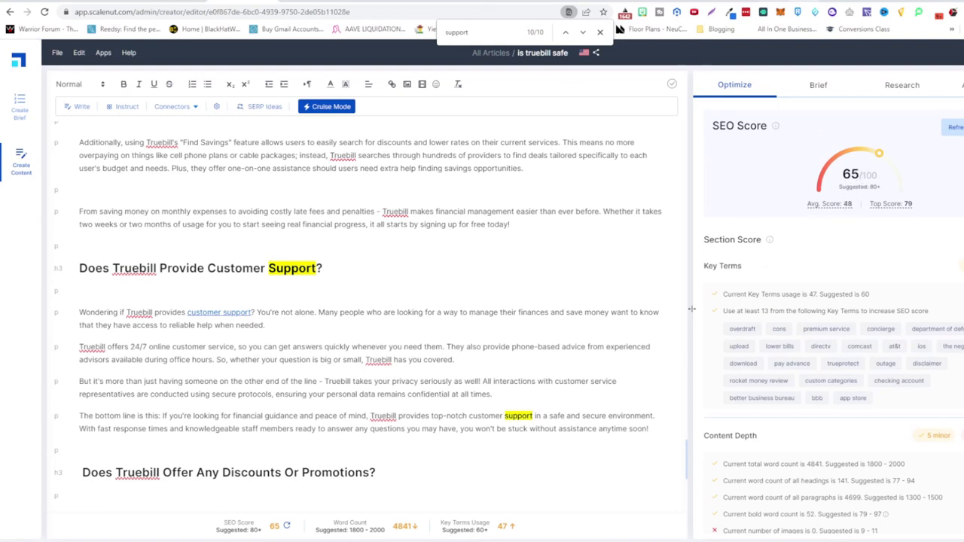
click(741, 328)
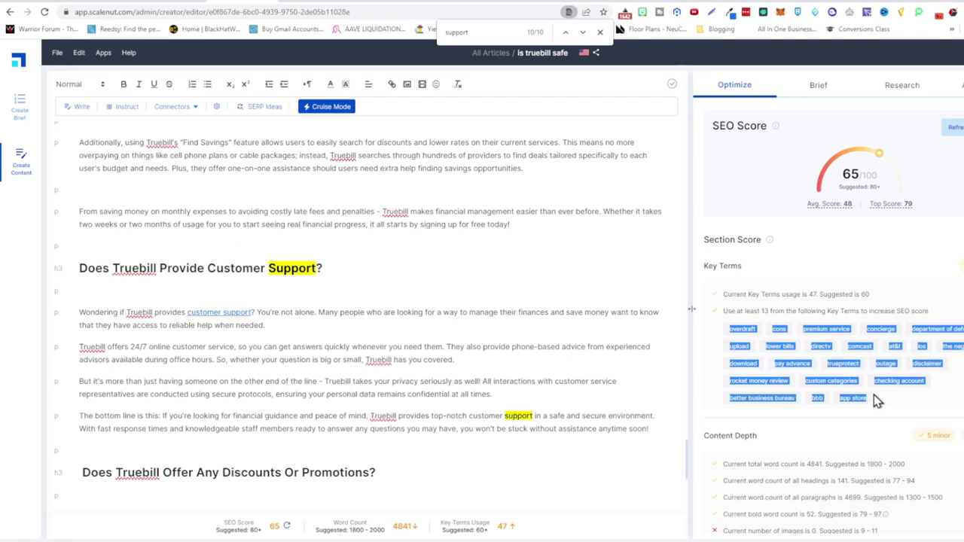
mouse_move(879, 389)
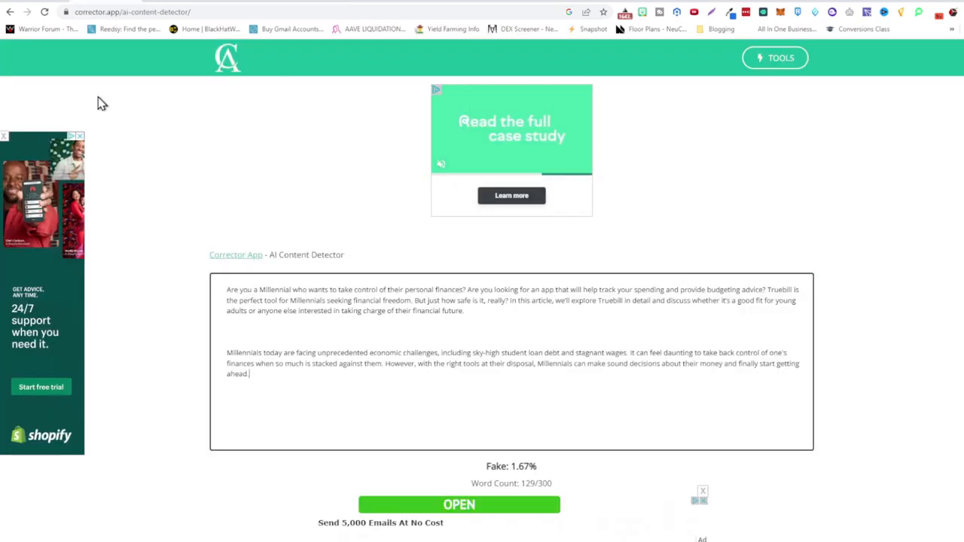
mouse_move(339, 271)
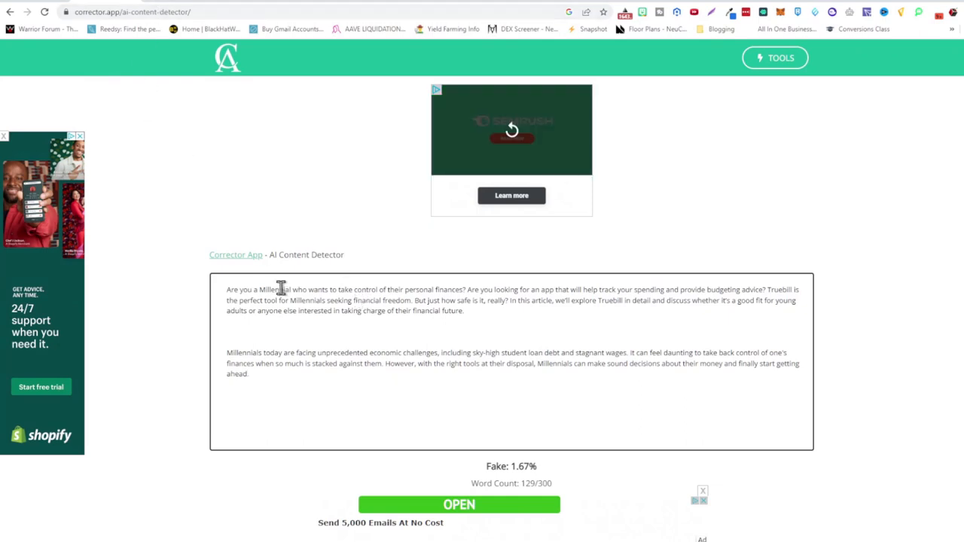
mouse_move(227, 298)
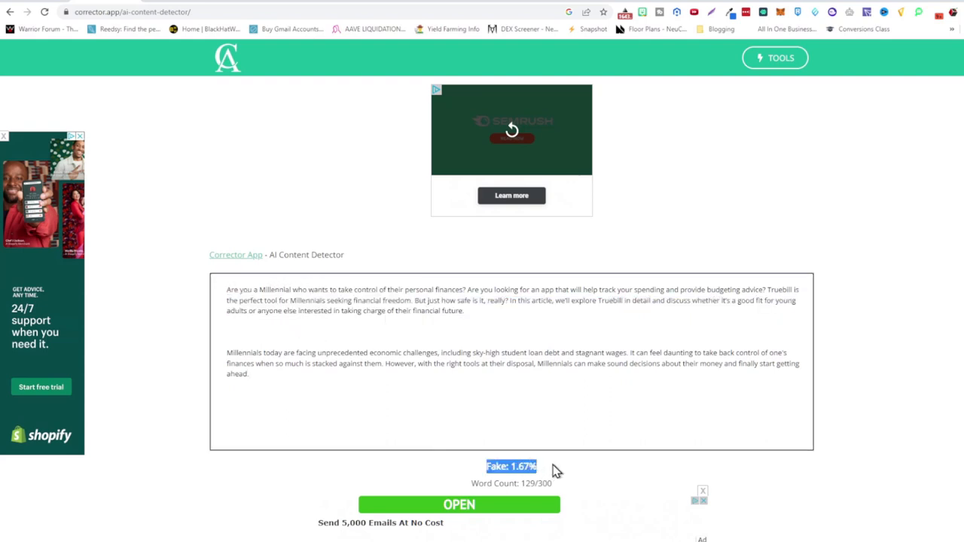
mouse_move(283, 208)
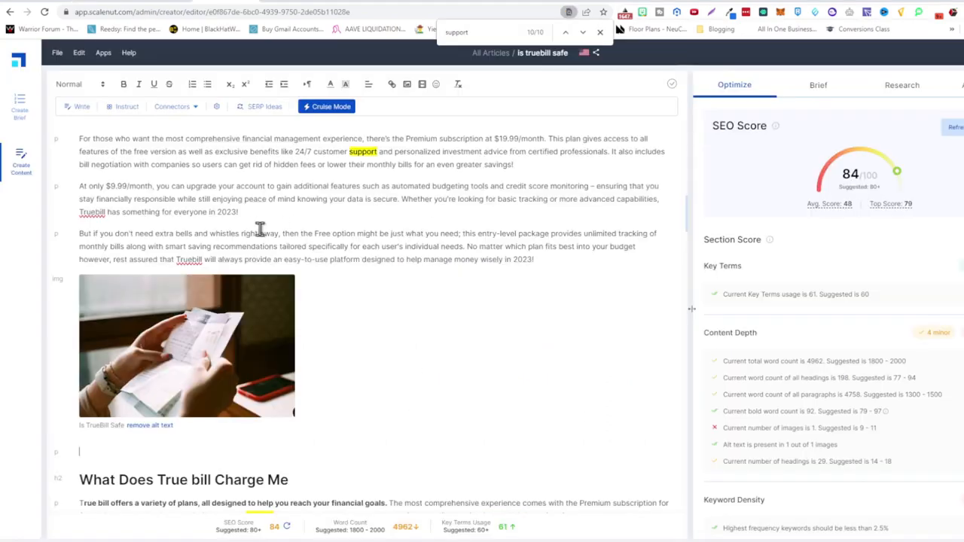
Step: Scroll the Optimize panel and article to review the Links checklist showing 5 outbound links
scroll(down, 3)
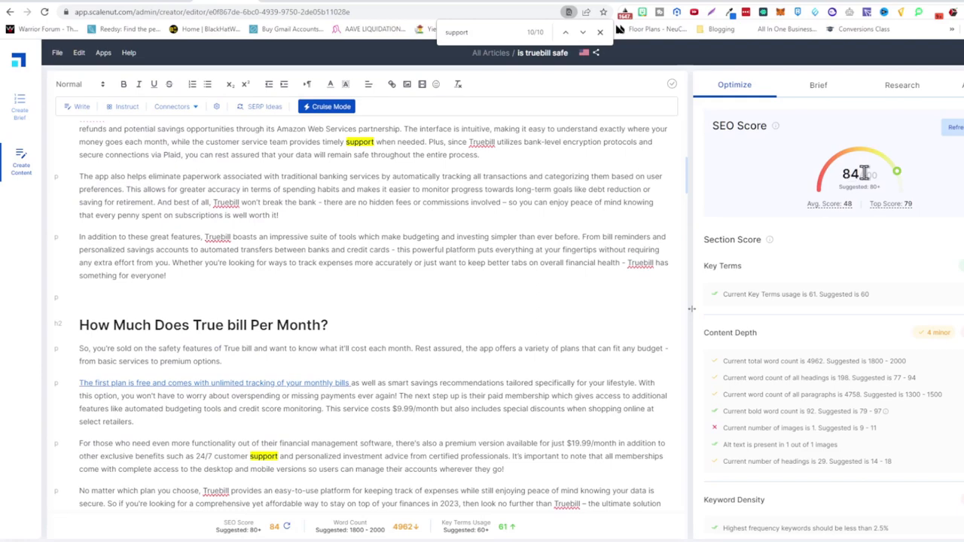
mouse_move(837, 190)
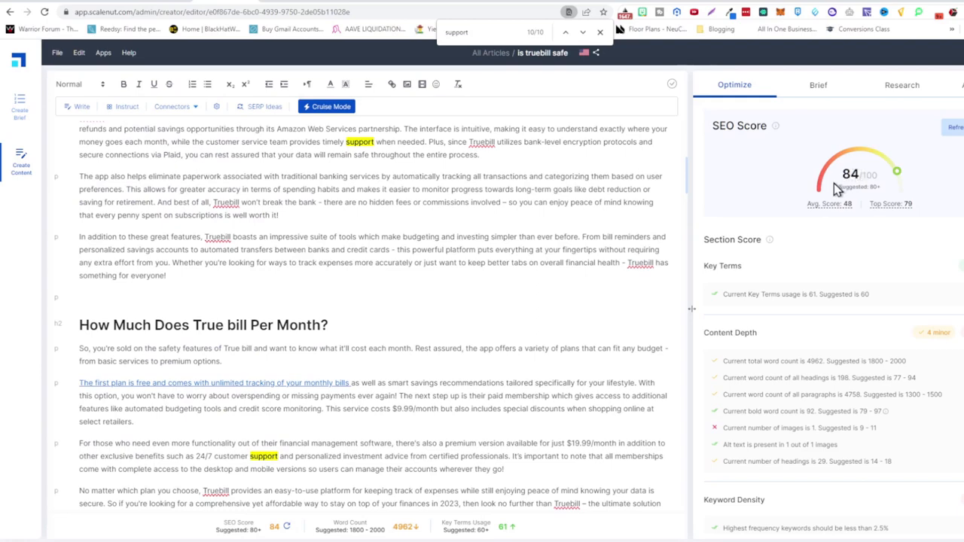
mouse_move(858, 195)
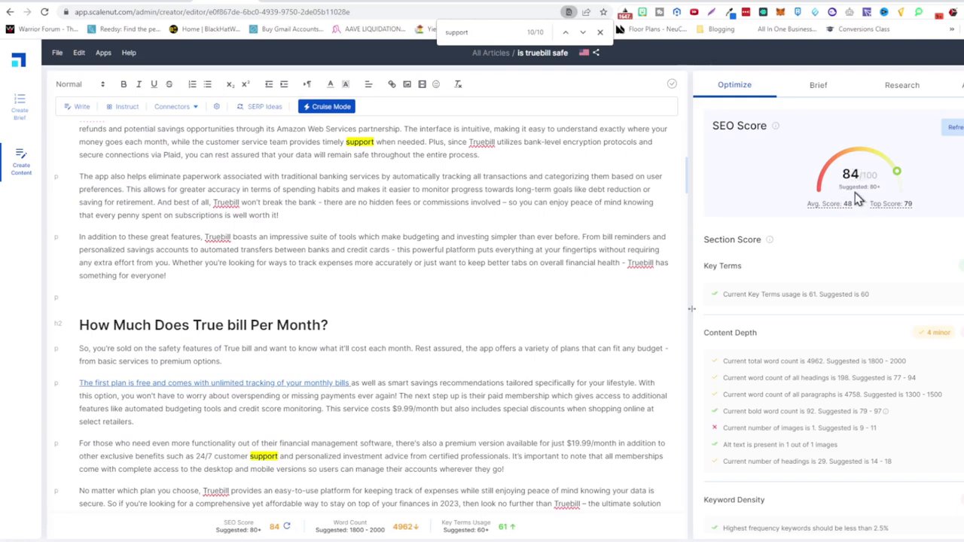
mouse_move(881, 198)
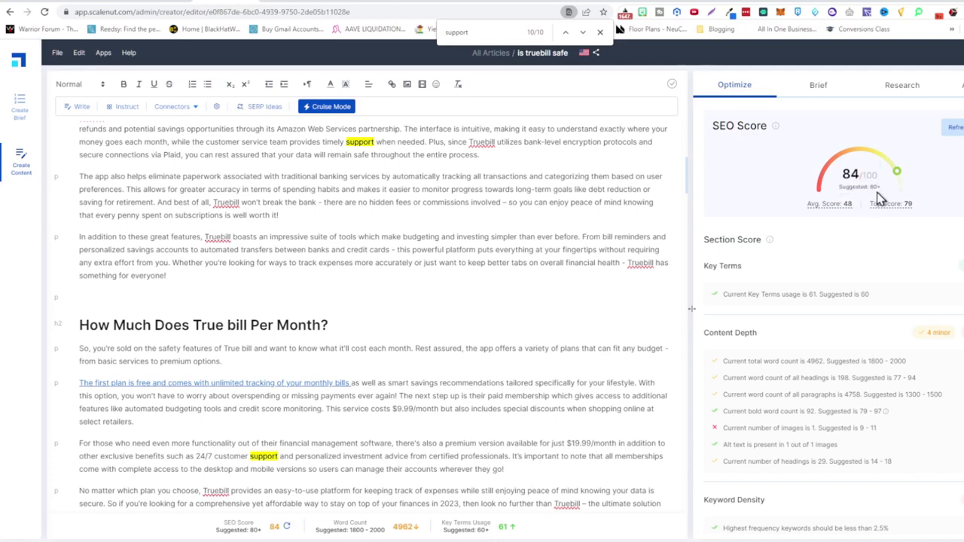
scroll(down, 3)
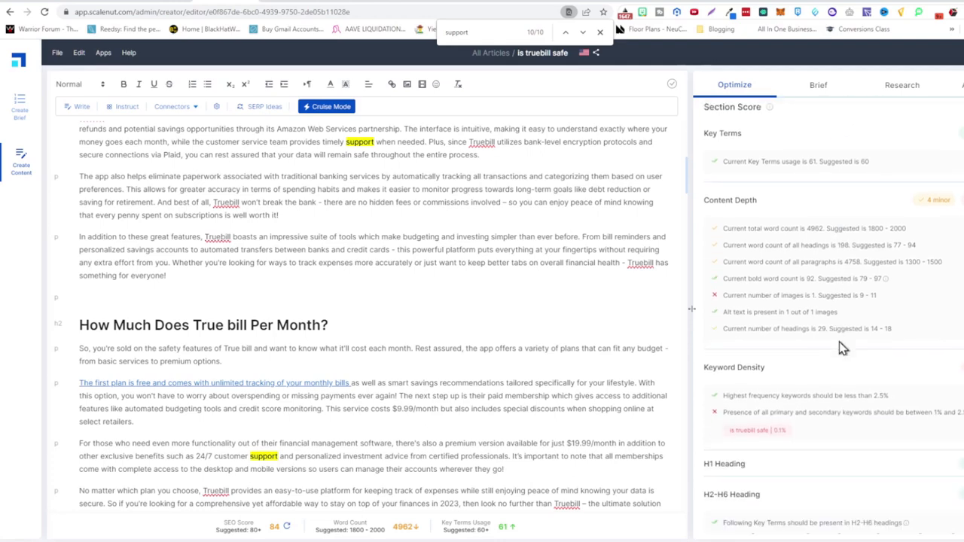
scroll(down, 3)
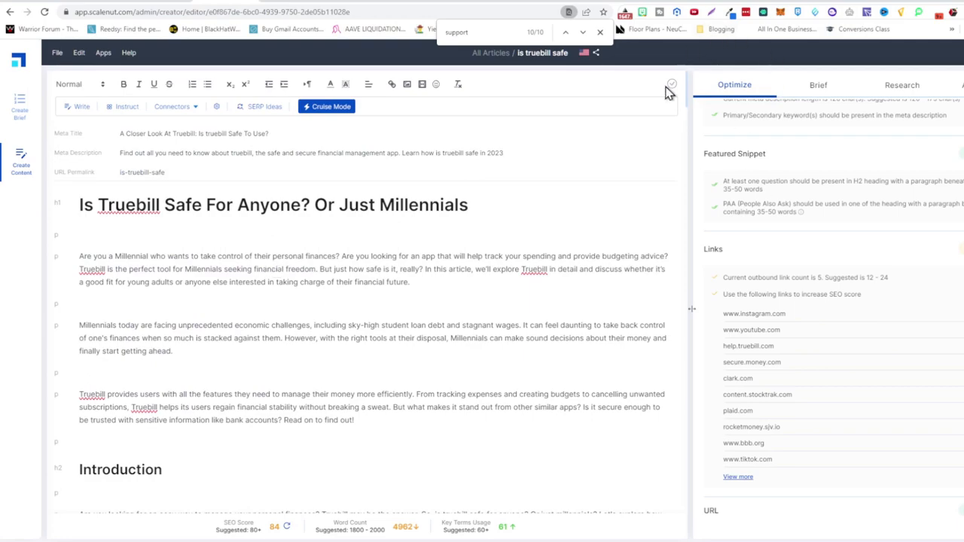
Step: Scroll past the customer support section to the People Also Ask question headings
scroll(down, 3)
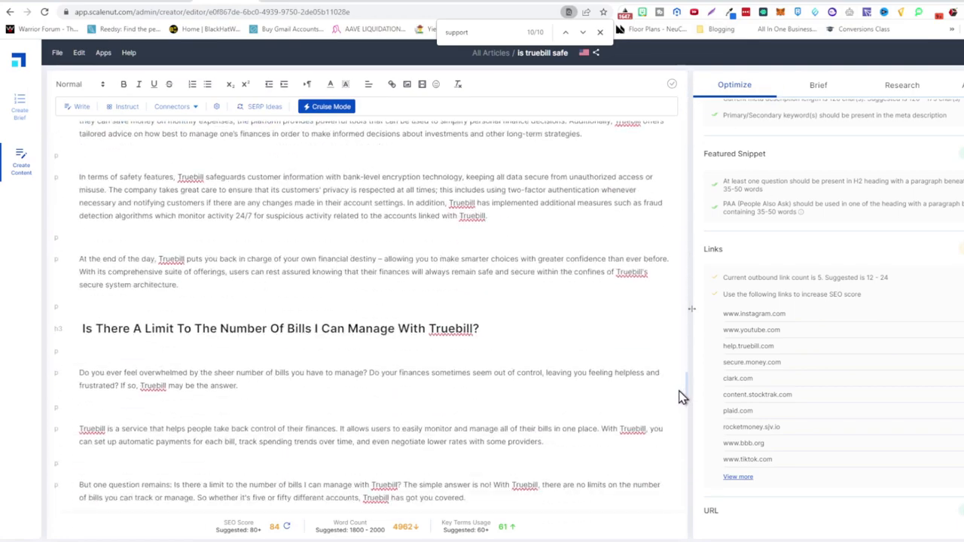
scroll(down, 3)
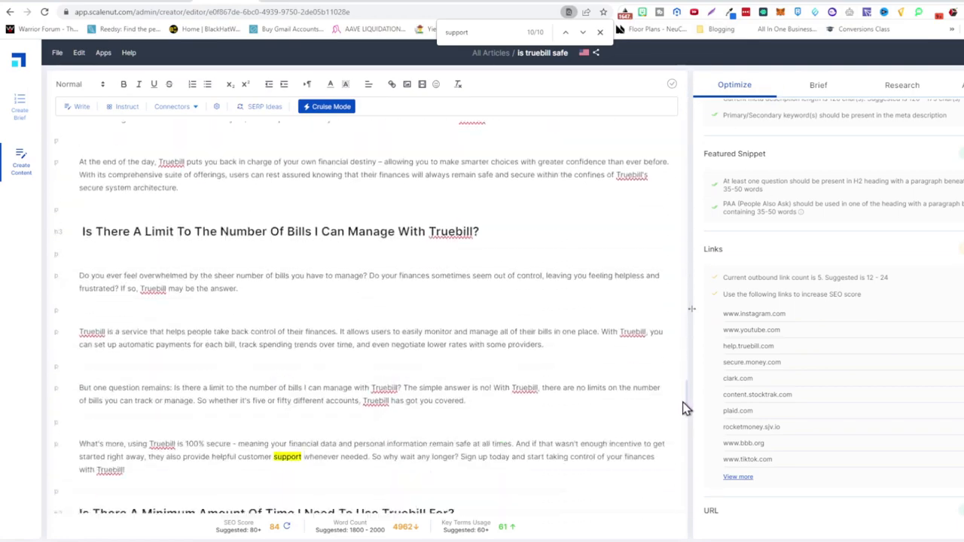
scroll(down, 3)
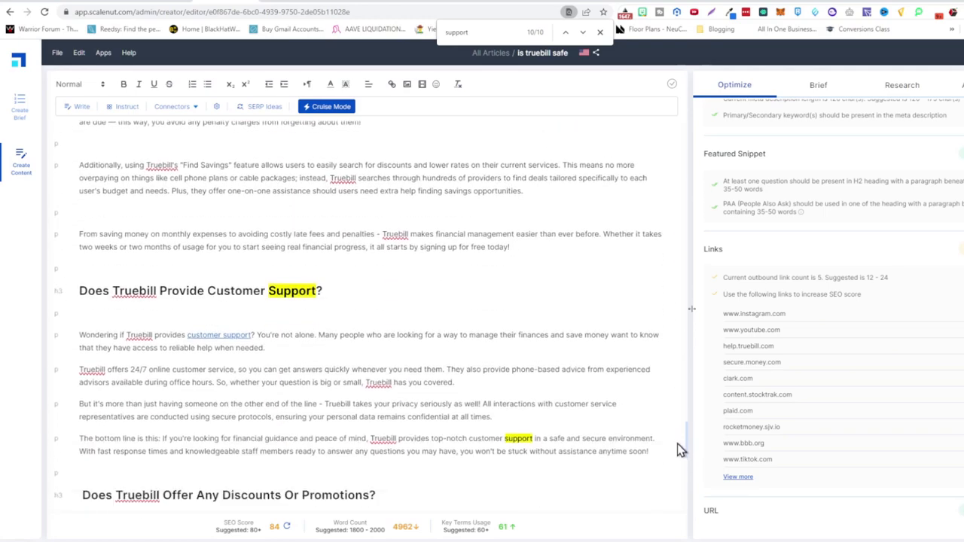
scroll(down, 3)
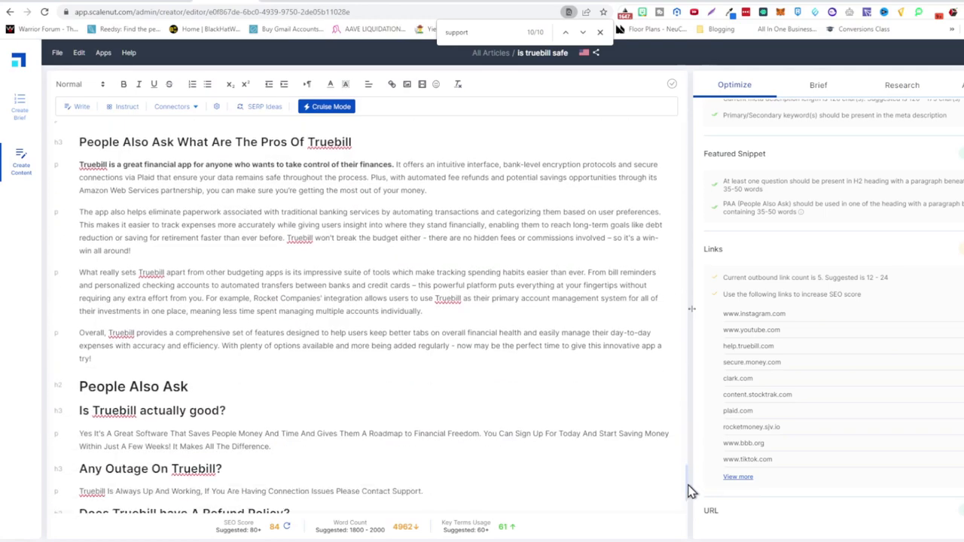
scroll(down, 3)
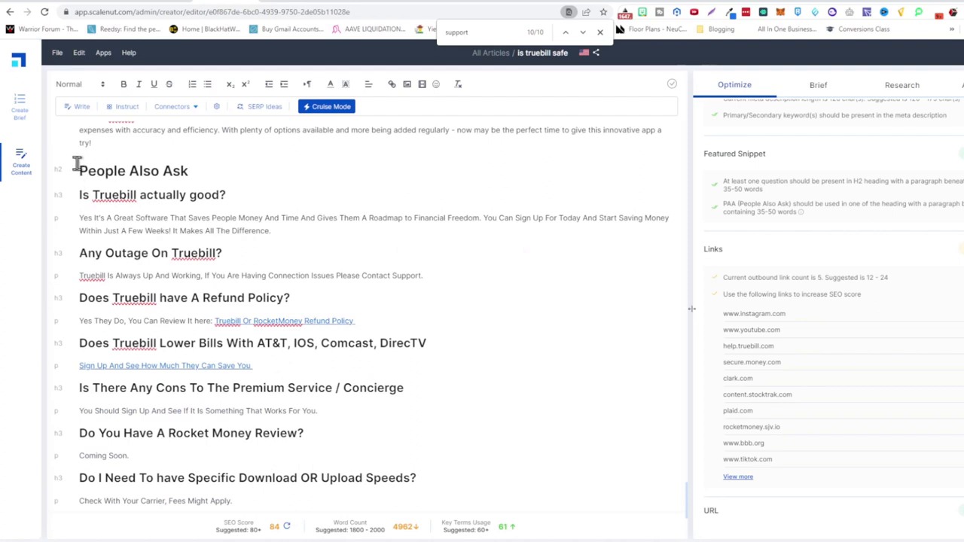
mouse_move(72, 175)
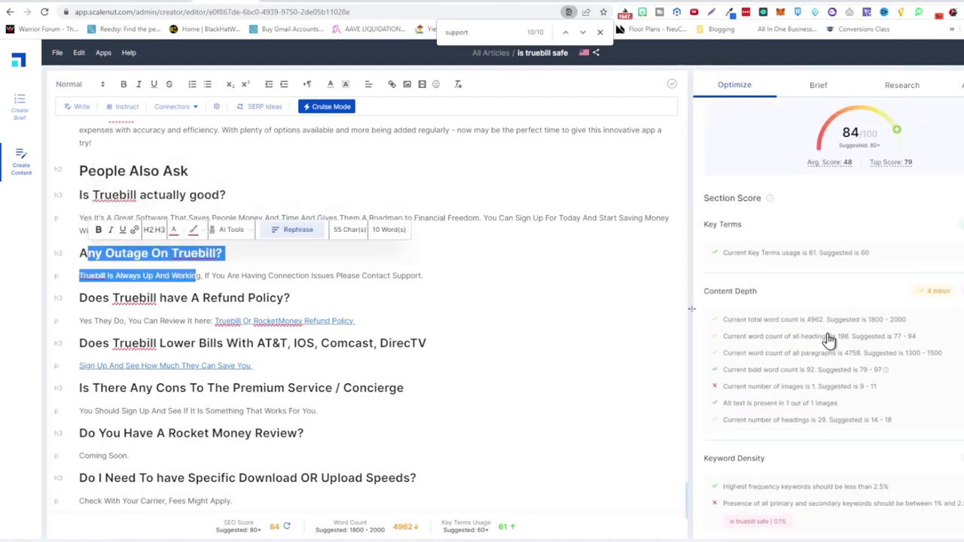
scroll(down, 3)
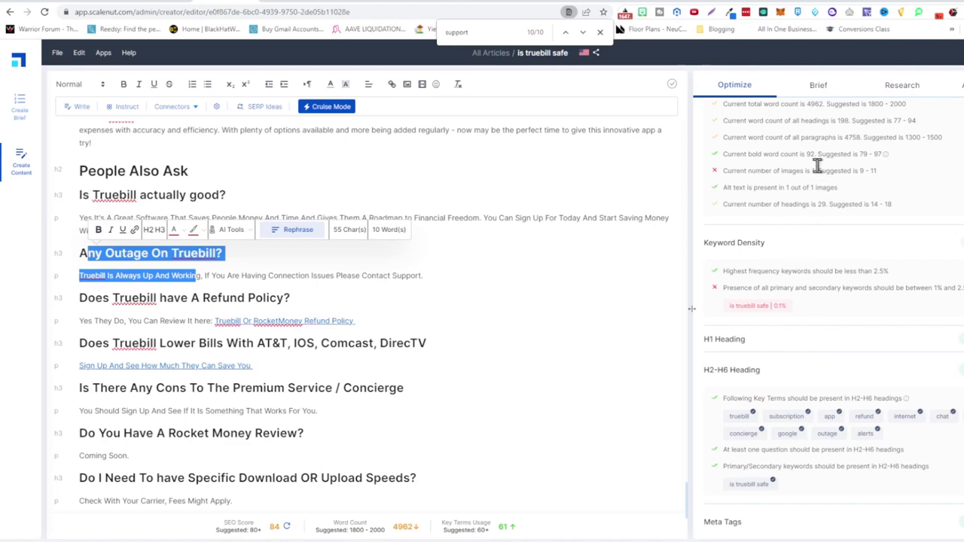
mouse_move(380, 345)
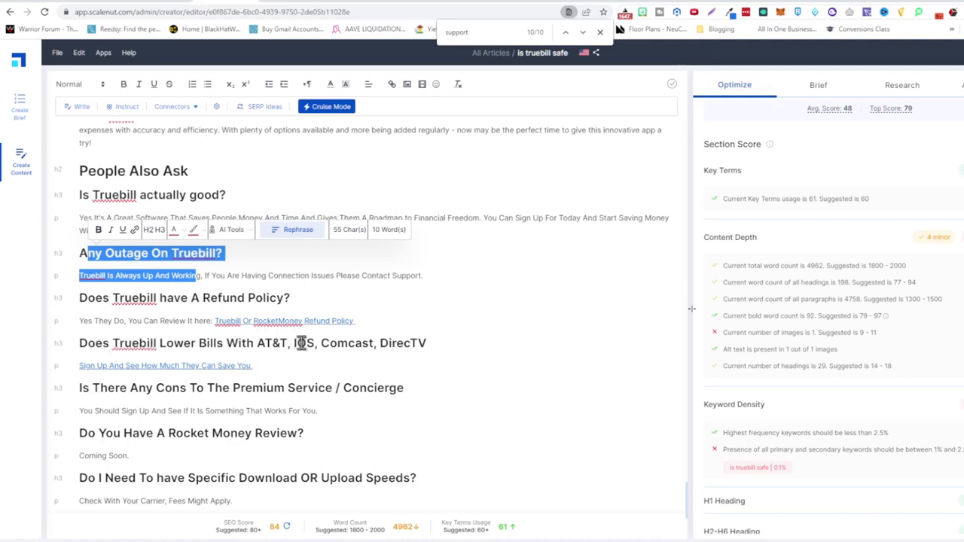
mouse_move(358, 334)
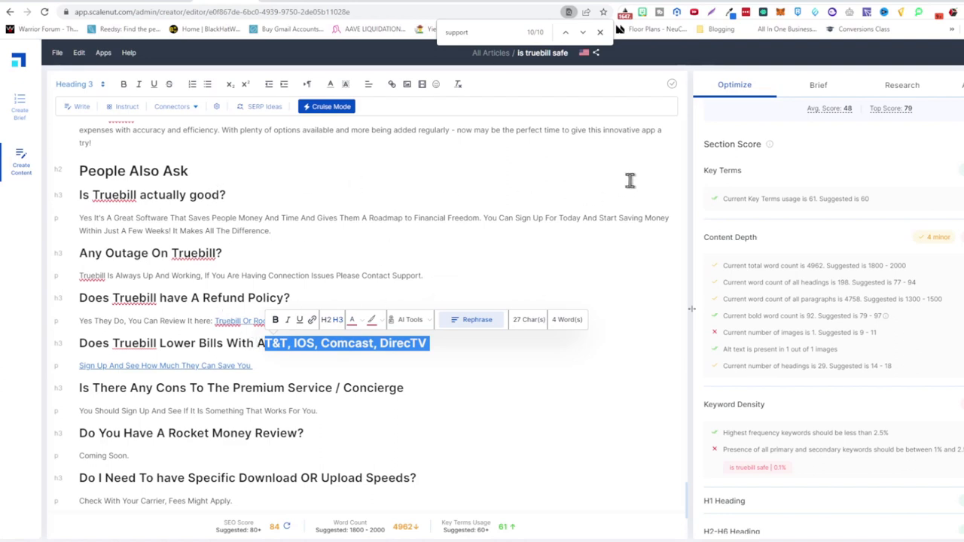
scroll(down, 3)
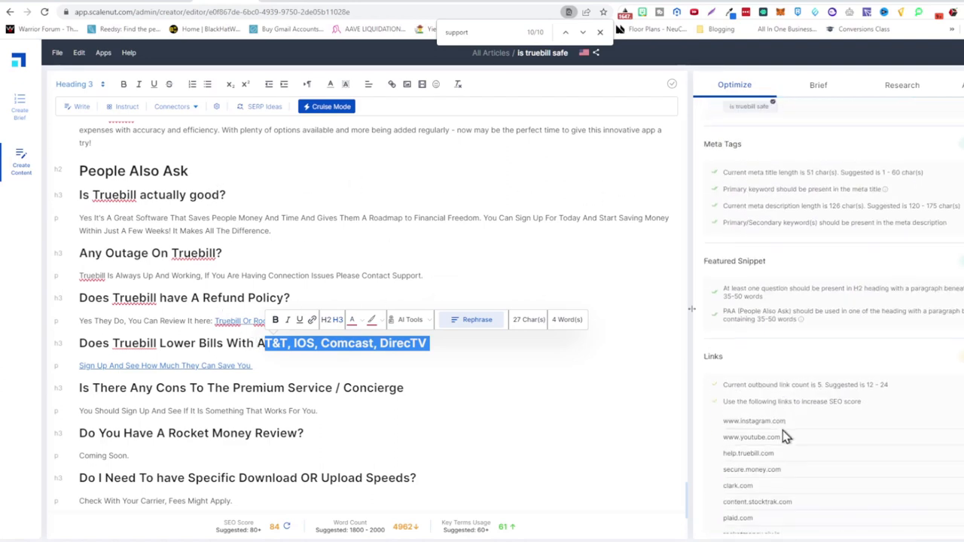
scroll(down, 3)
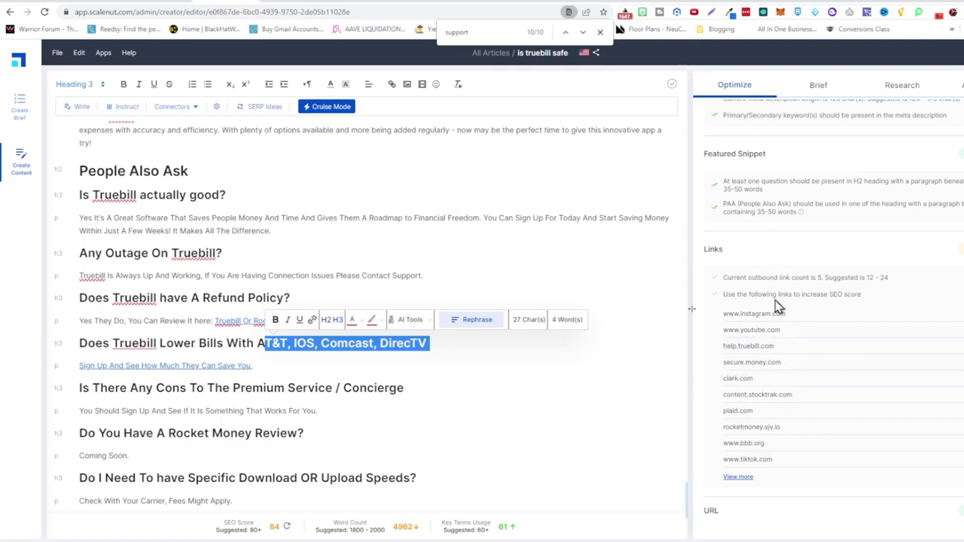
mouse_move(262, 189)
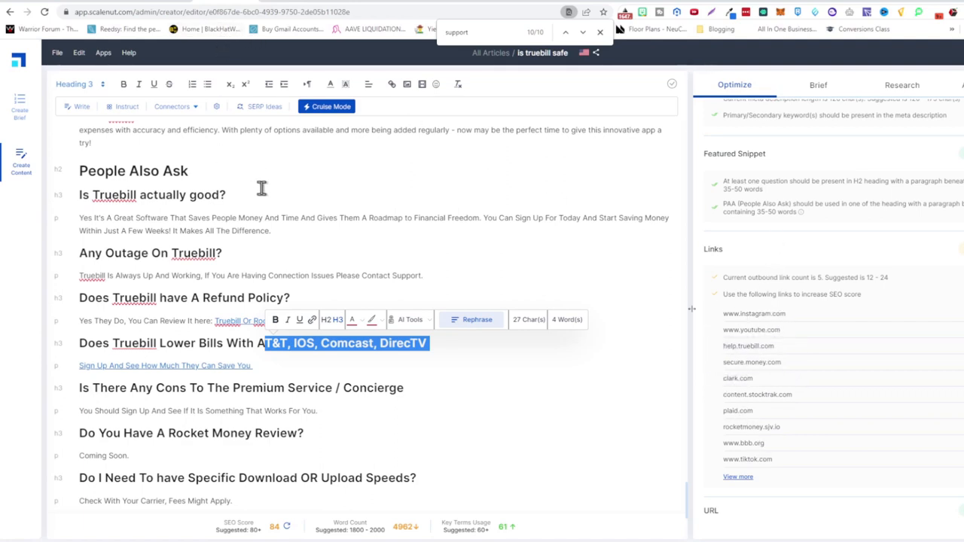
mouse_move(271, 181)
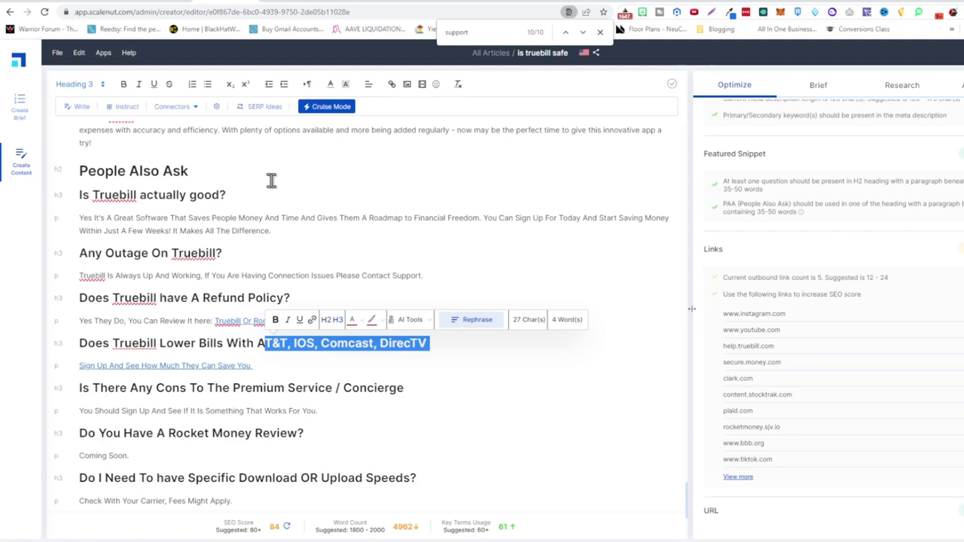